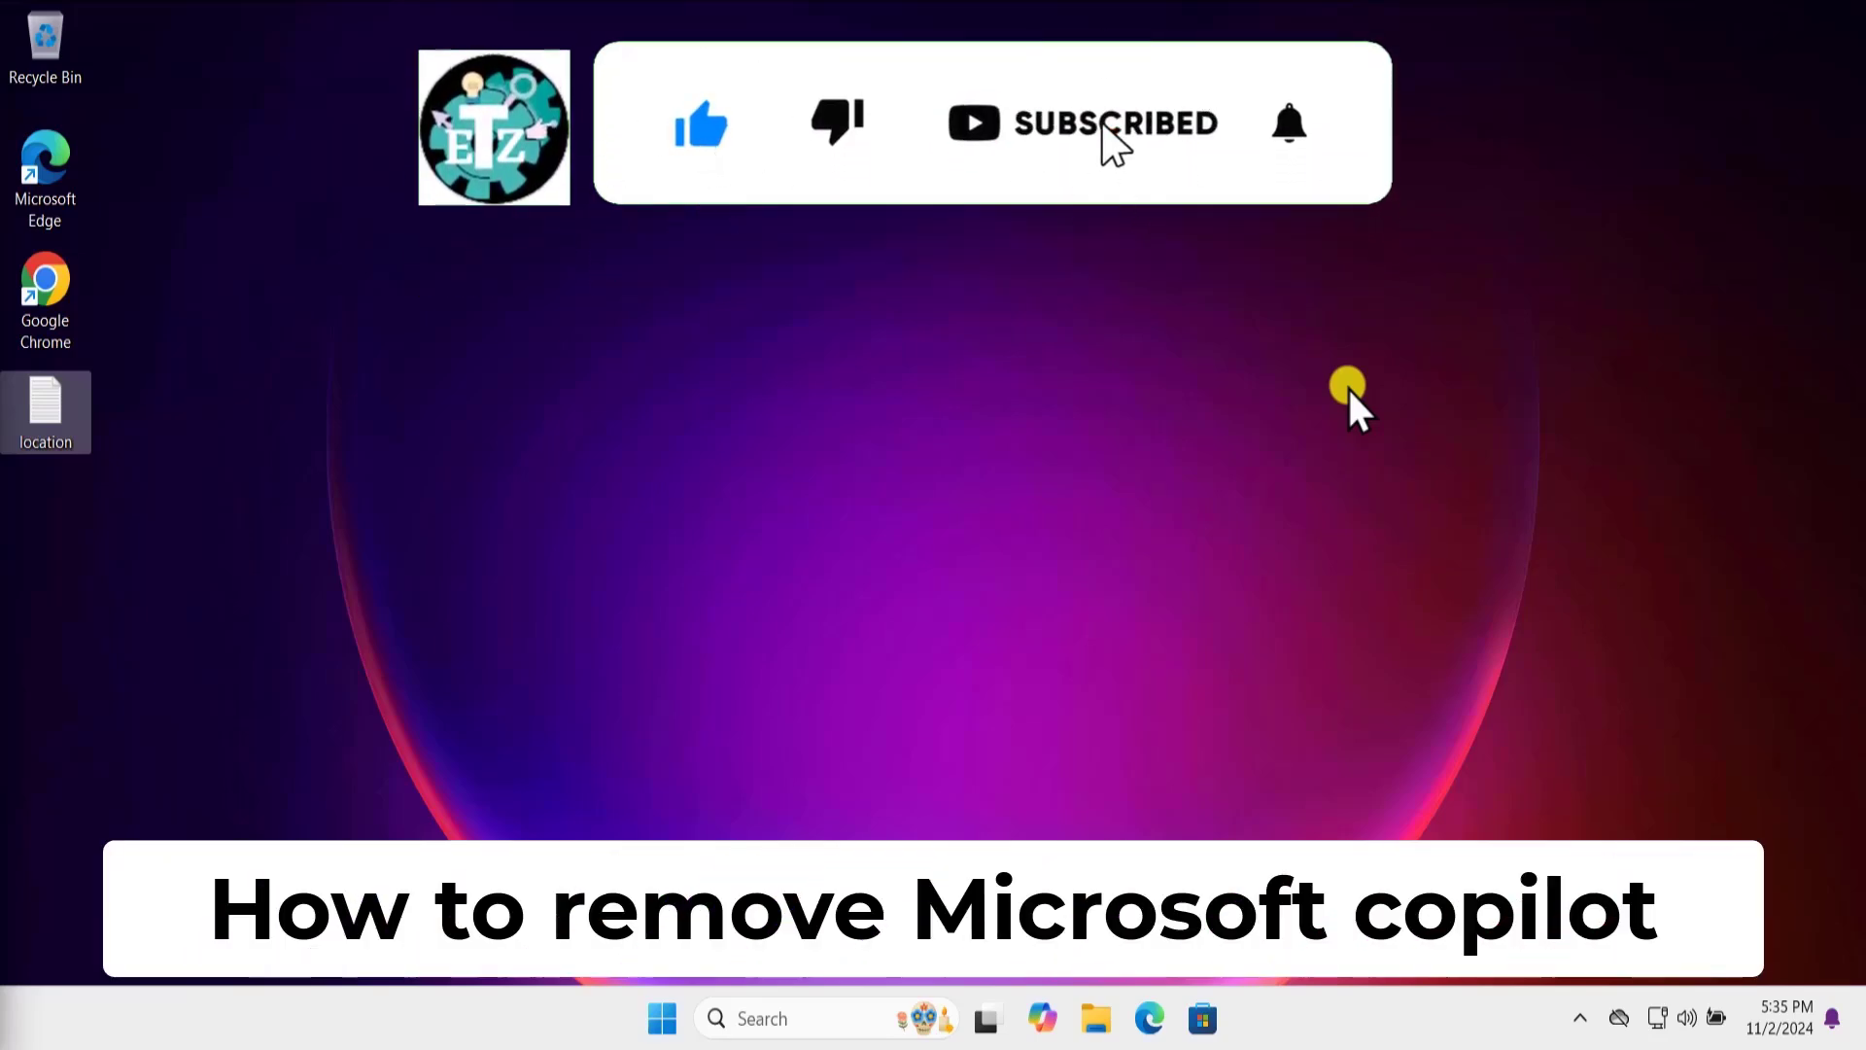
- Open Settings and go to Apps > Installed apps
click(1288, 122)
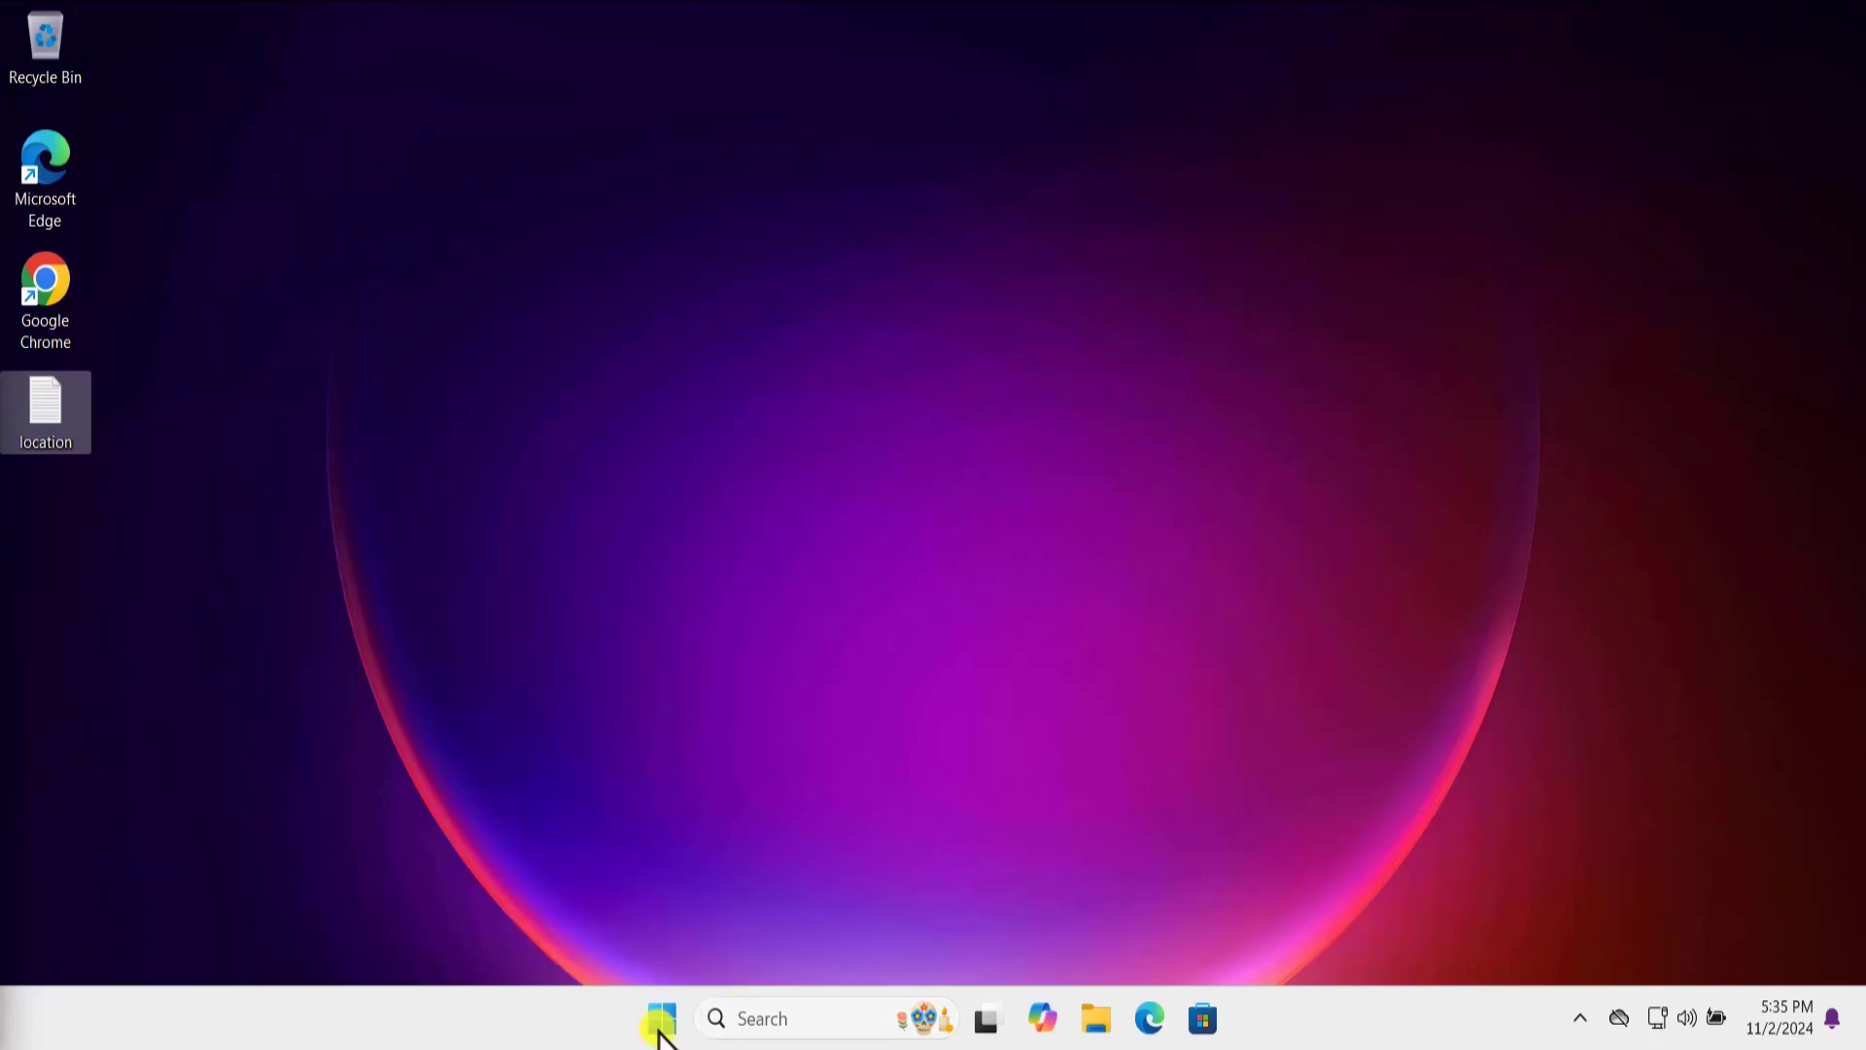
click(658, 1017)
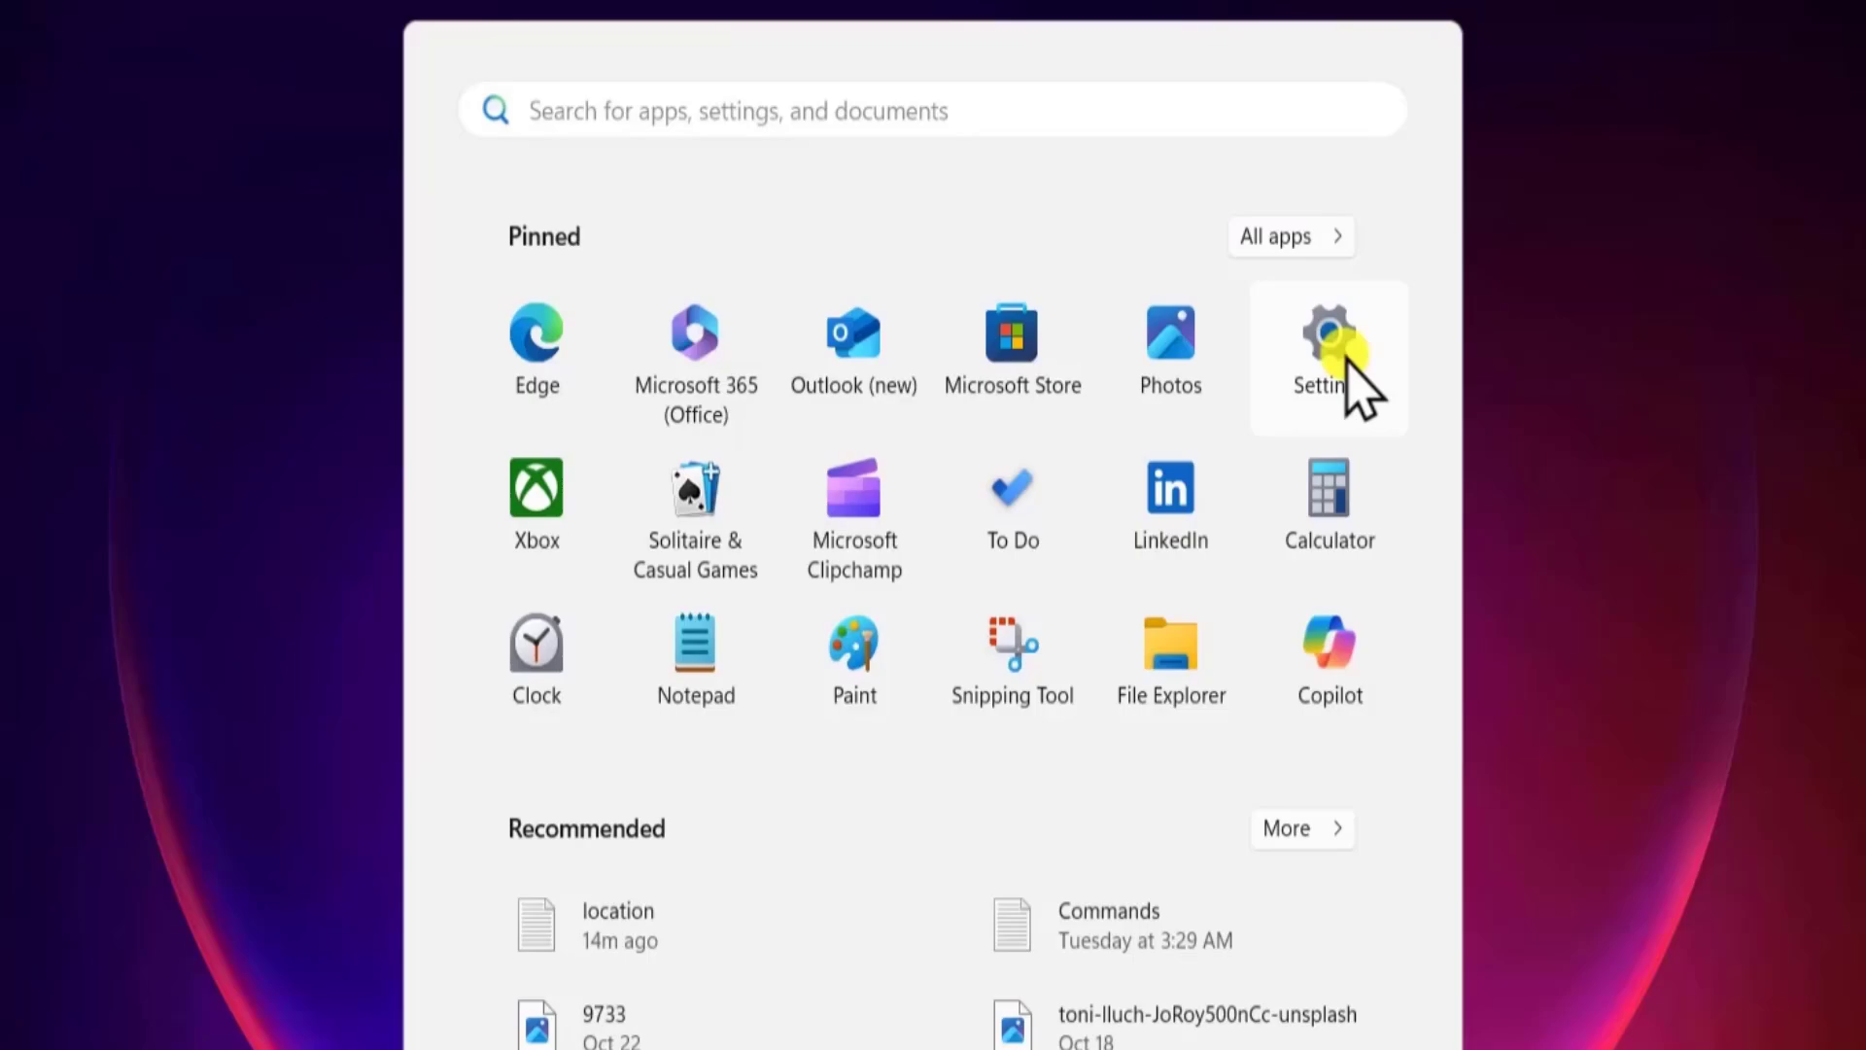
click(1330, 357)
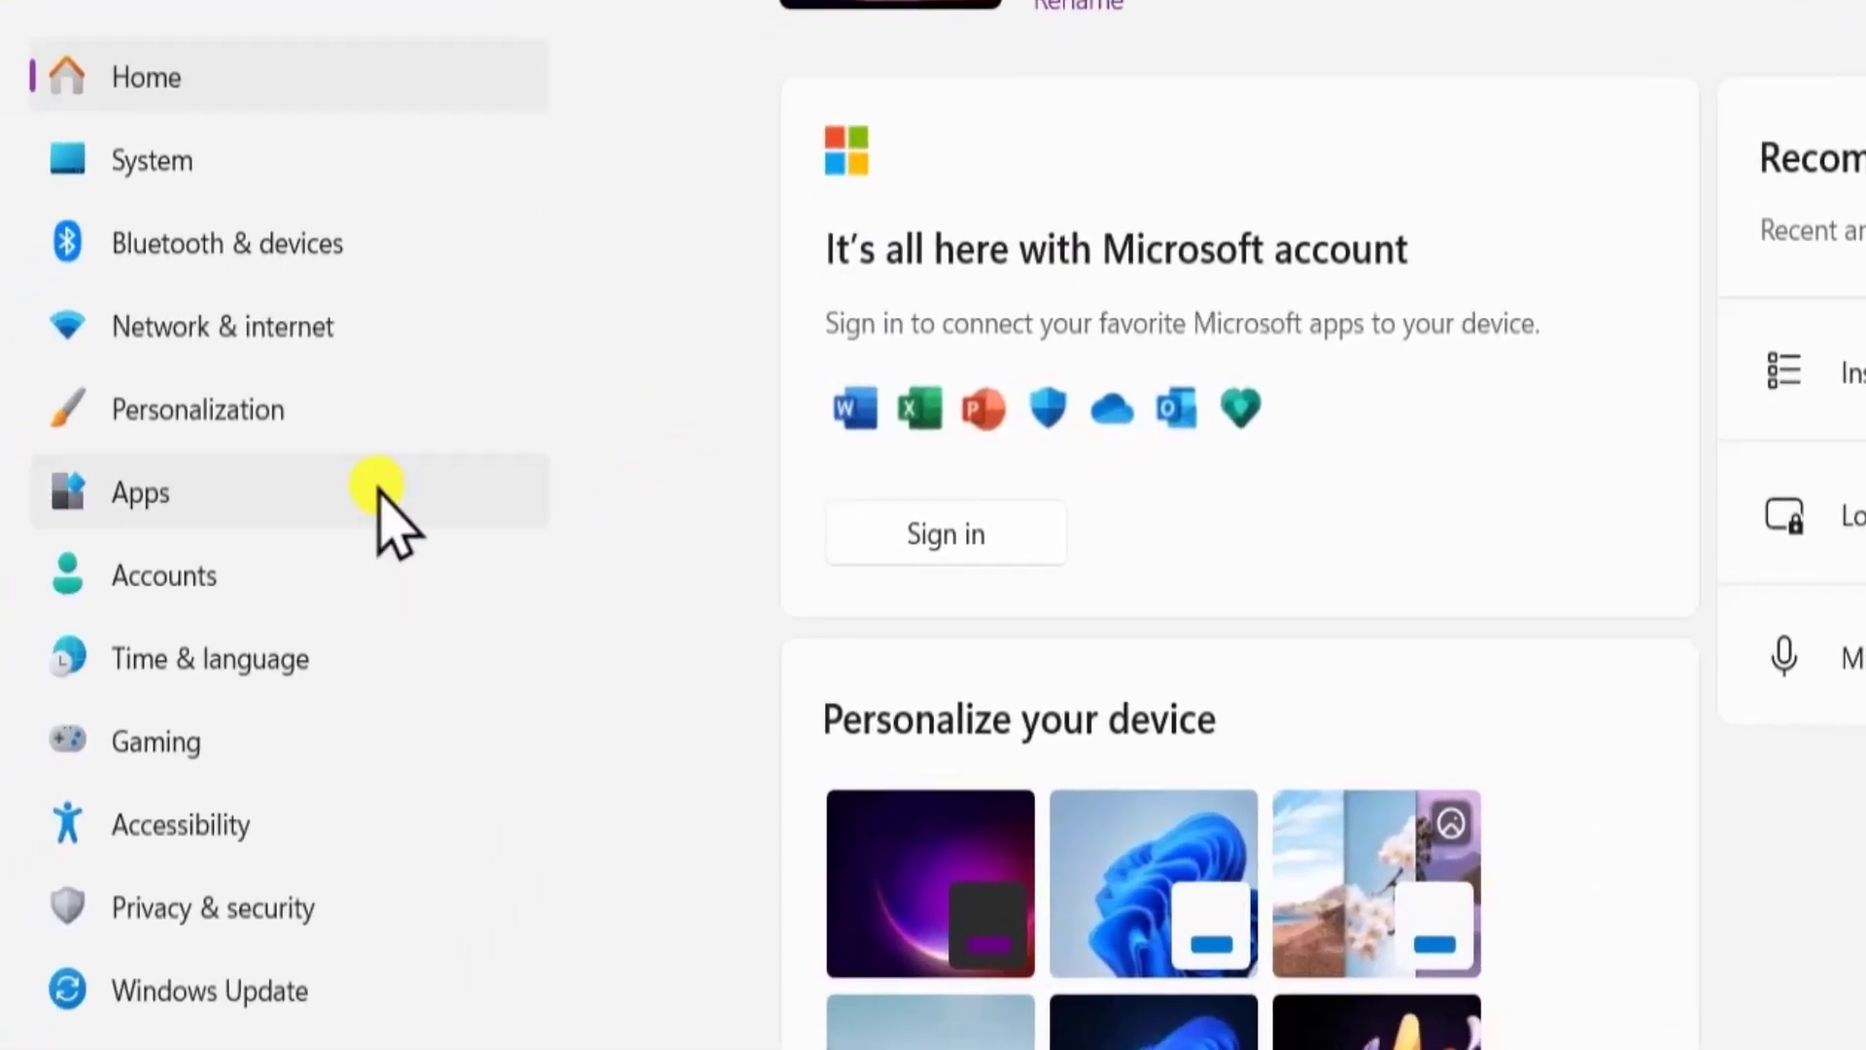
click(139, 491)
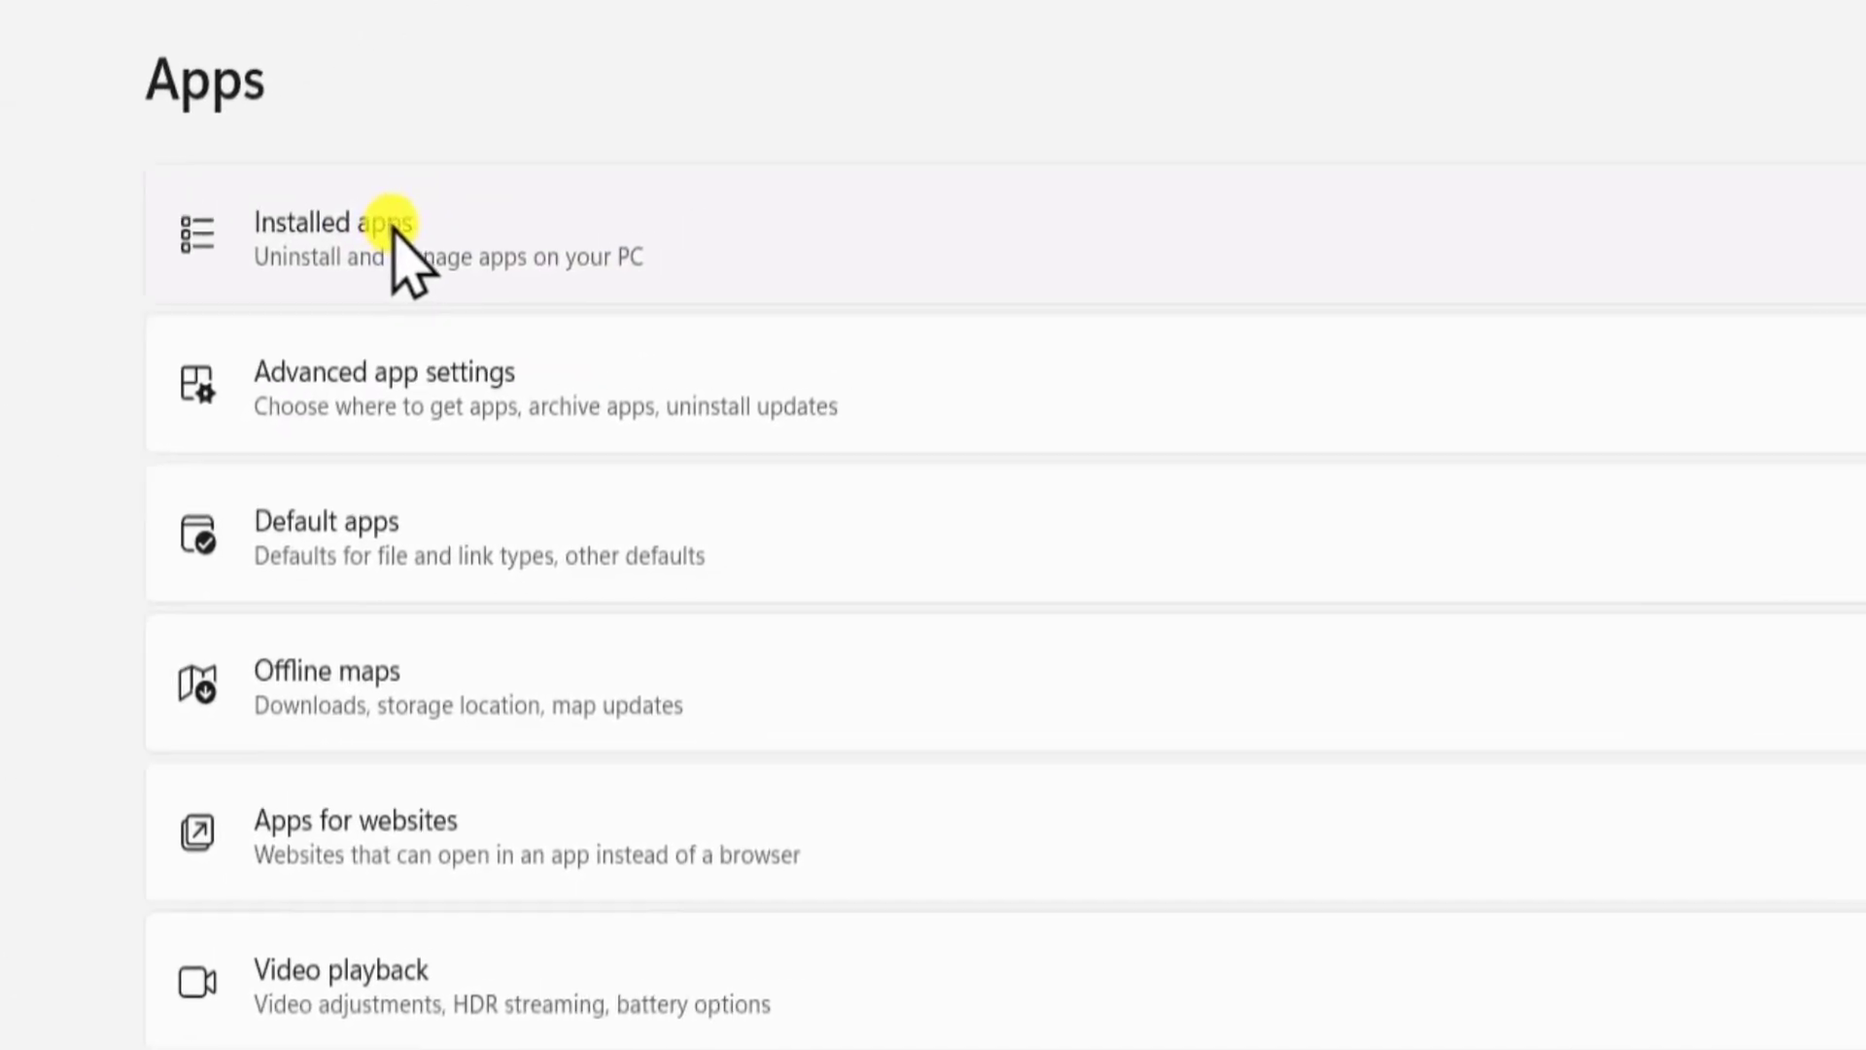
click(327, 235)
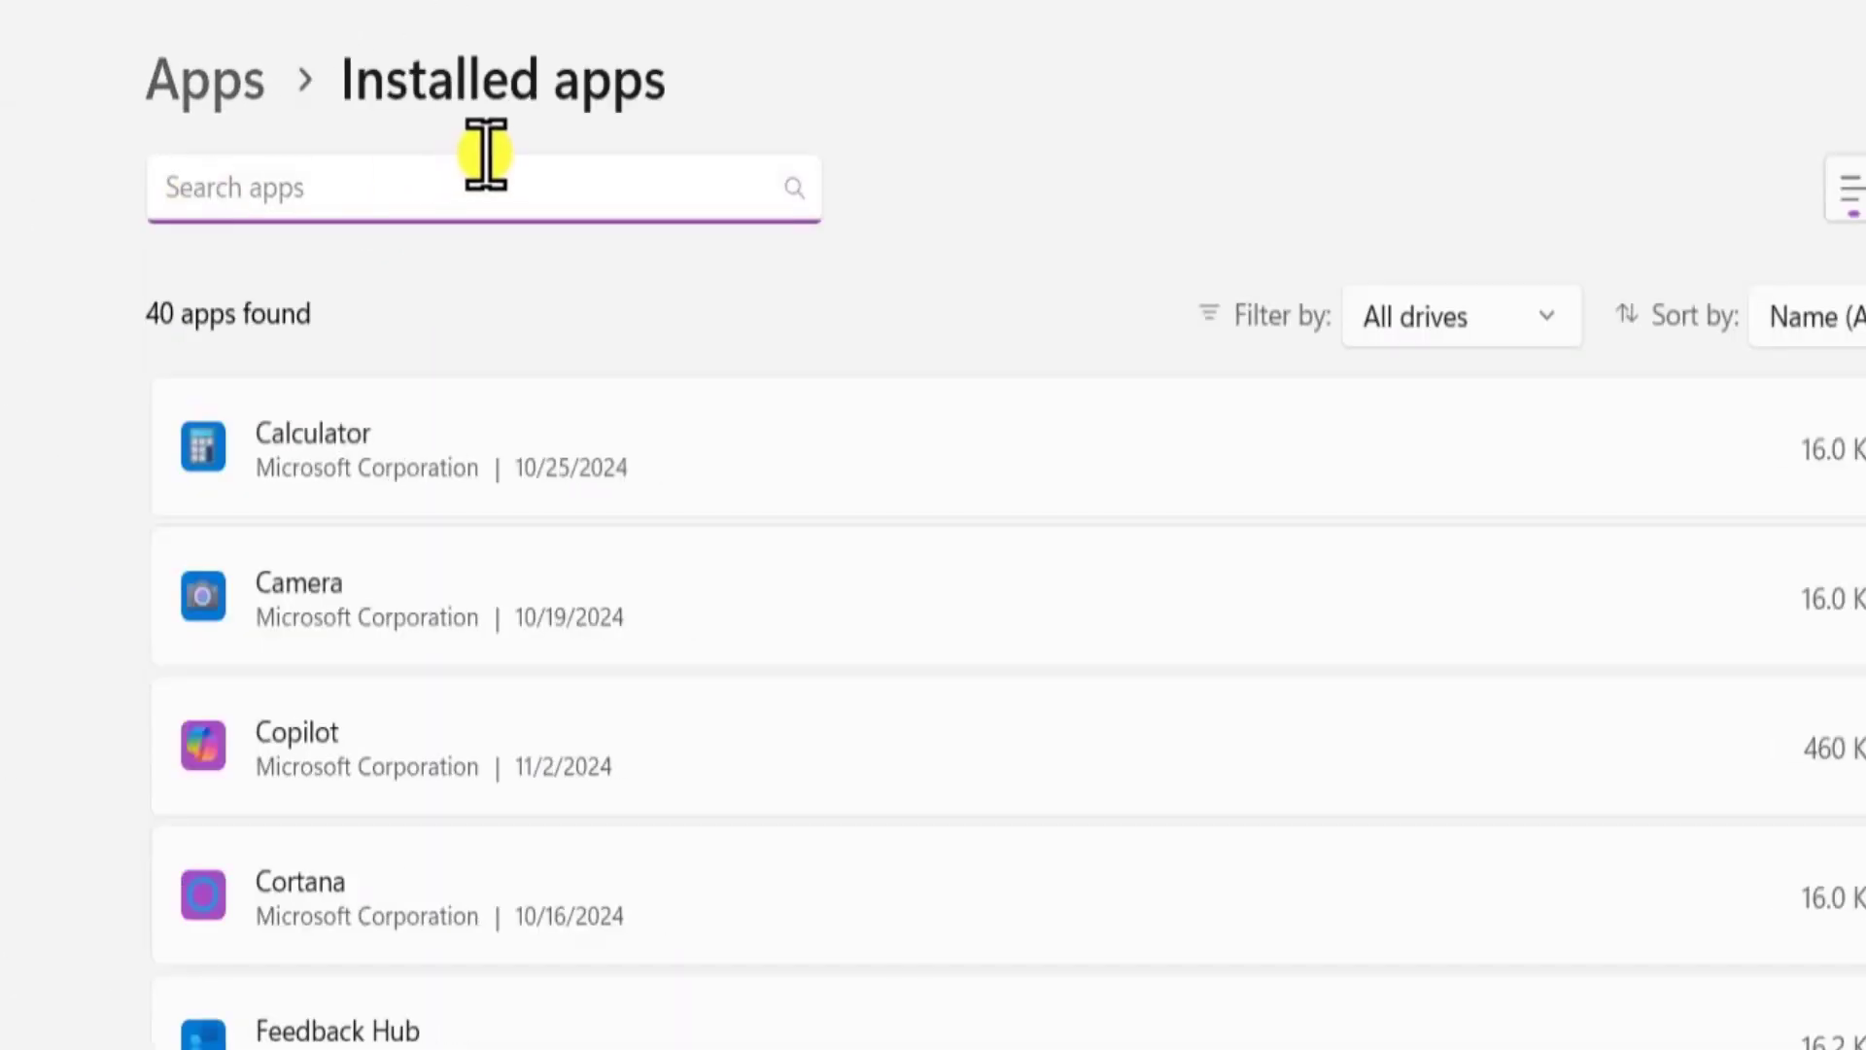
mouse_move(303, 193)
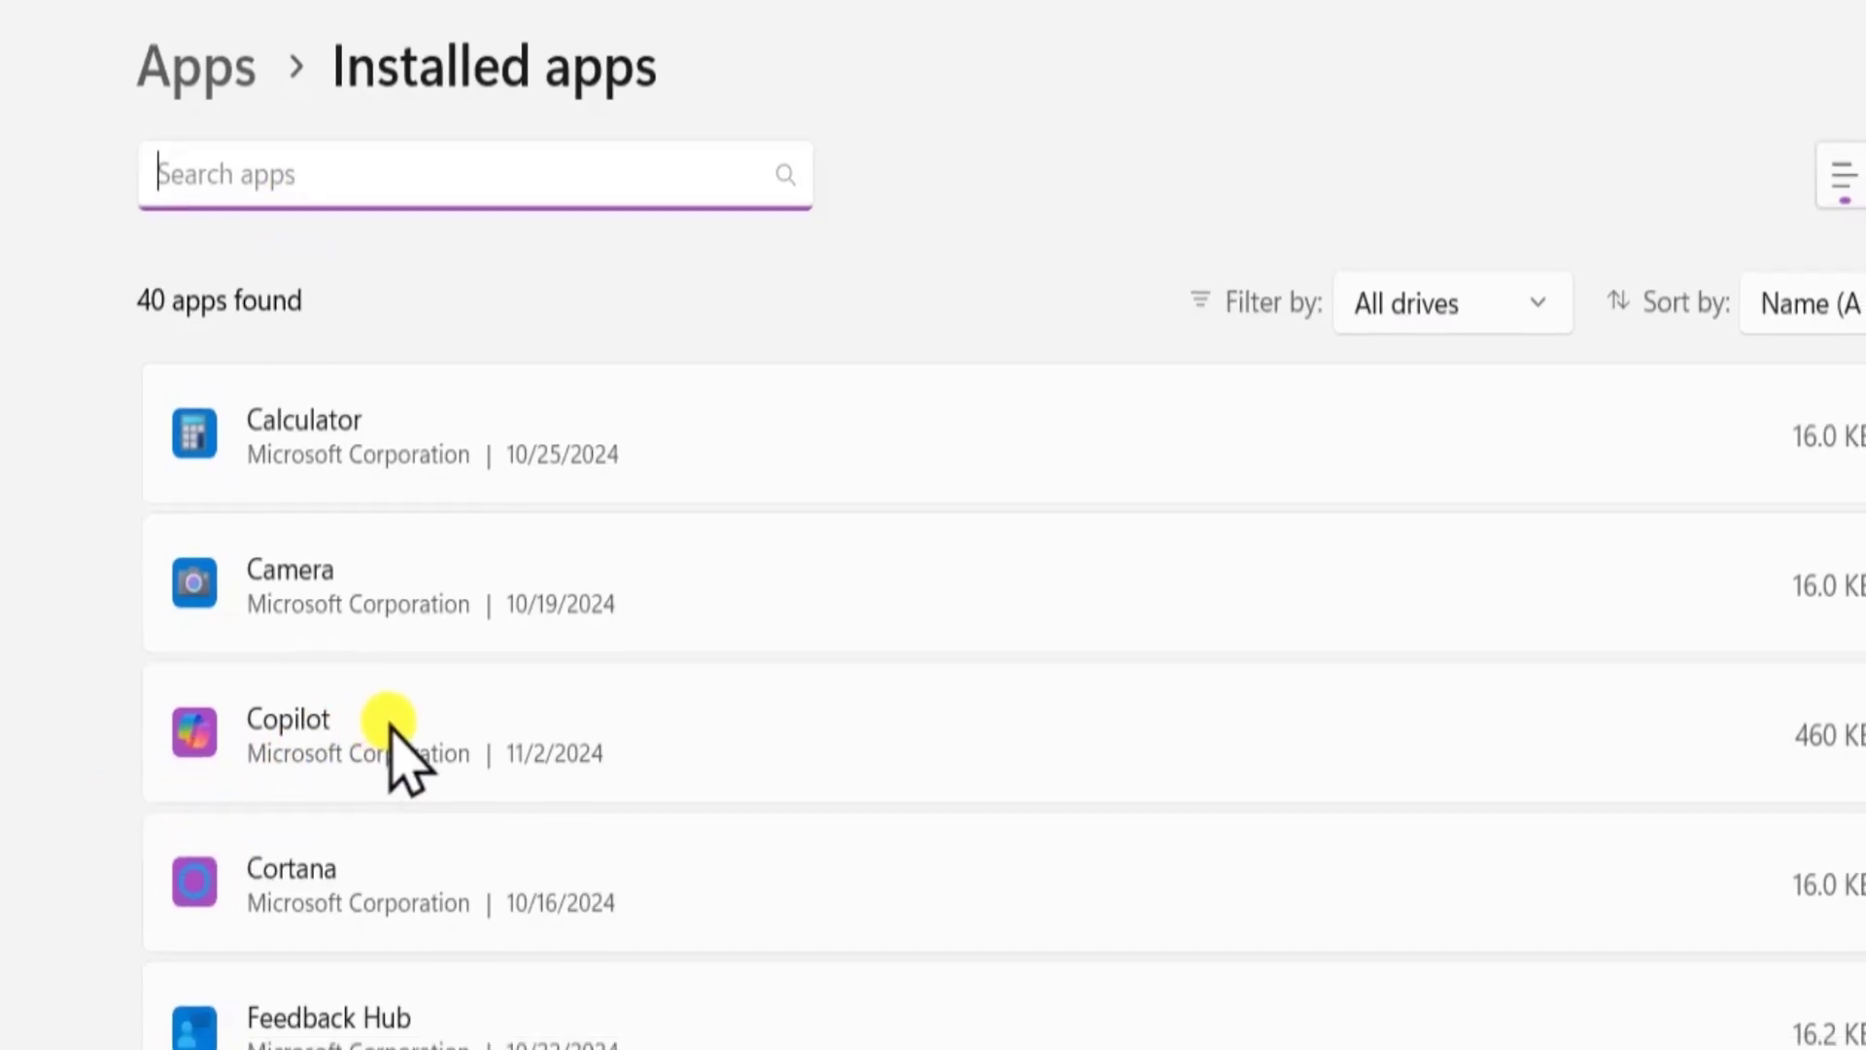
- Uninstall the Copilot app and confirm the removal
click(1774, 509)
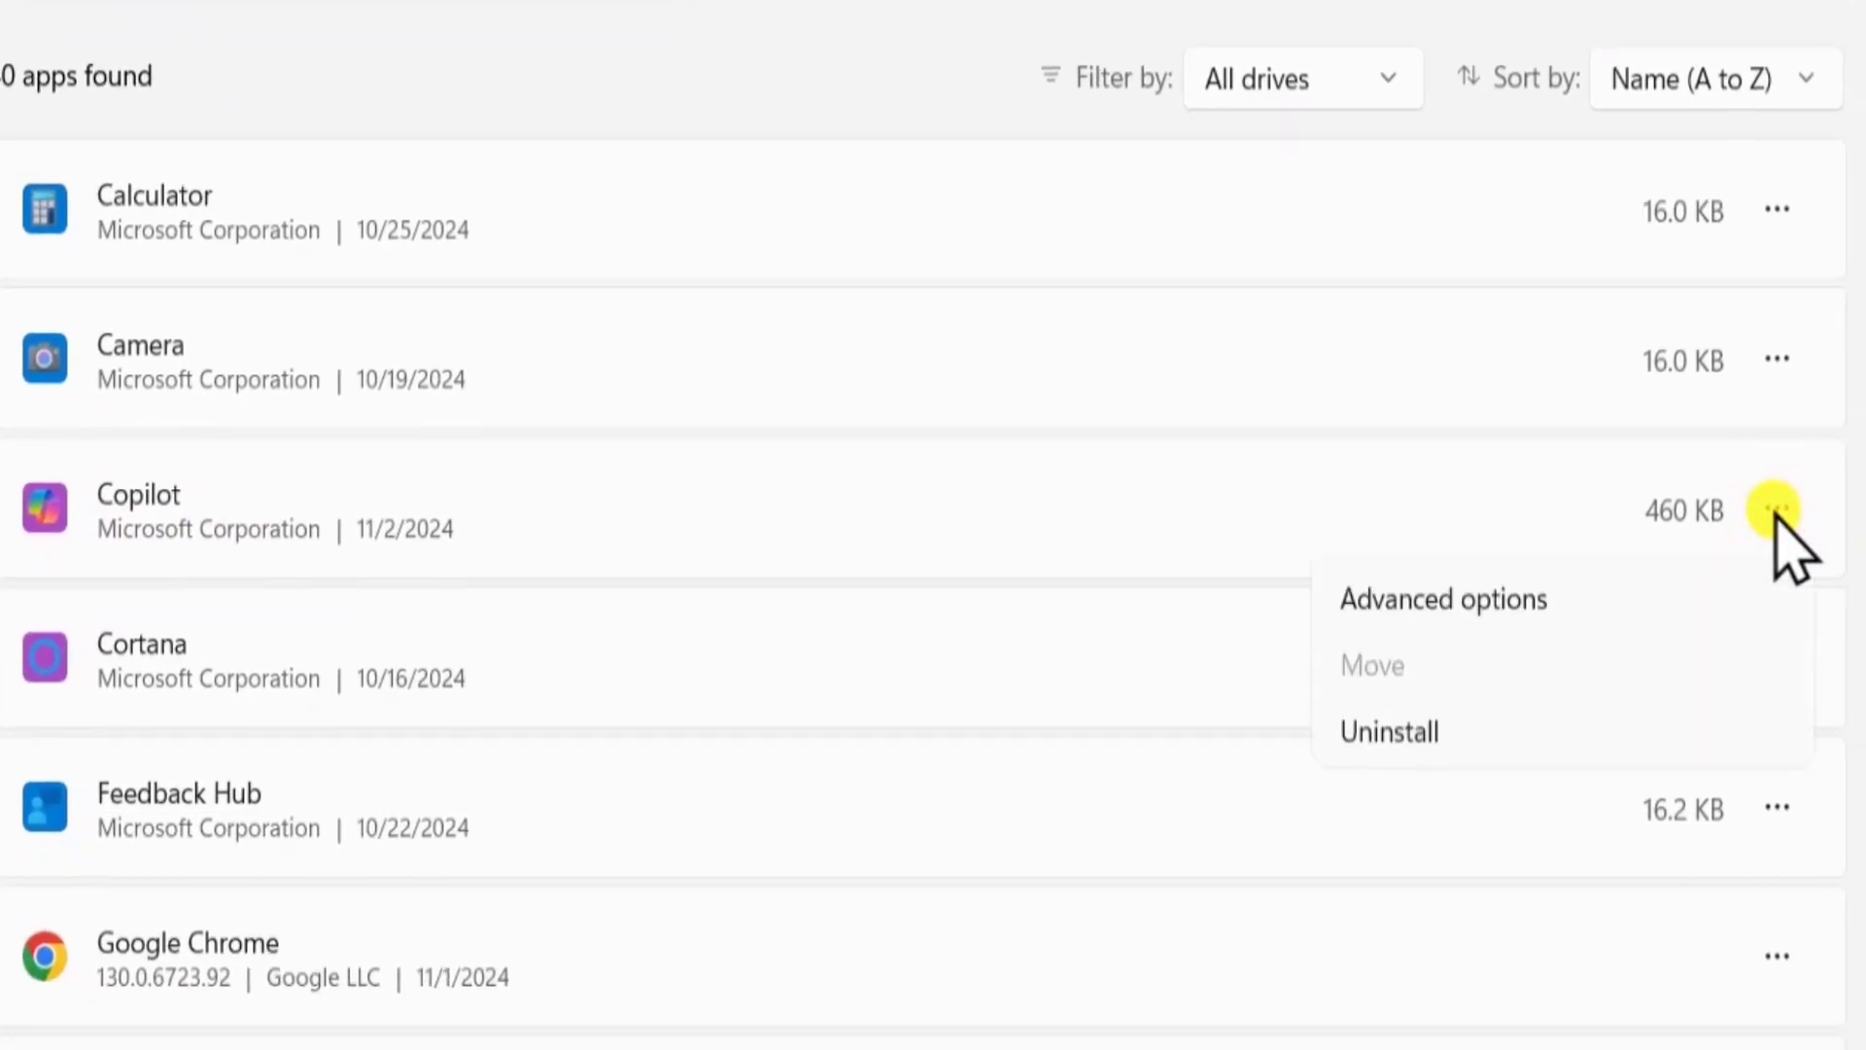
click(1388, 731)
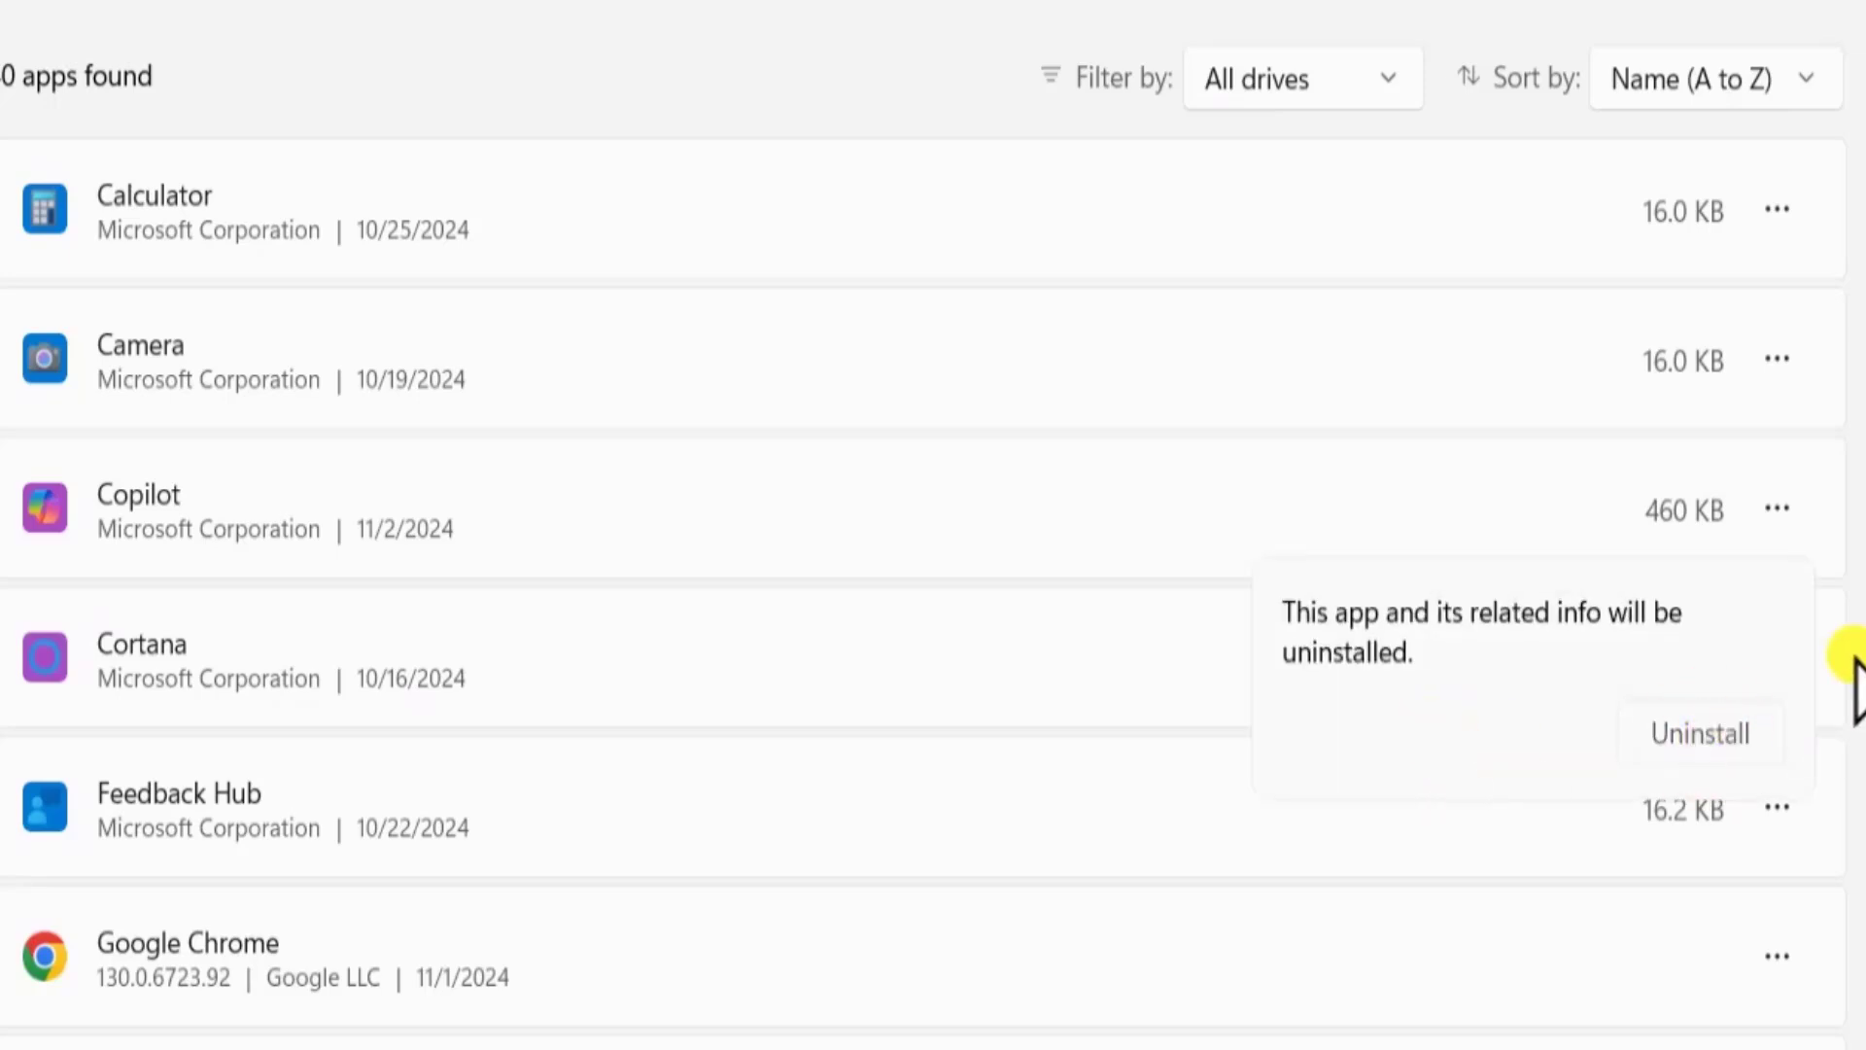
click(1700, 733)
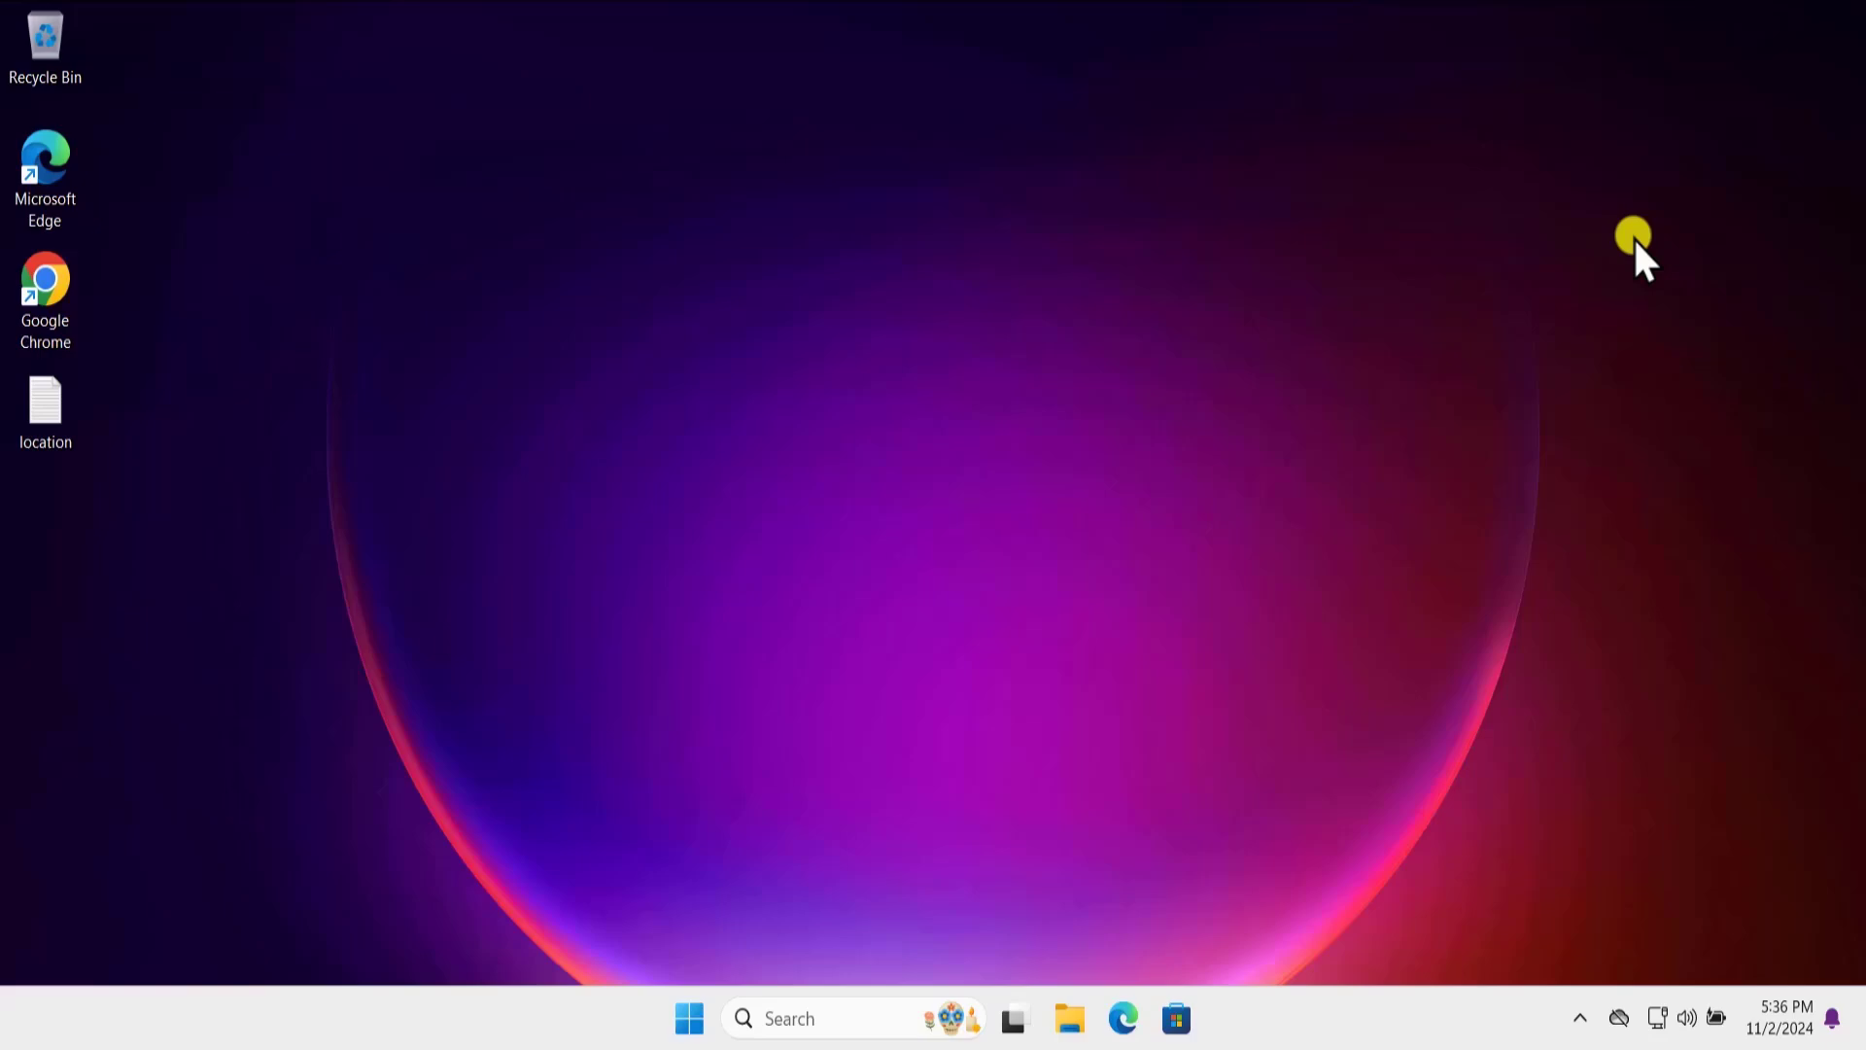
mouse_move(688, 1018)
text(gpedit.msc)
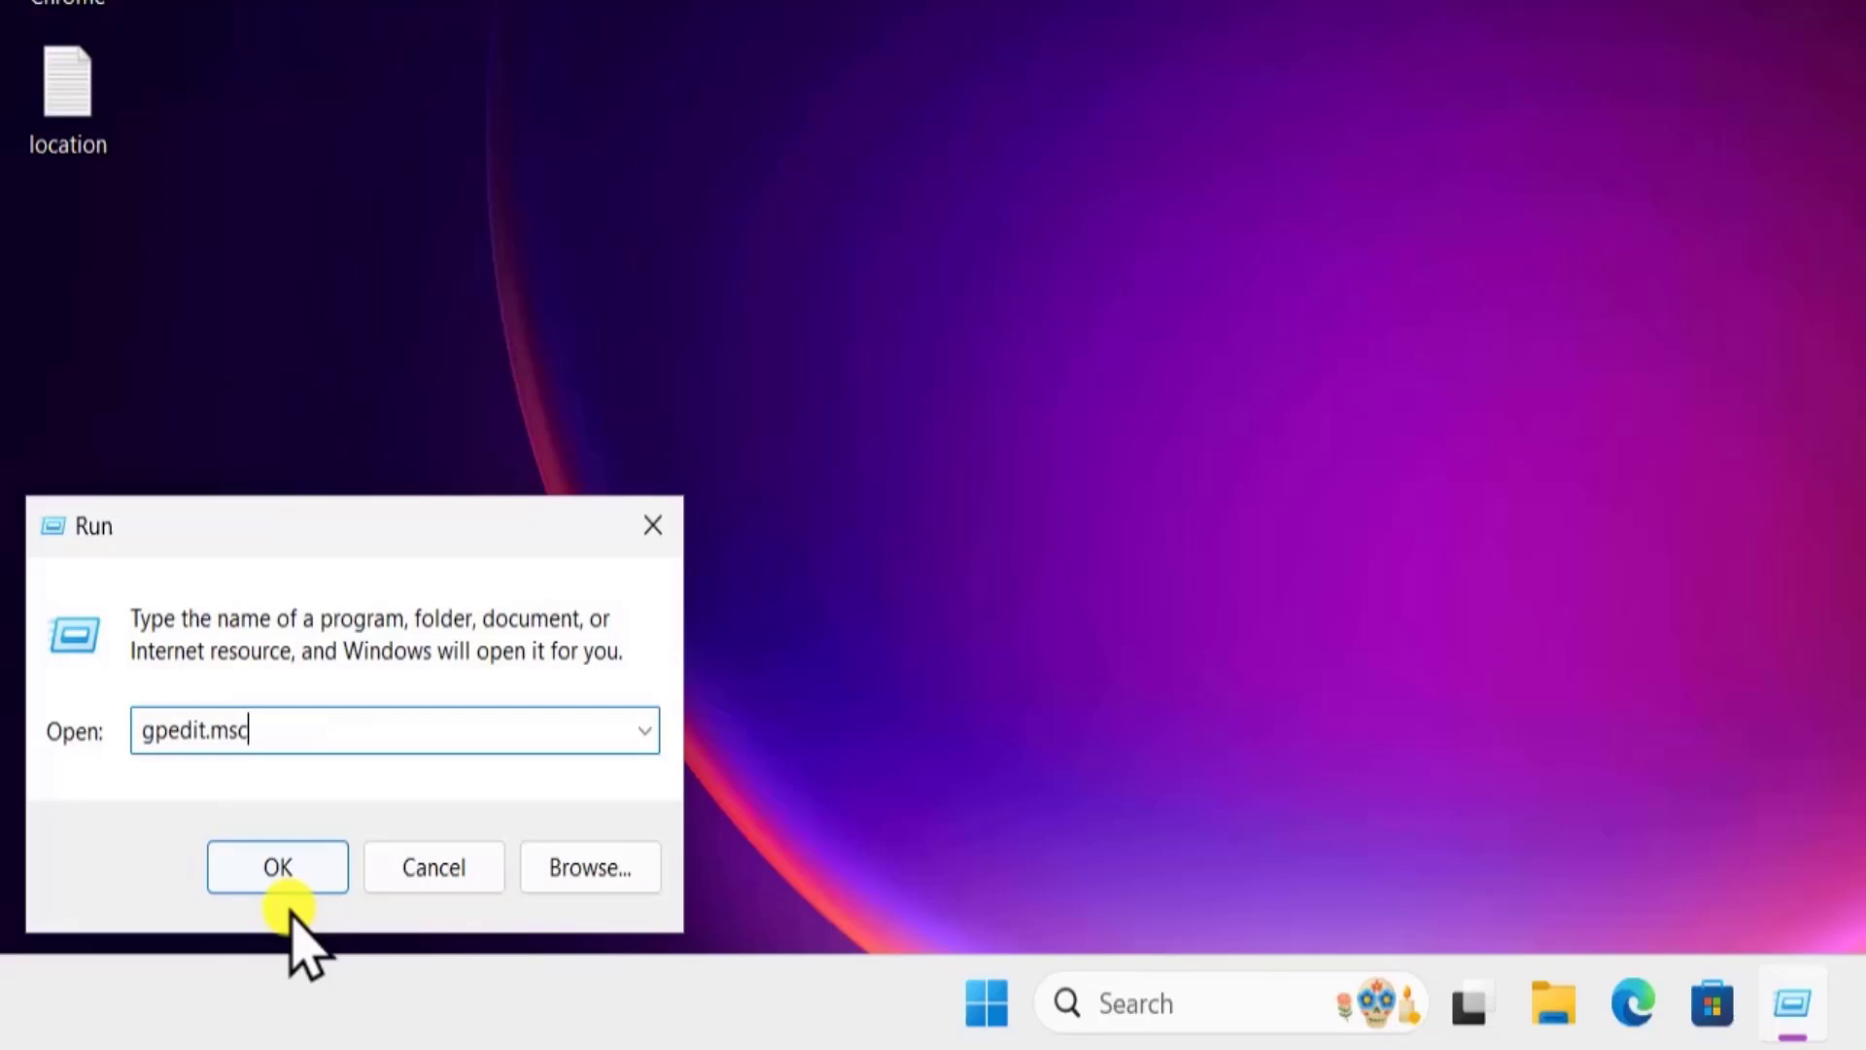
- Launch gpedit.msc from the Run dialog to open the Local Group Policy Editor
click(276, 865)
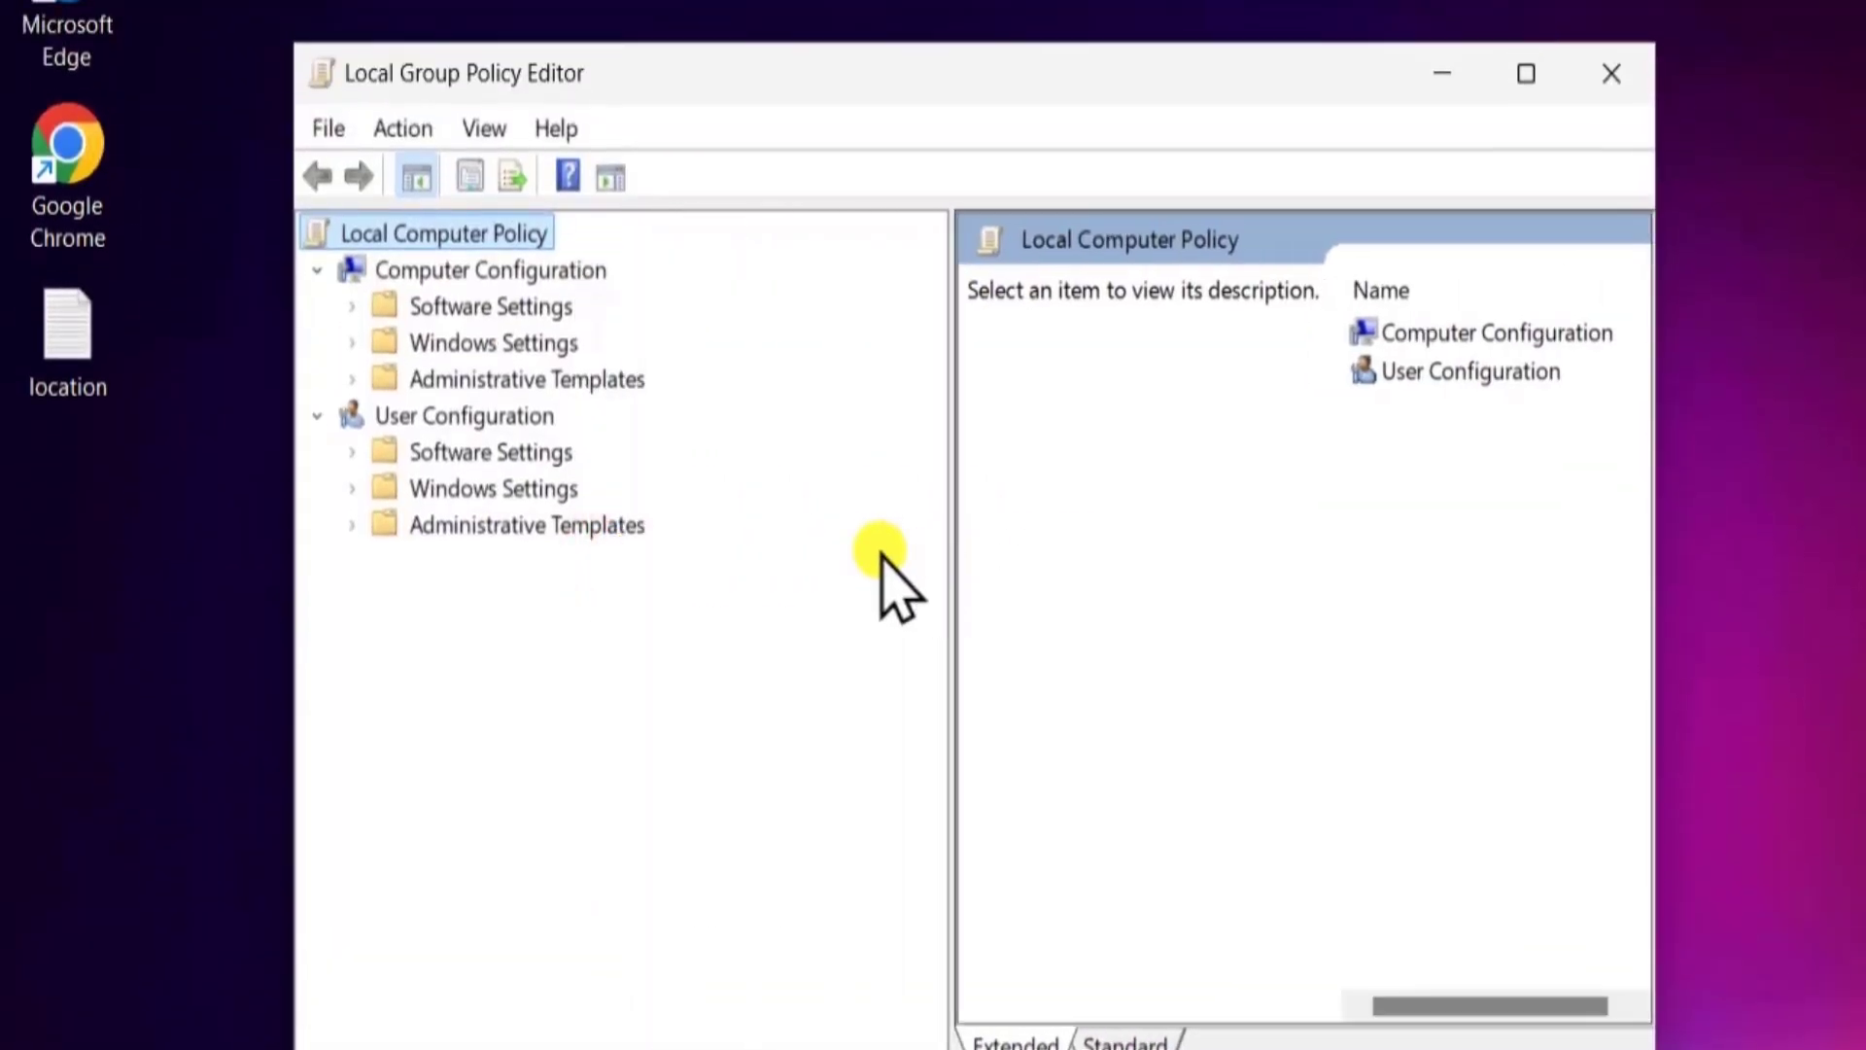
- Navigate to User Configuration > Administrative Templates > Windows Components > Windows Copilot
click(463, 414)
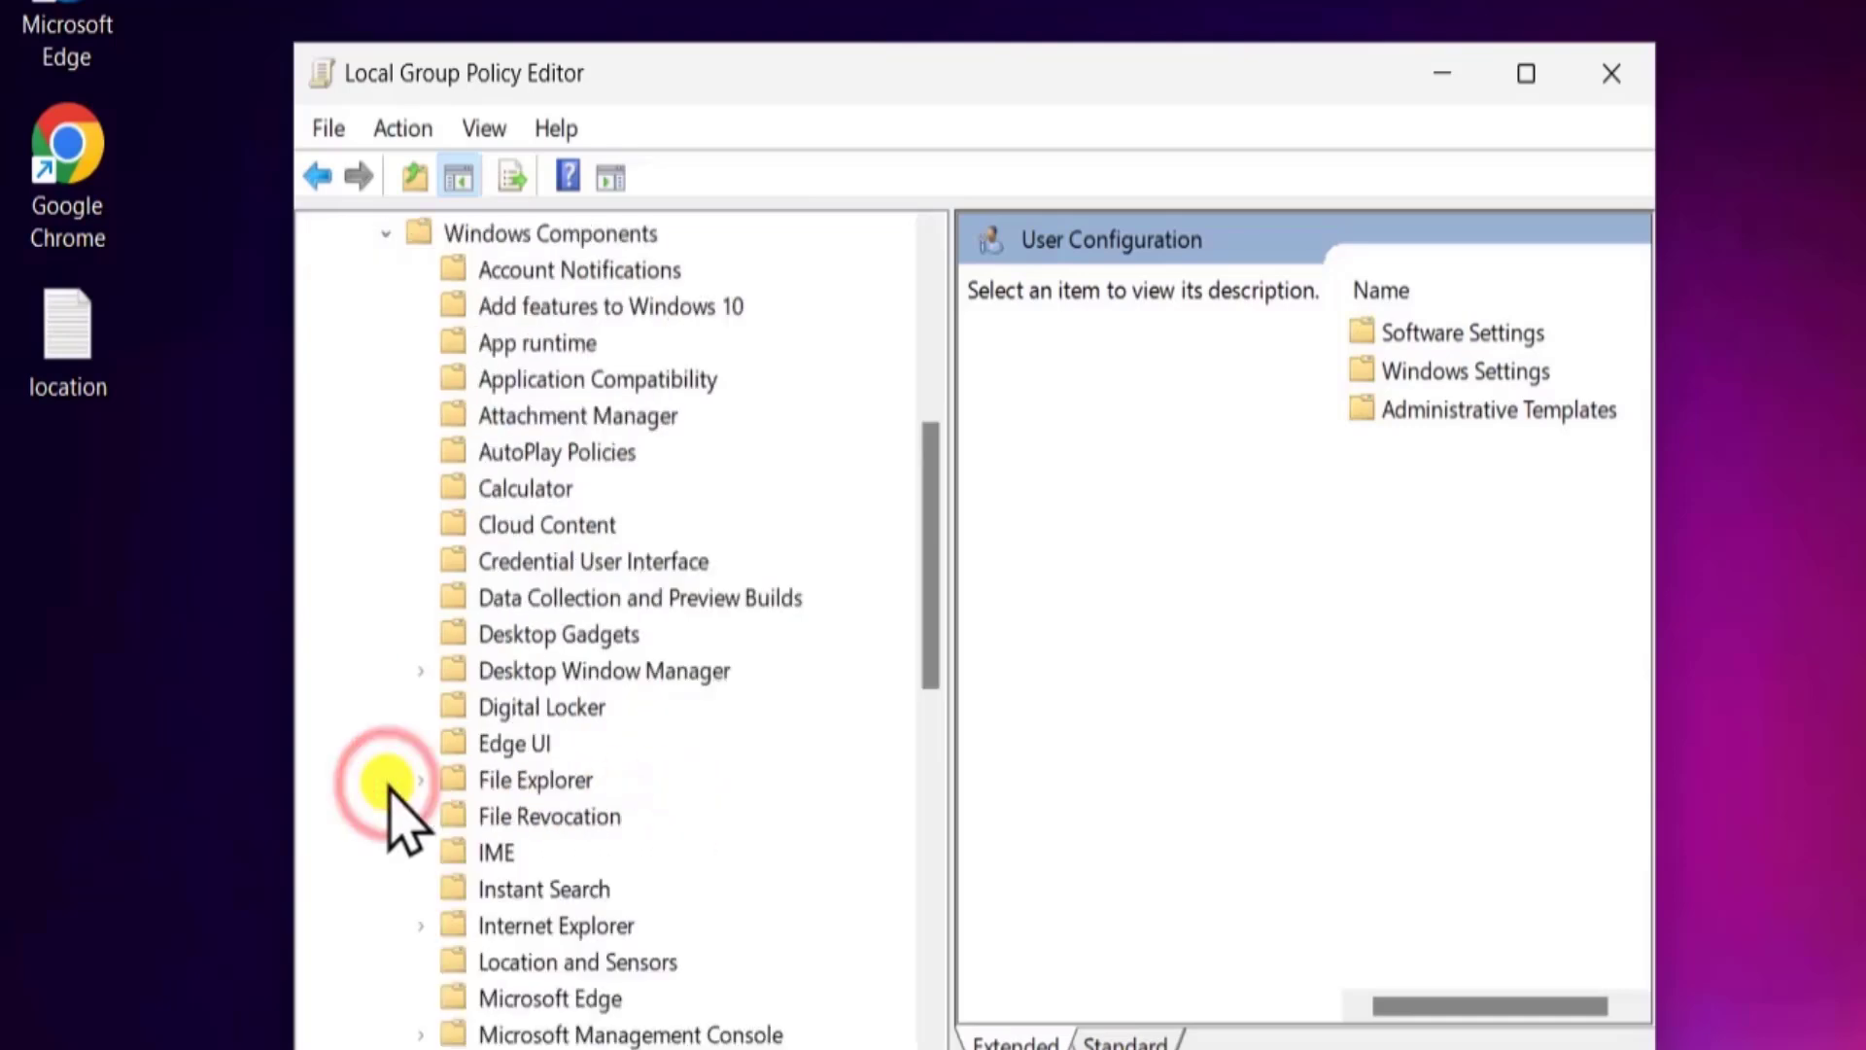
scroll(down, 3)
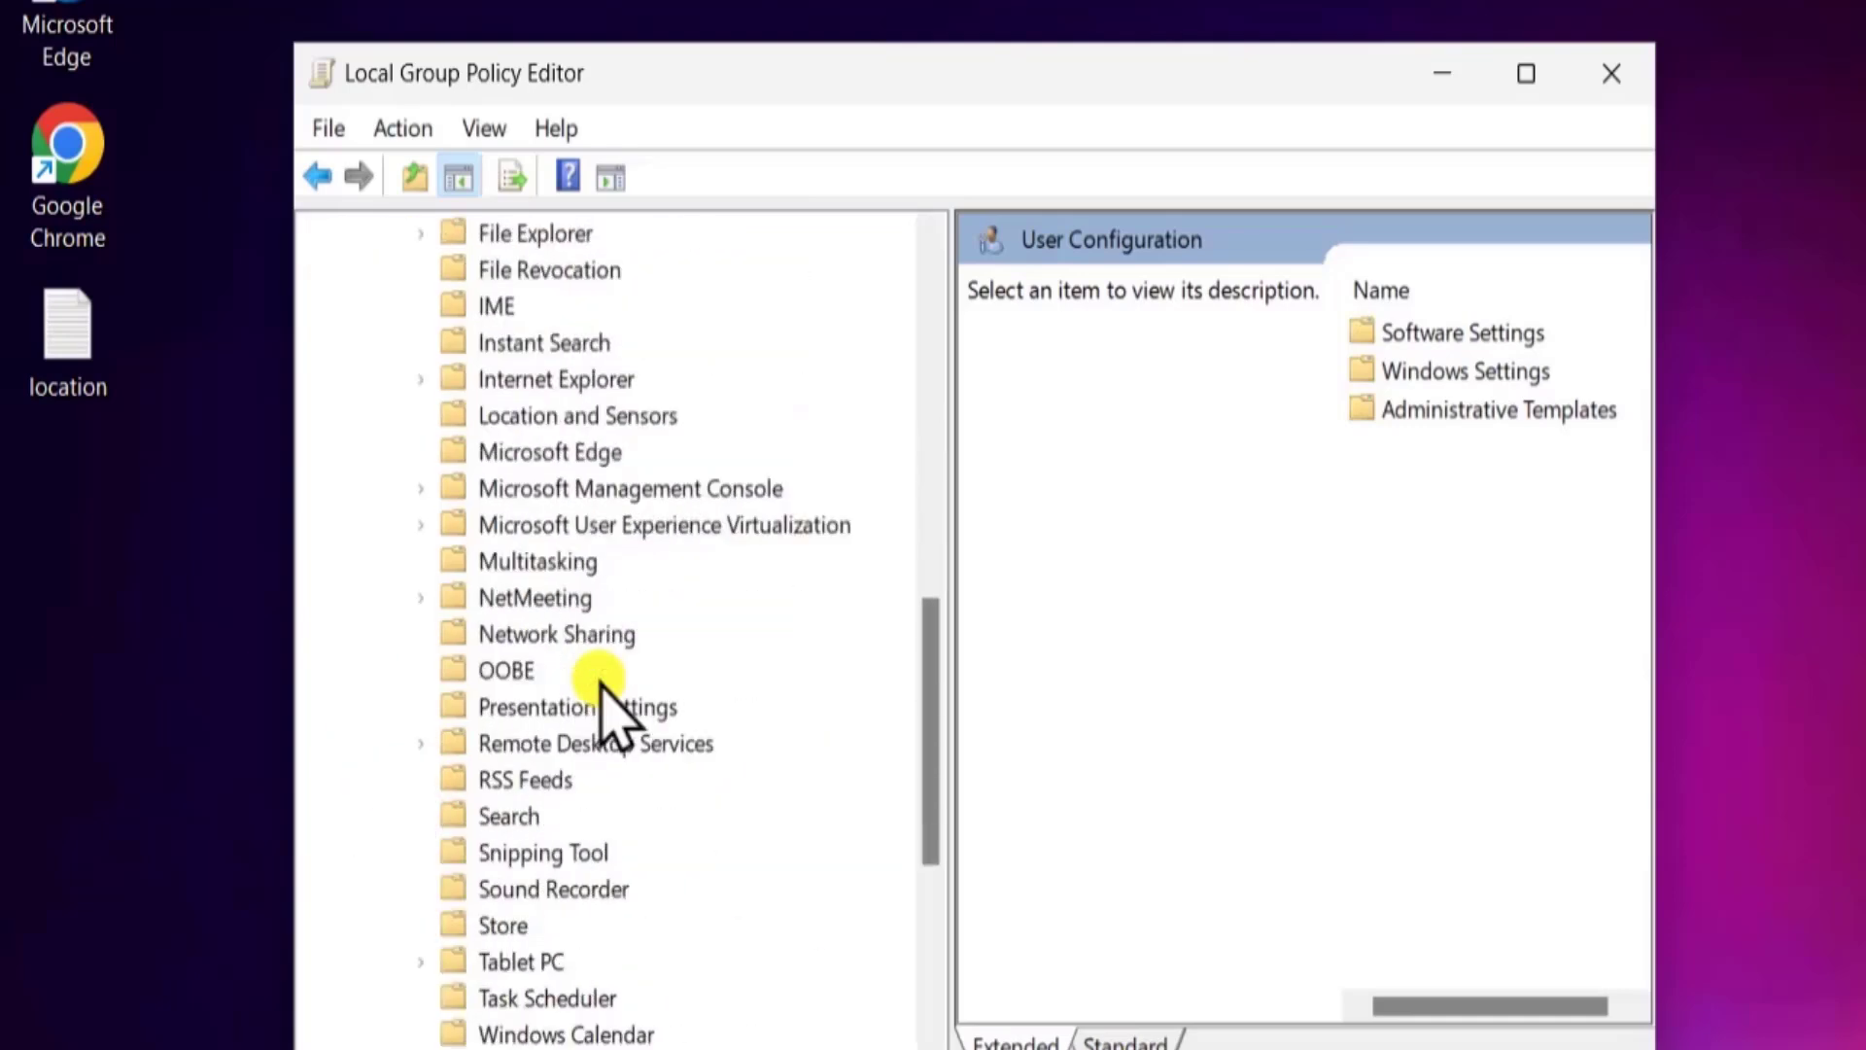
click(556, 779)
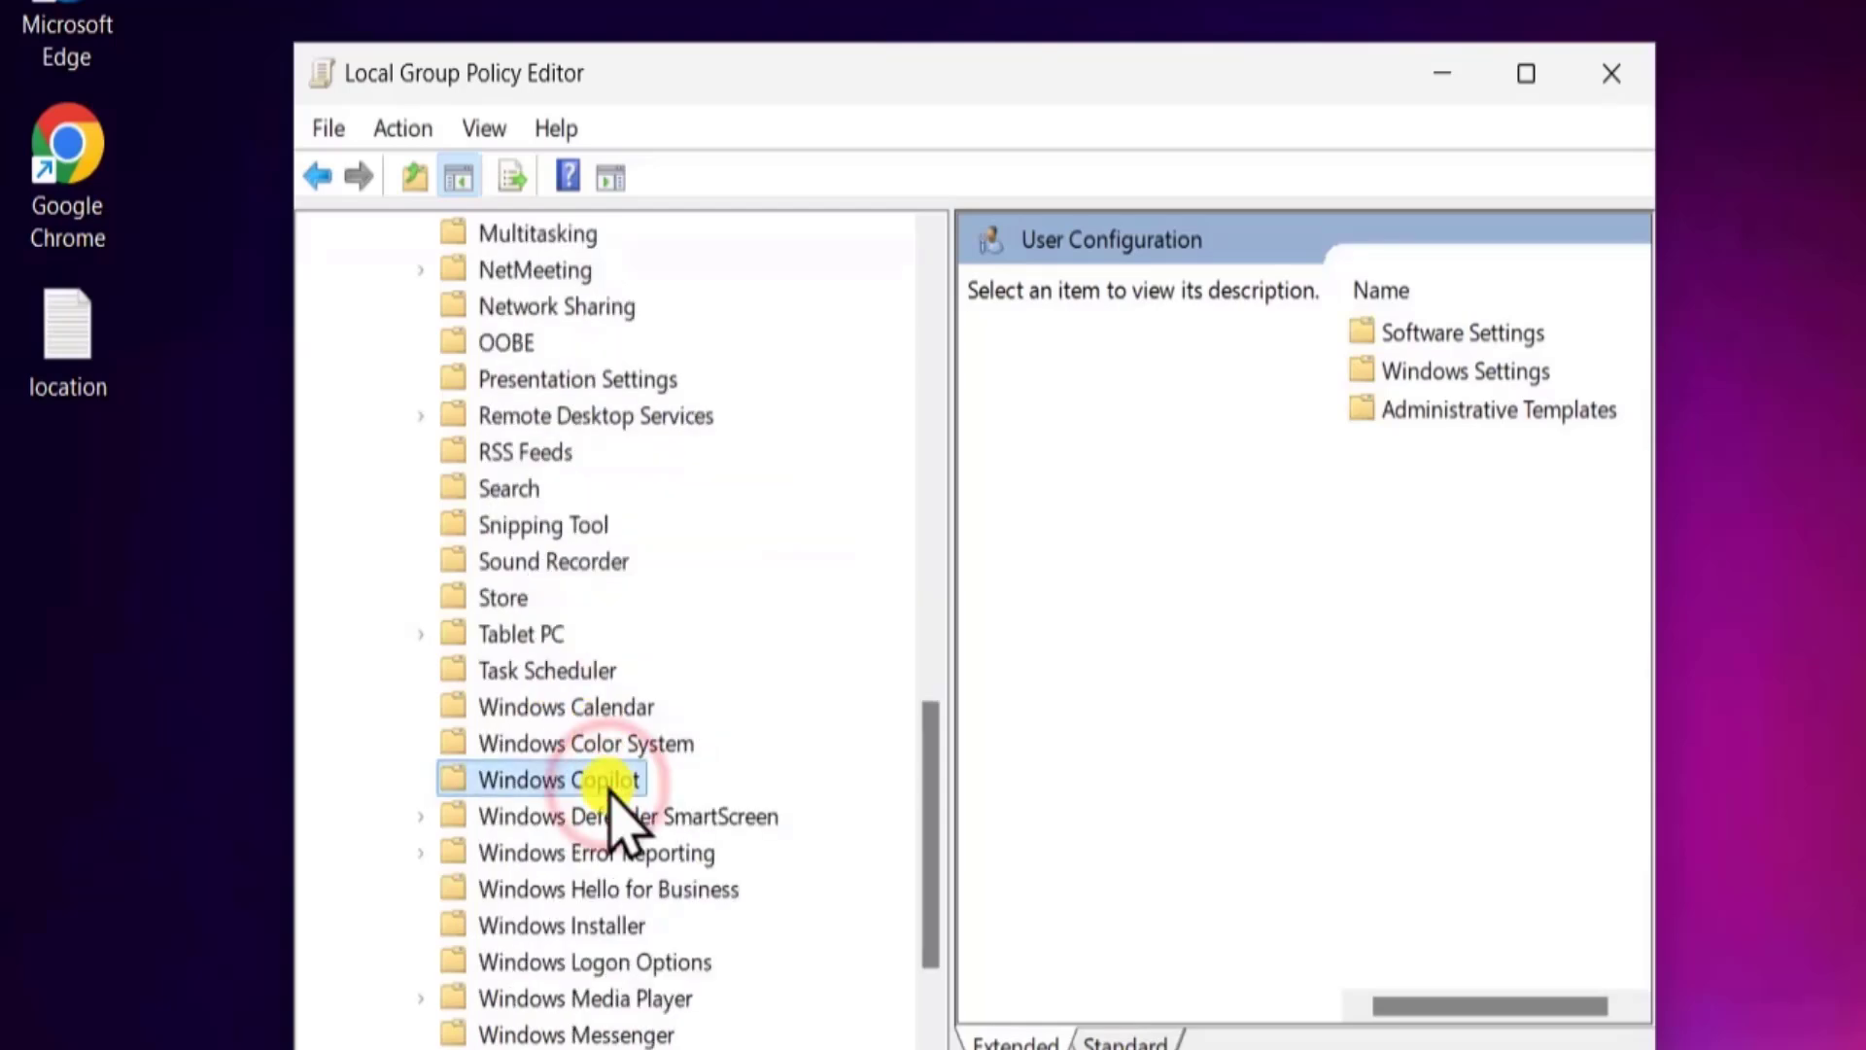
click(557, 780)
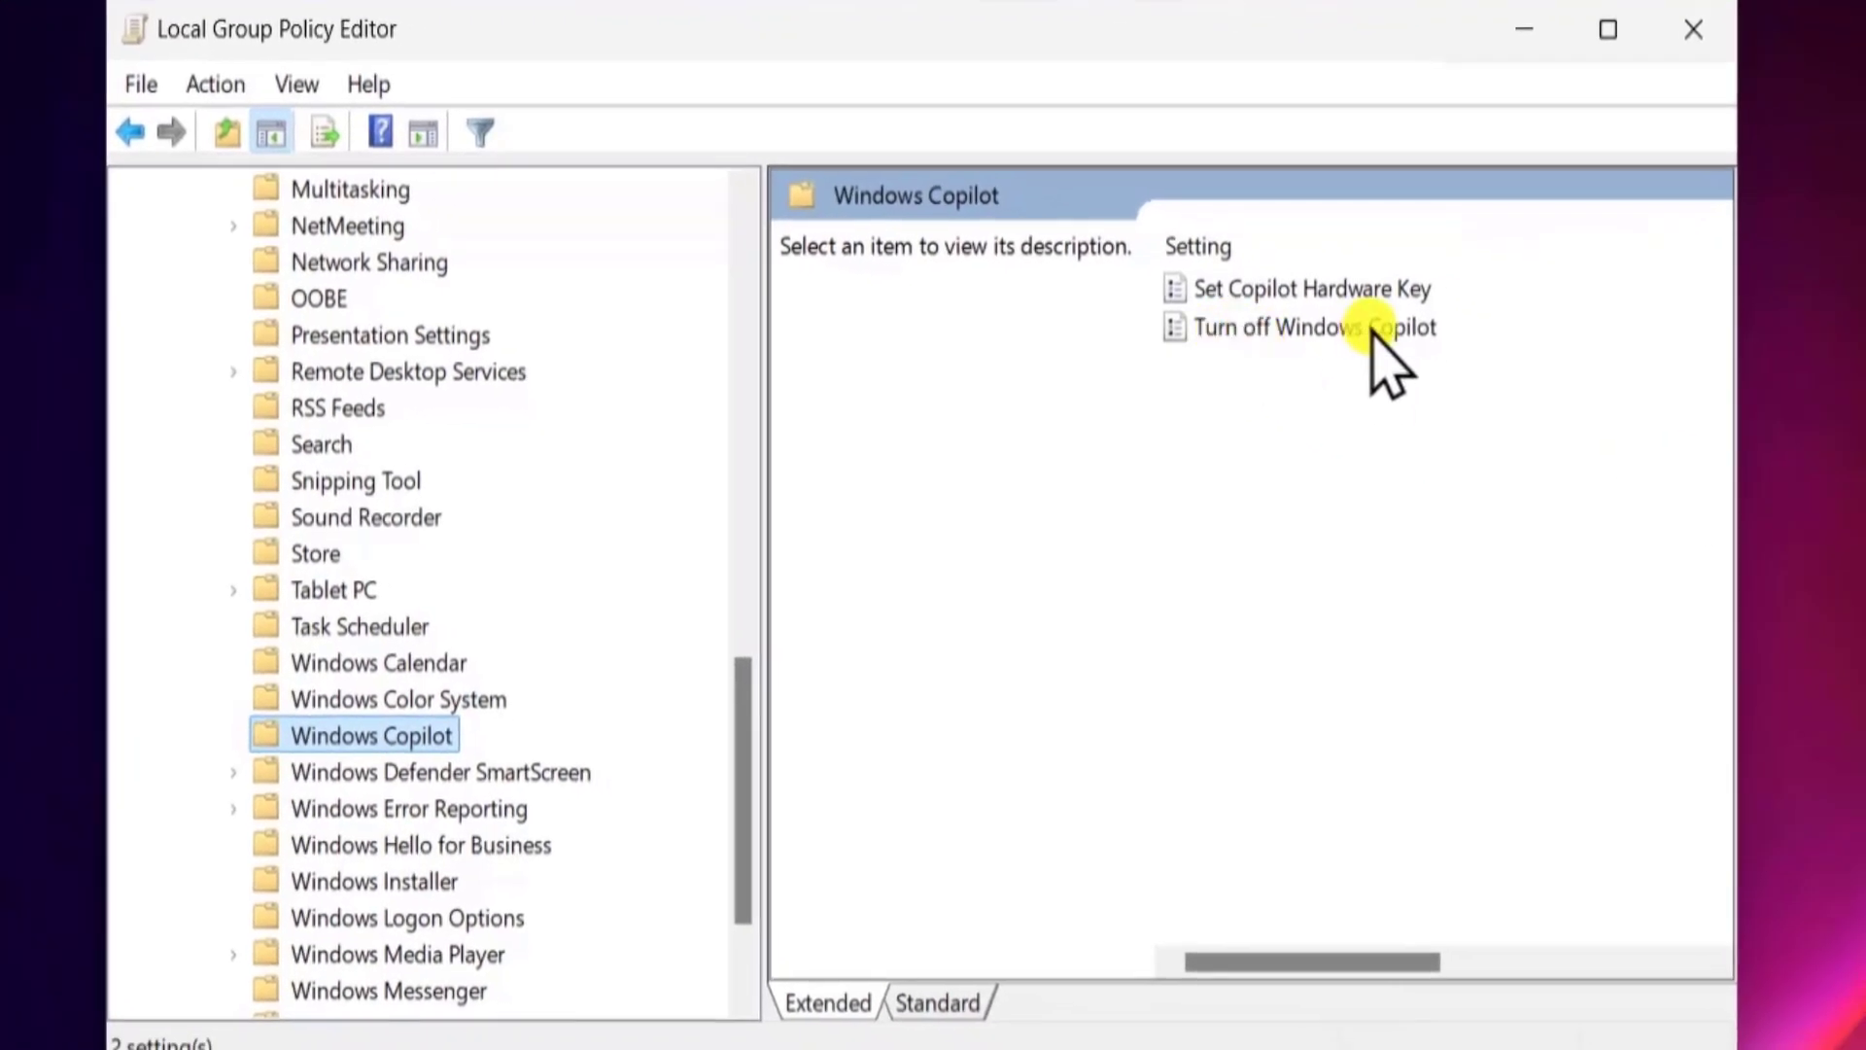
- Set the Turn off Windows Copilot policy to Enabled and confirm
click(1309, 327)
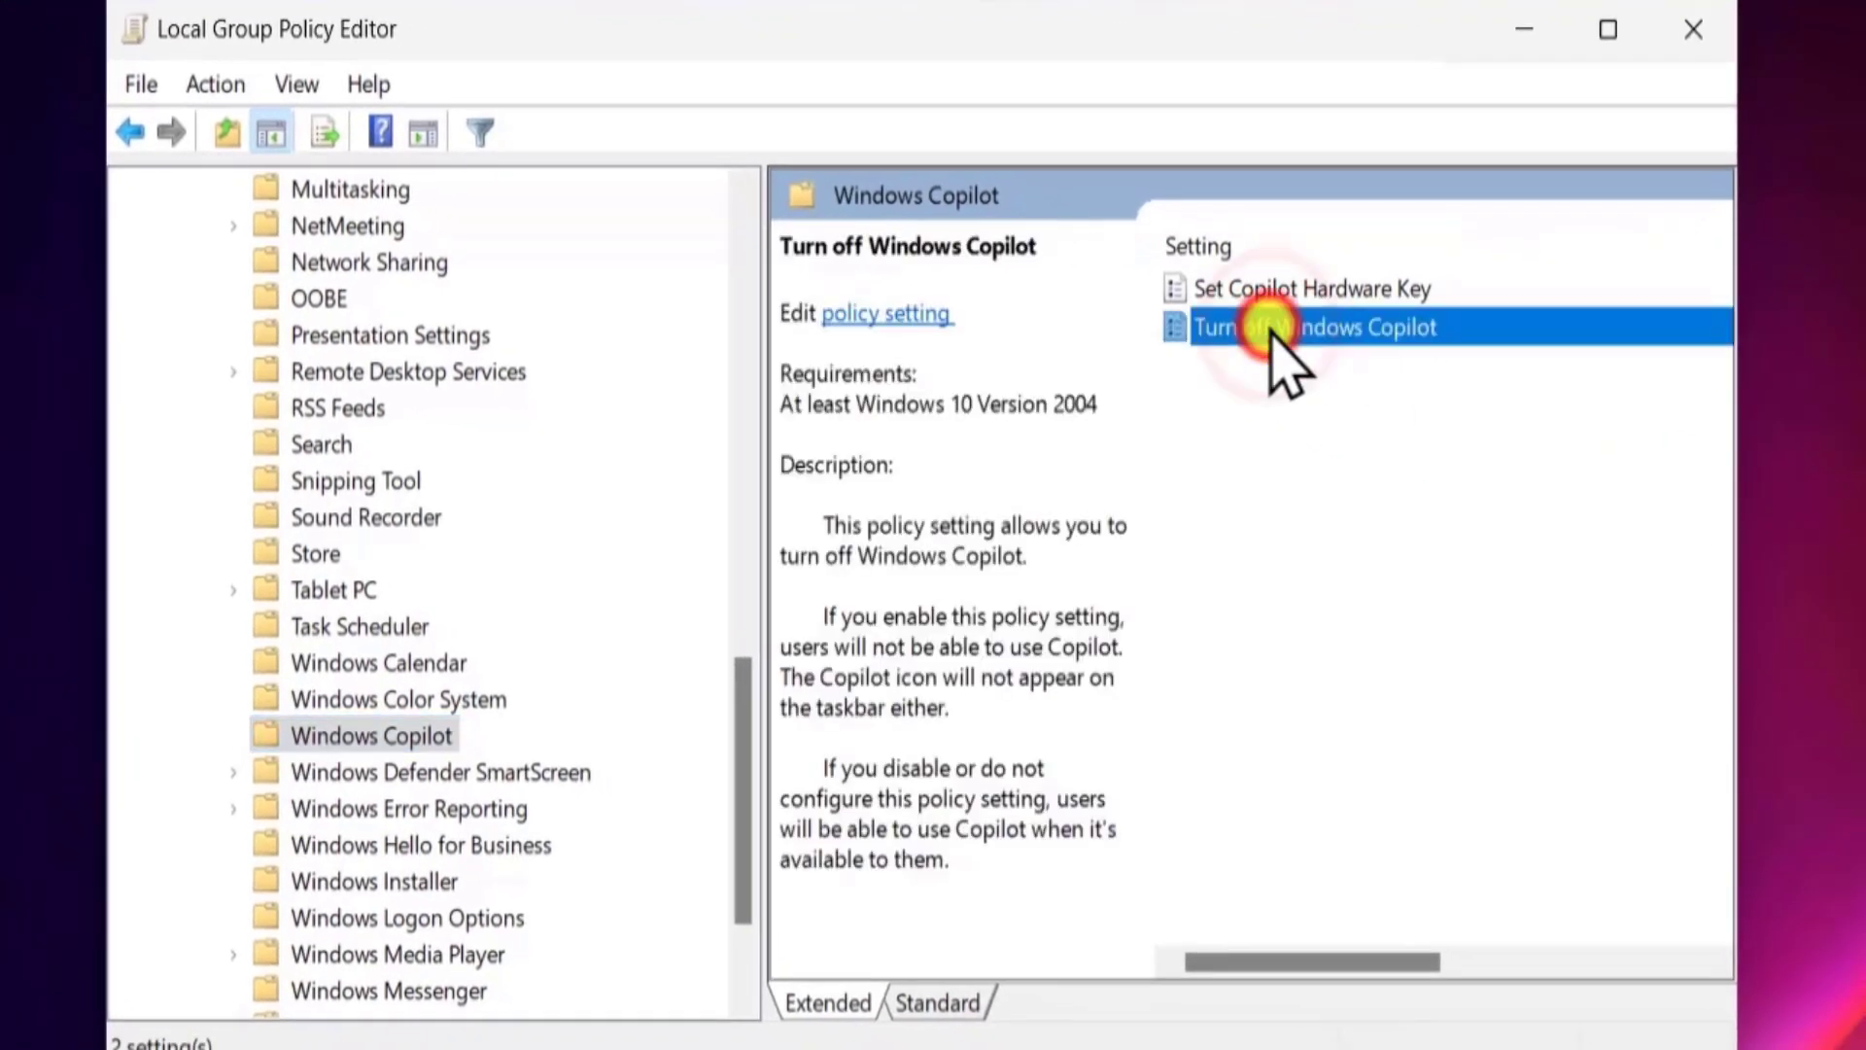
double_click(1314, 327)
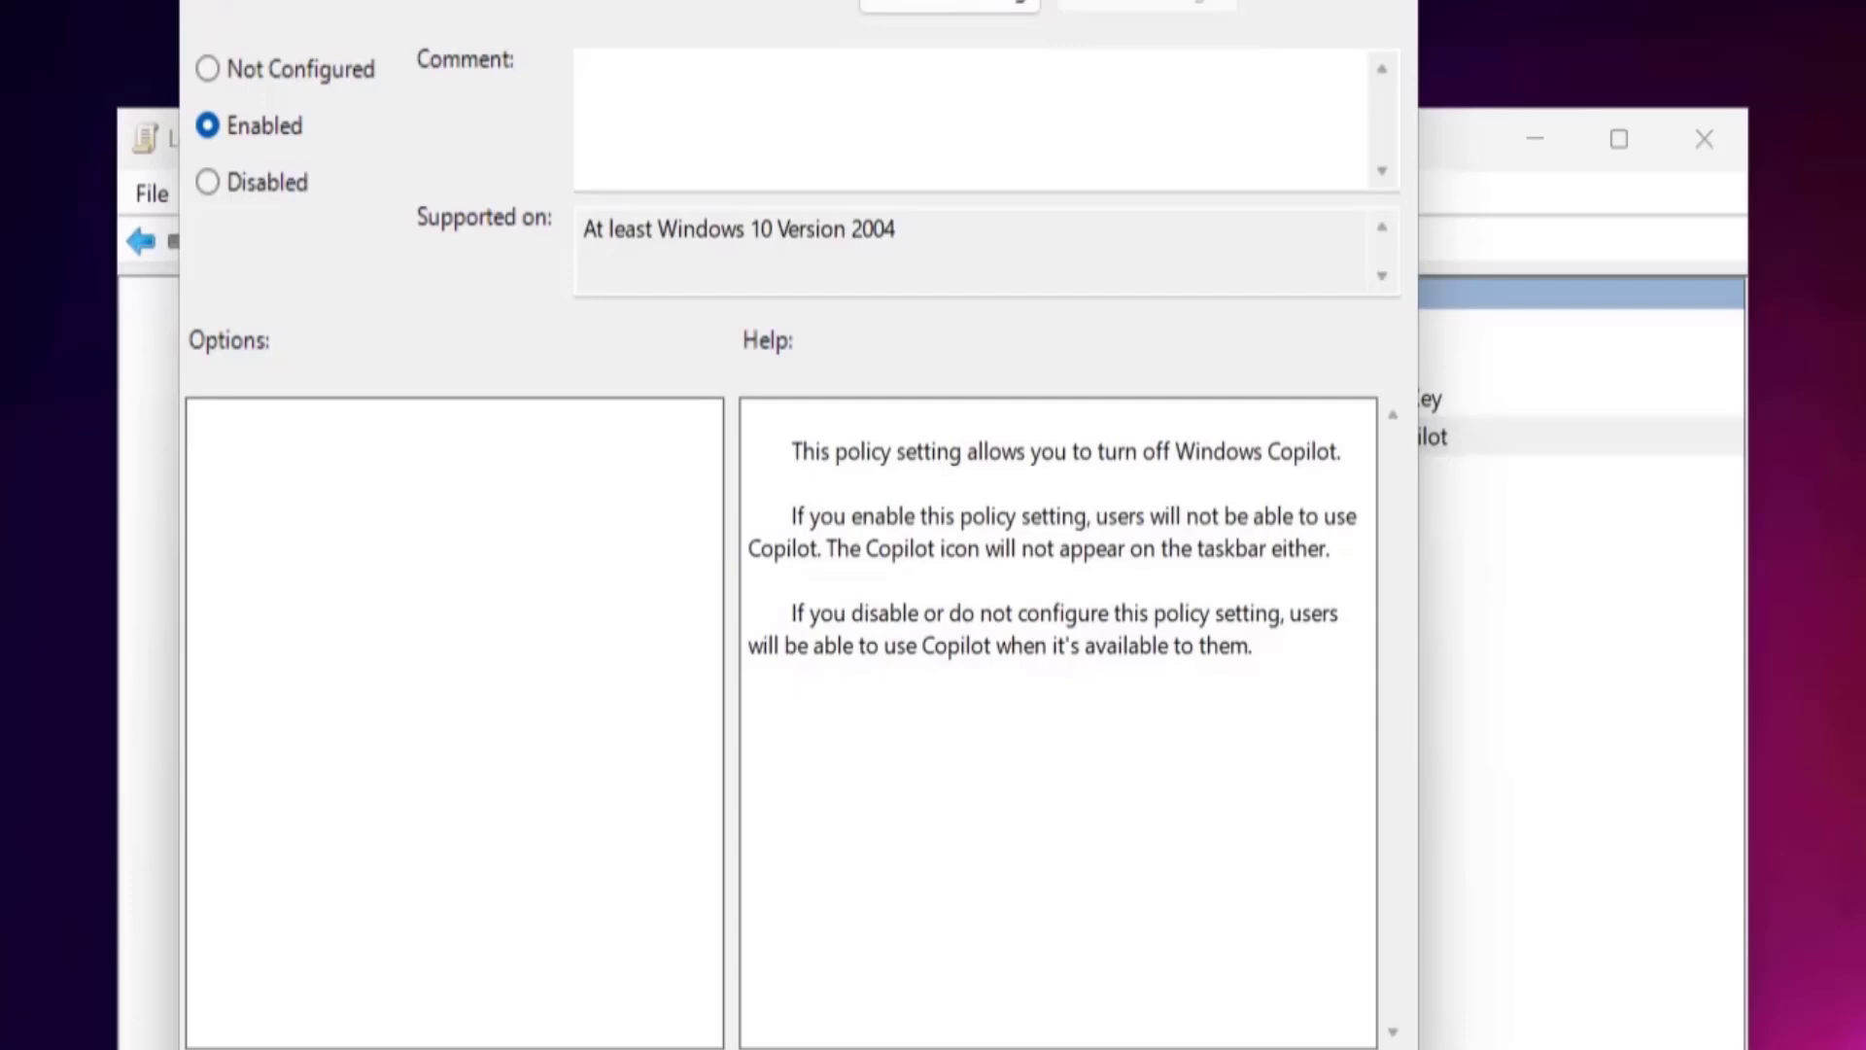
click(950, 799)
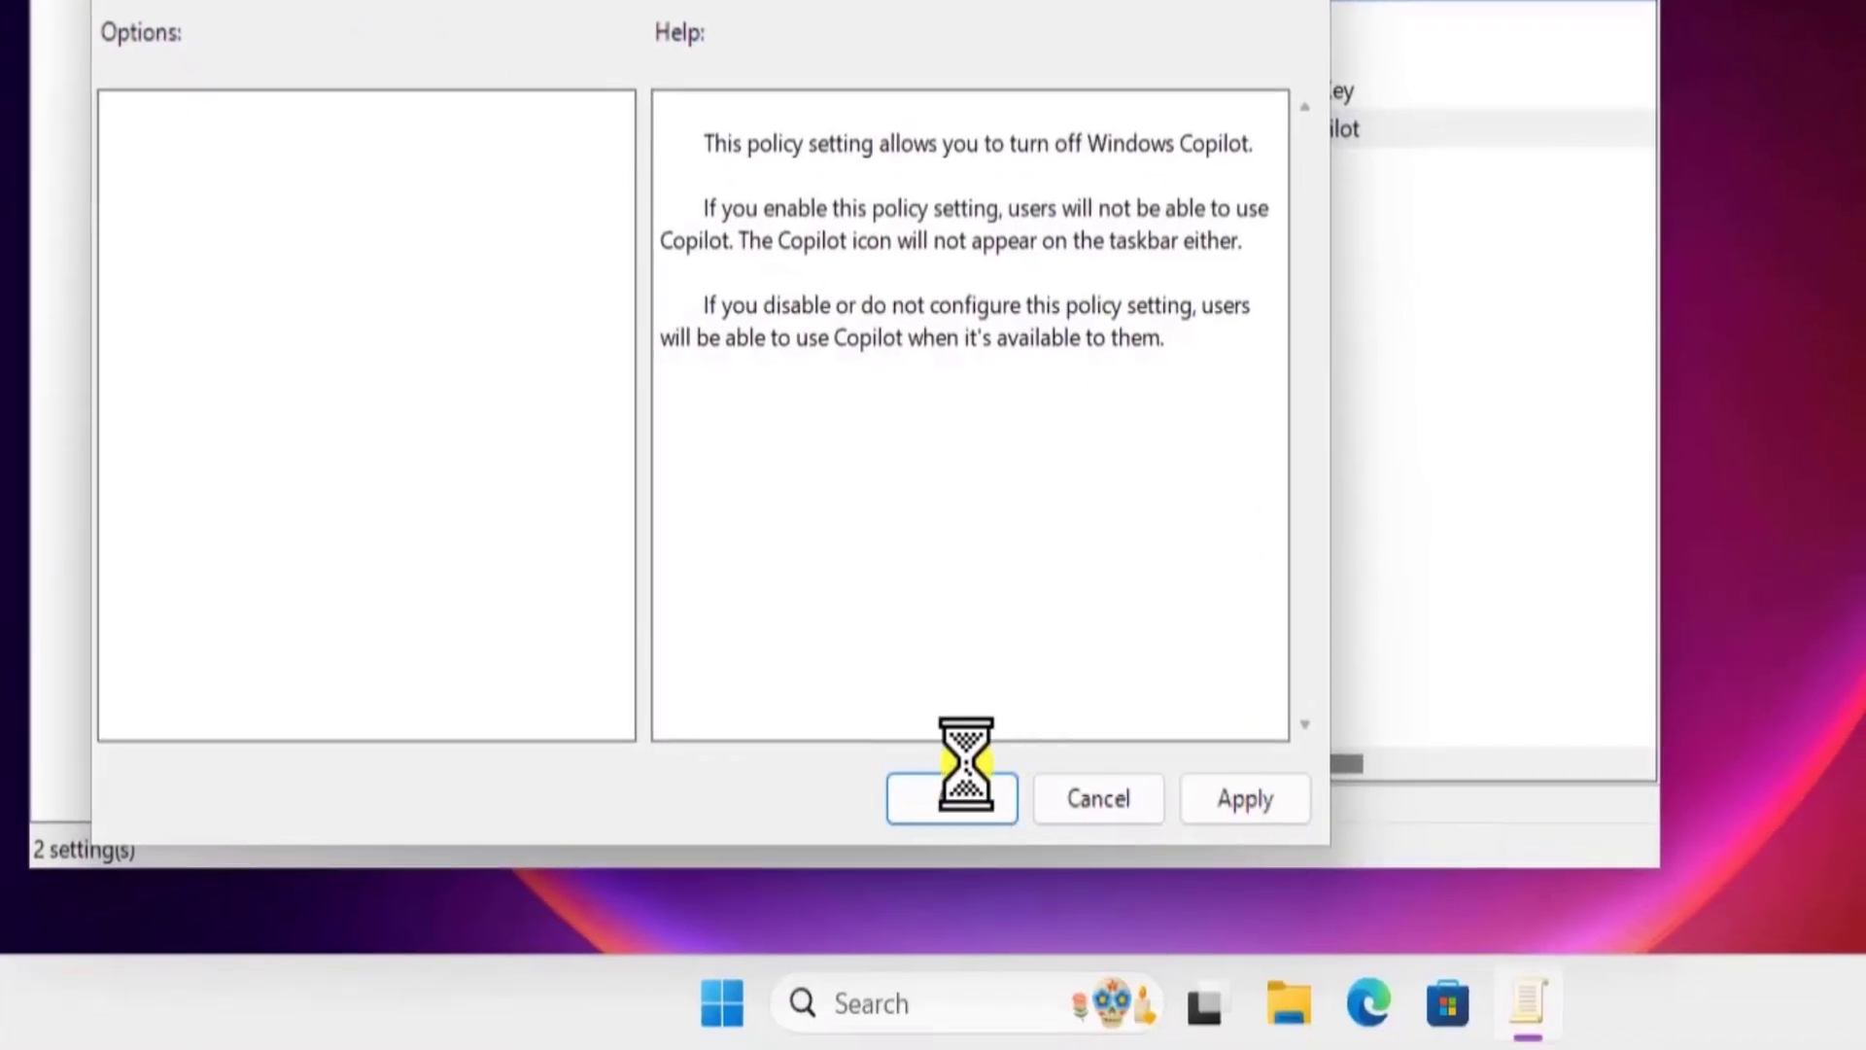
click(951, 797)
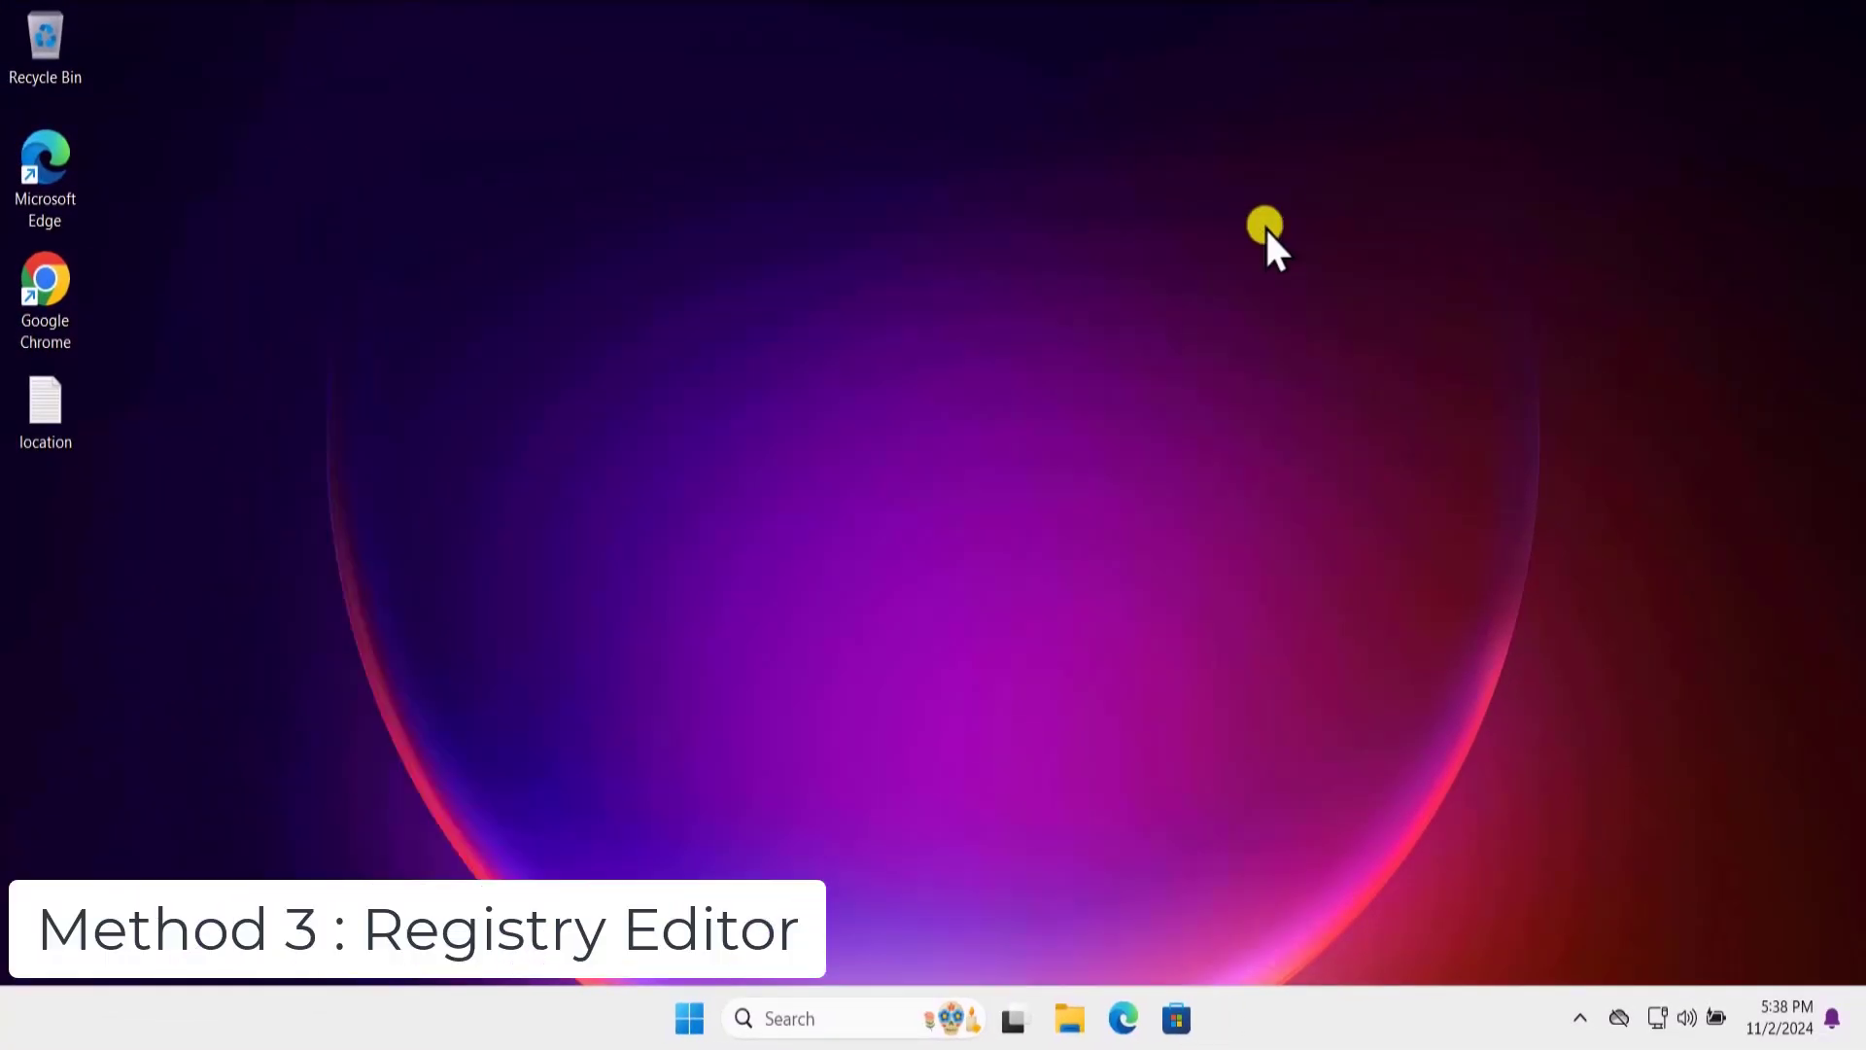
mouse_move(711, 1018)
text(reg)
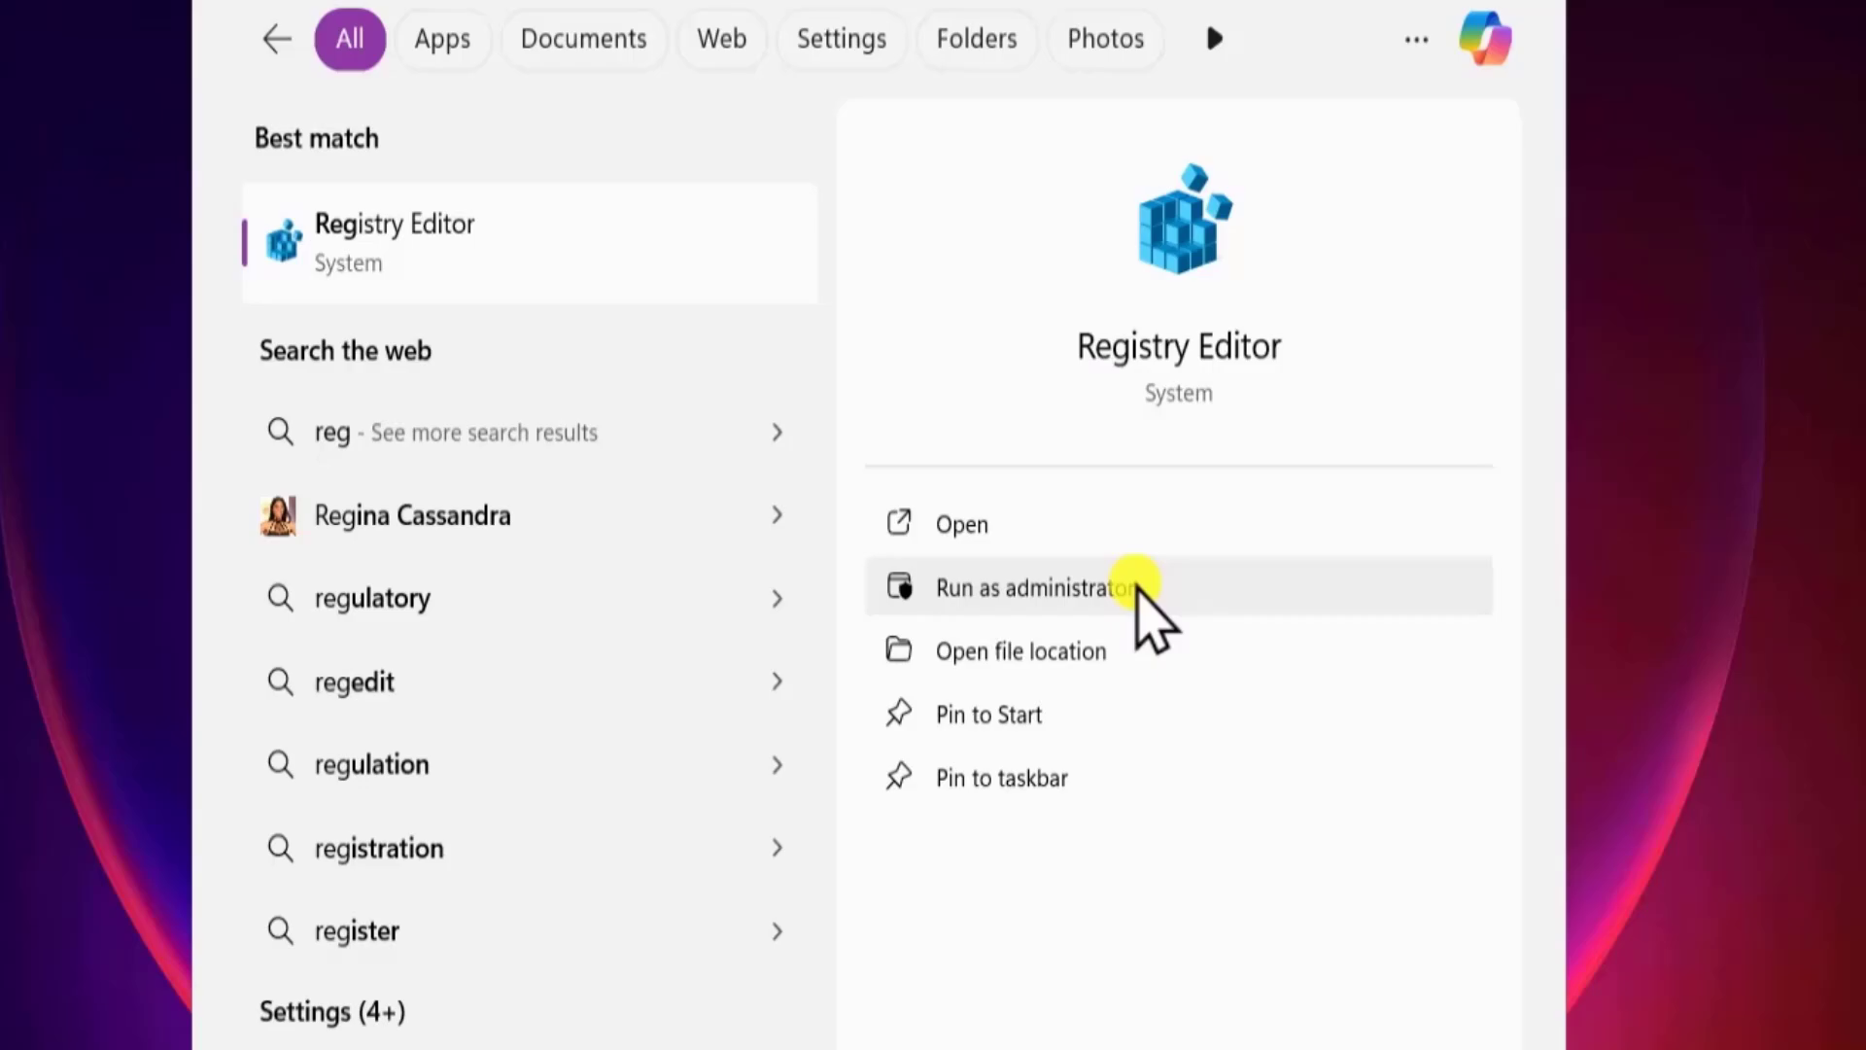
- Run Registry Editor as administrator from the 'reg' Start search results
click(1031, 587)
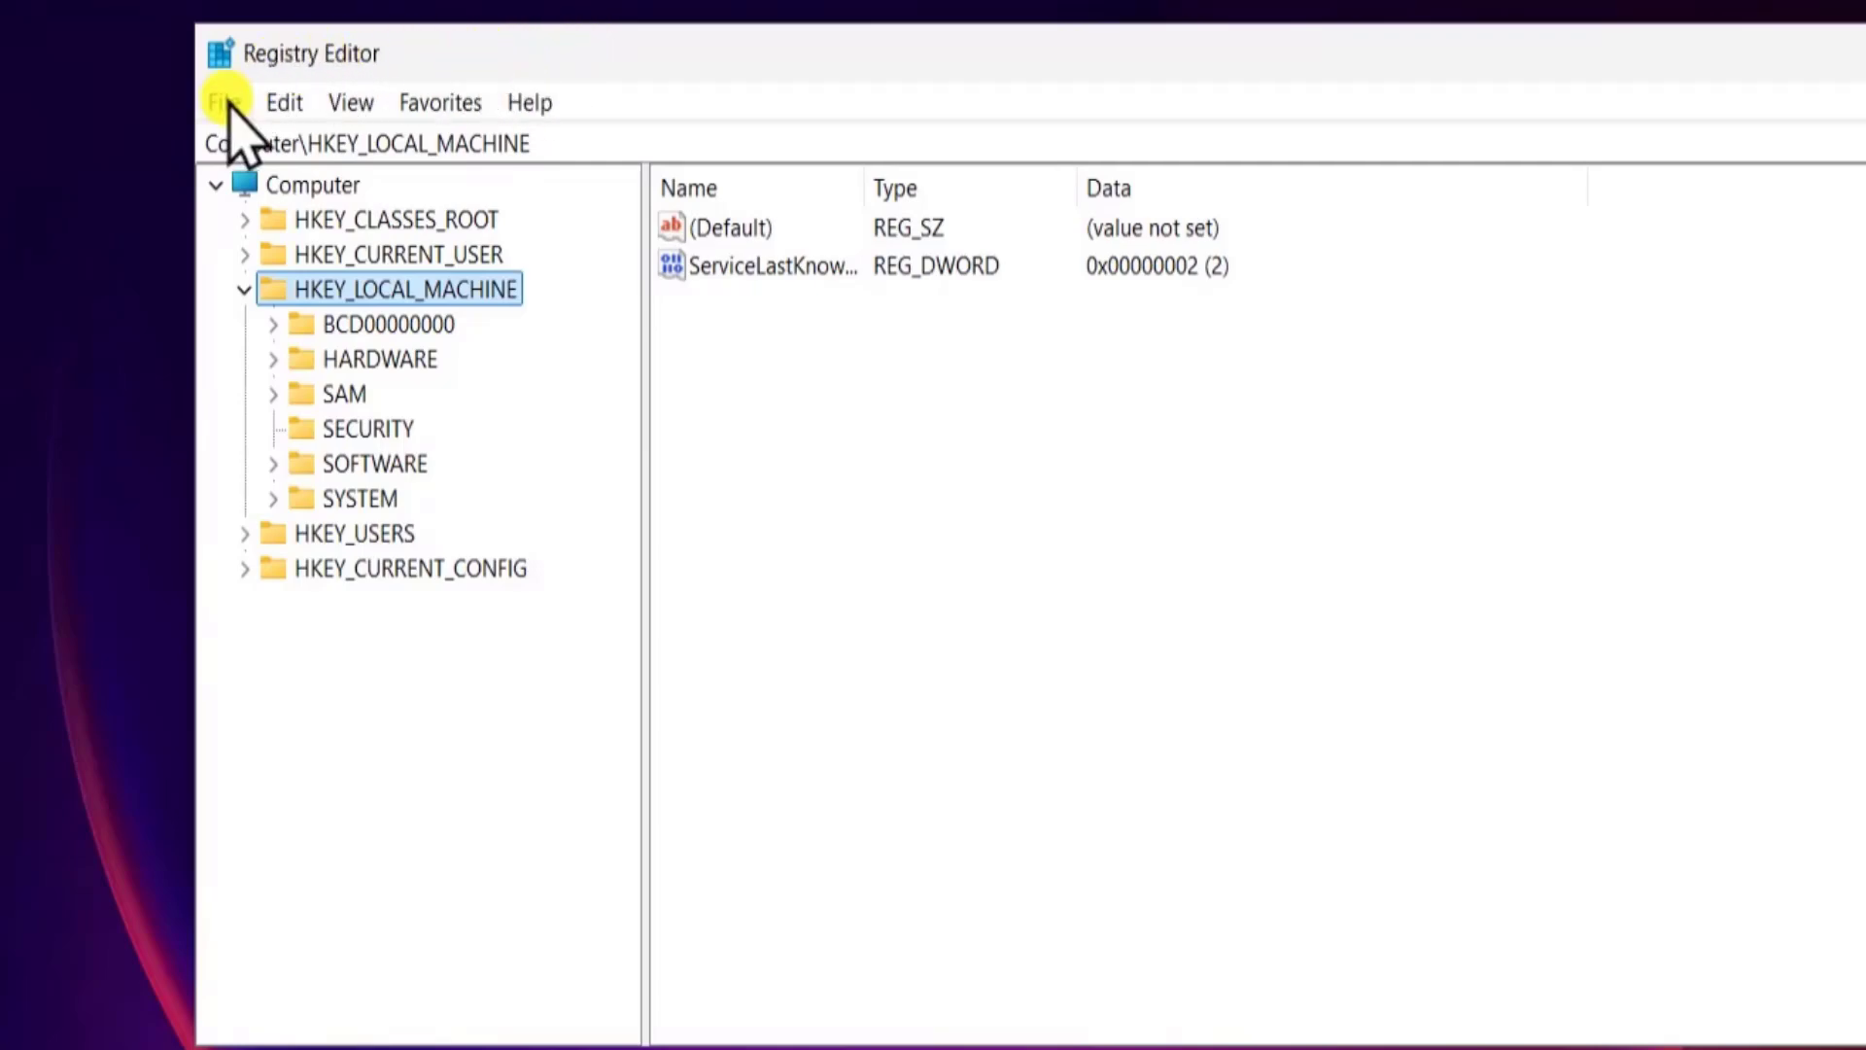
- Export the registry to a file named 'backup' on the desktop
click(224, 101)
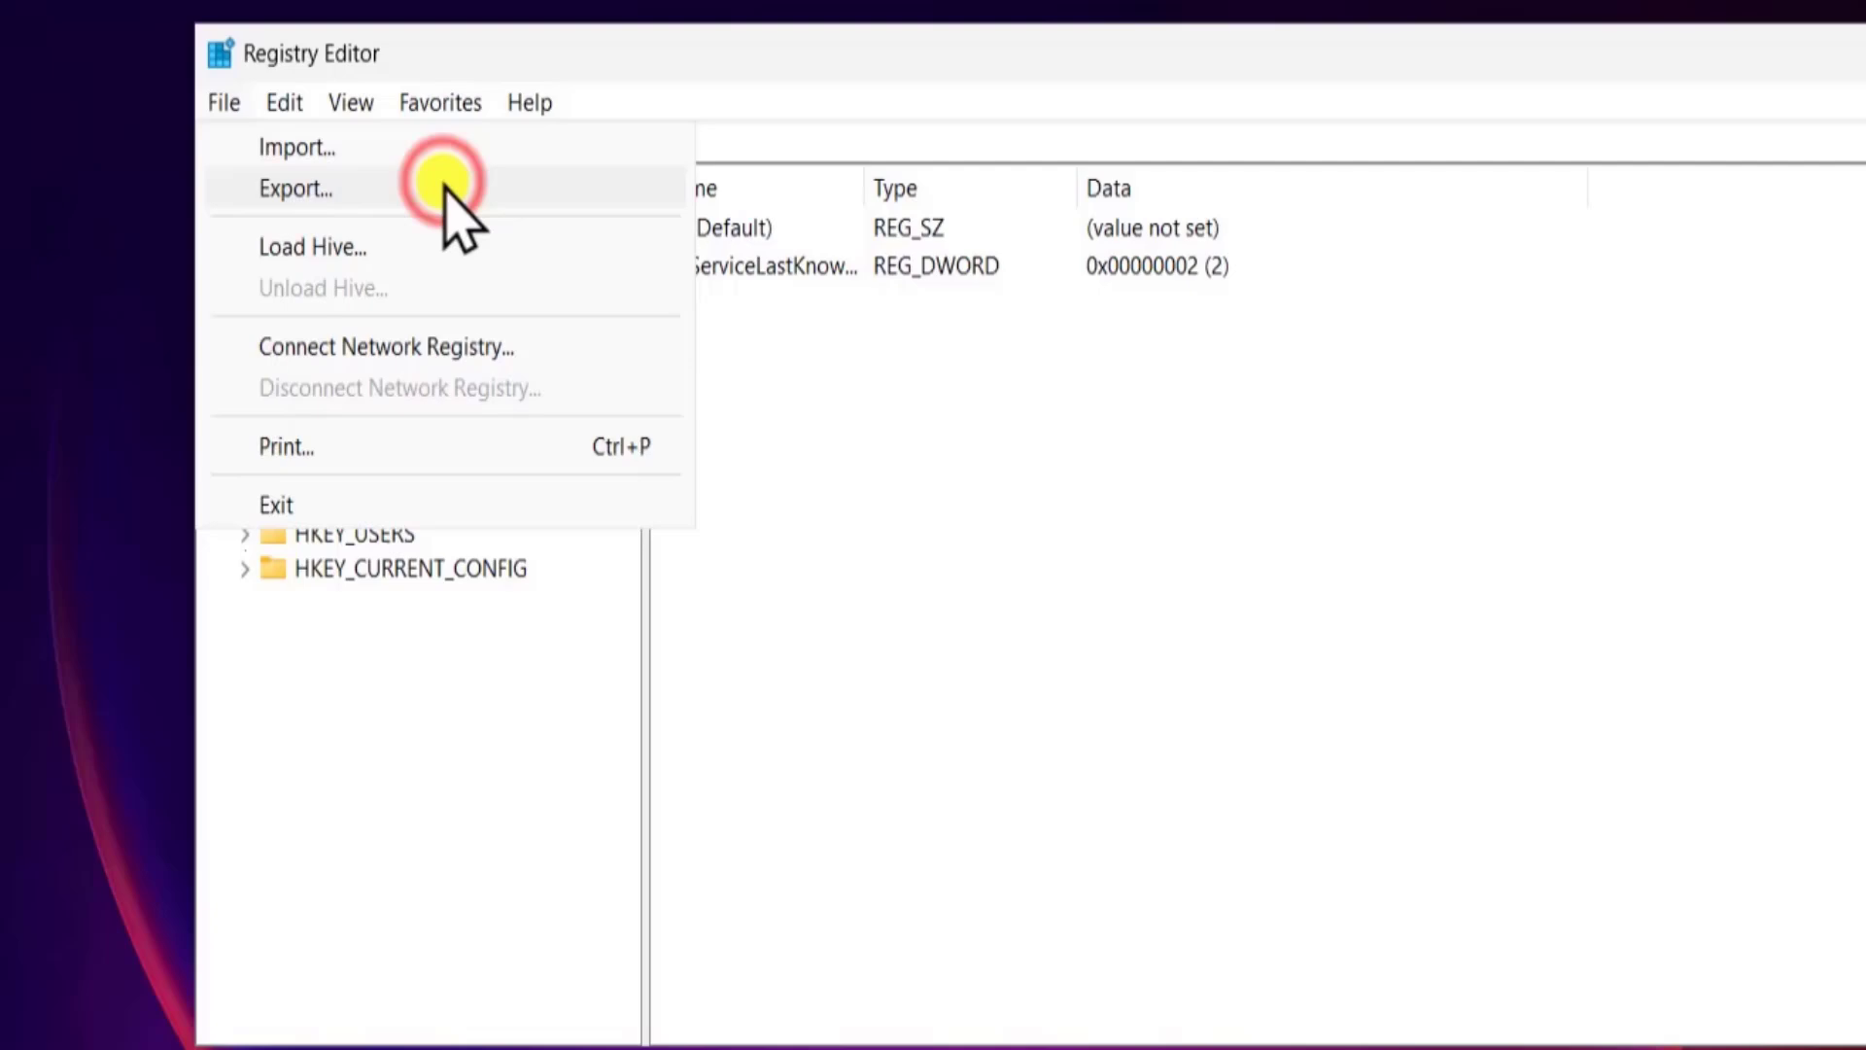
click(295, 188)
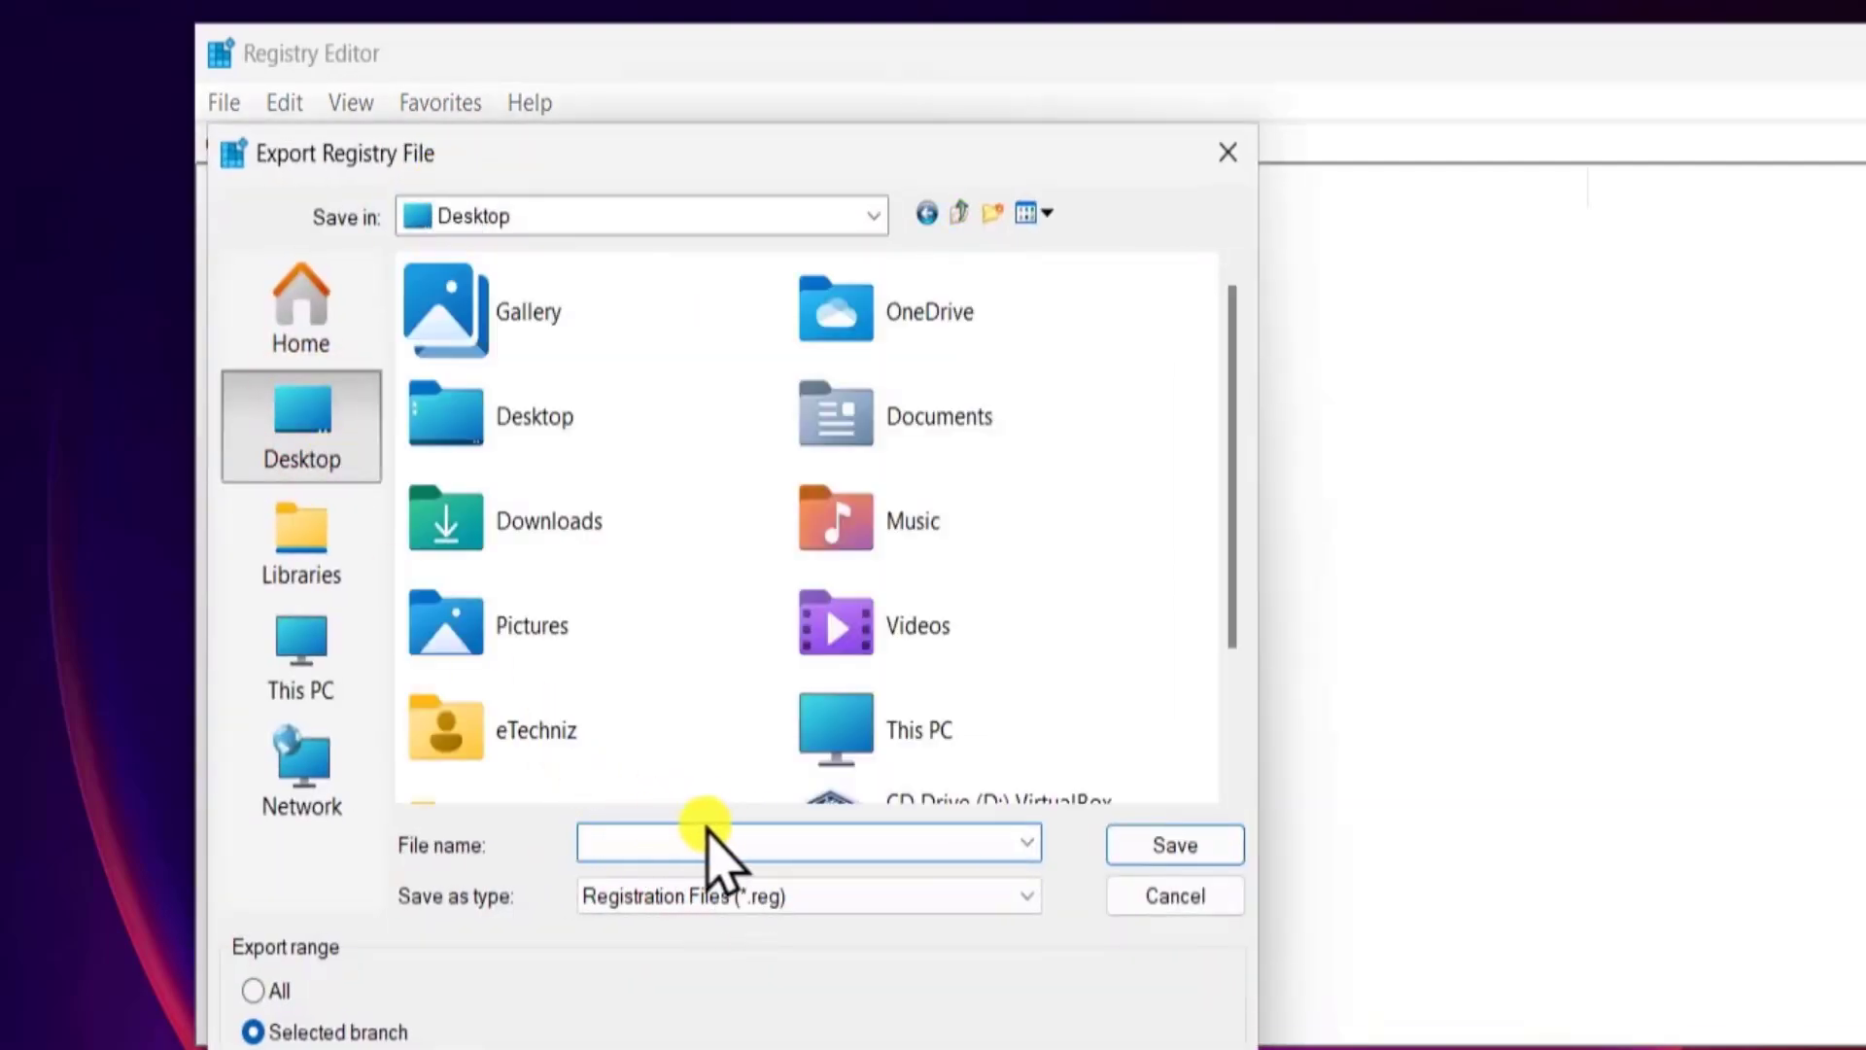
text(backup)
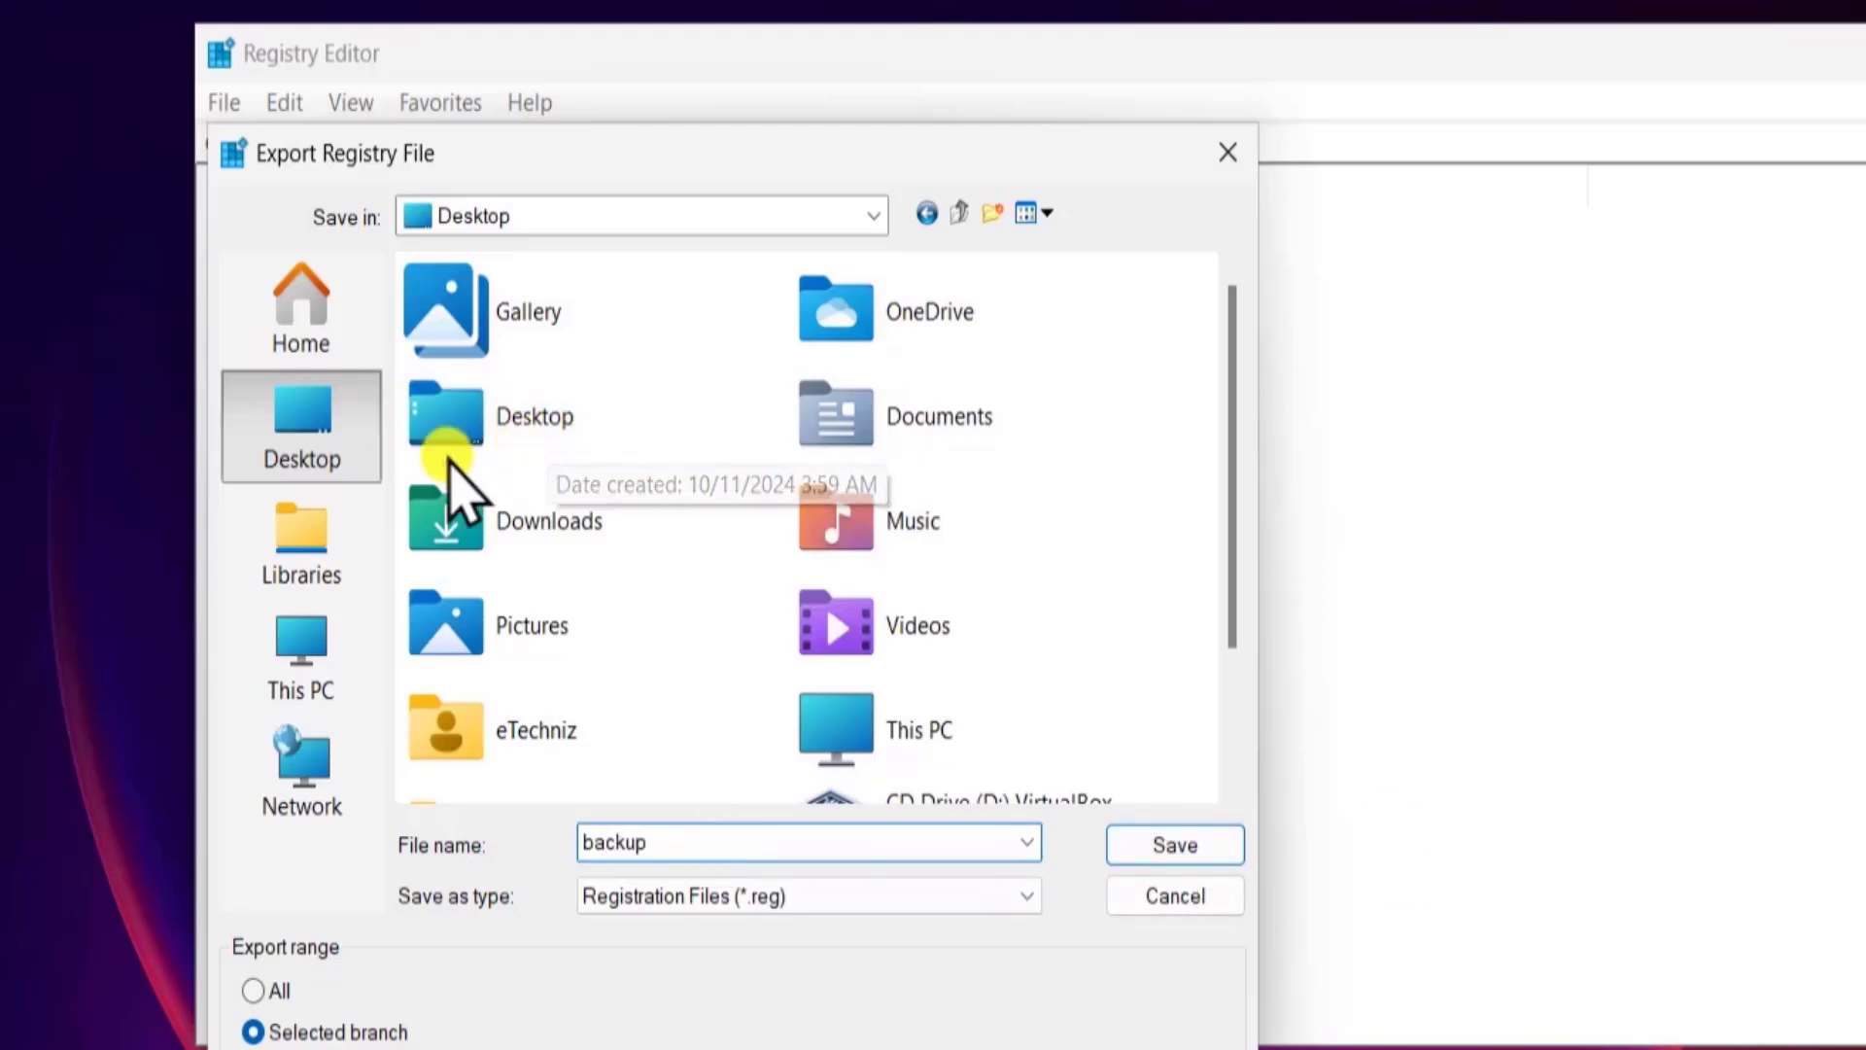
click(1173, 844)
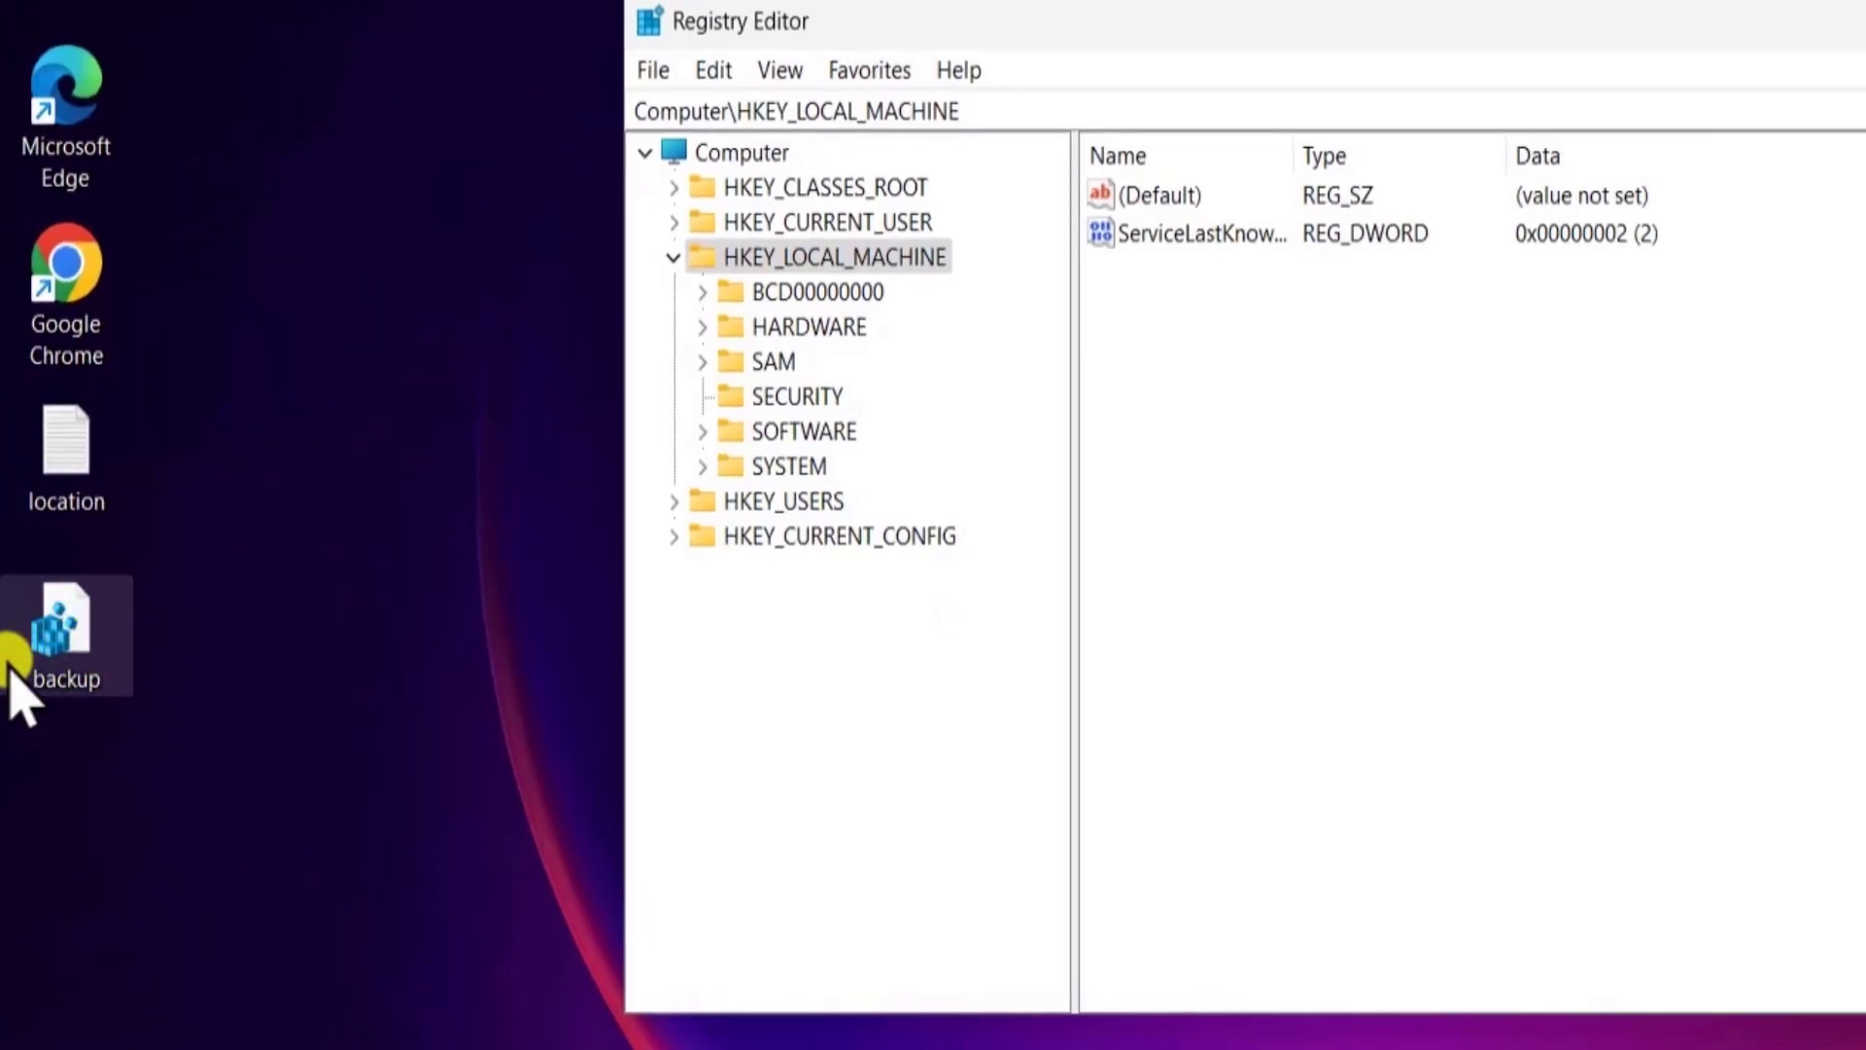
- Open location.txt and select the HKEY_CURRENT_USER\Software\Policies\Microsoft\Windows path for copying
click(673, 256)
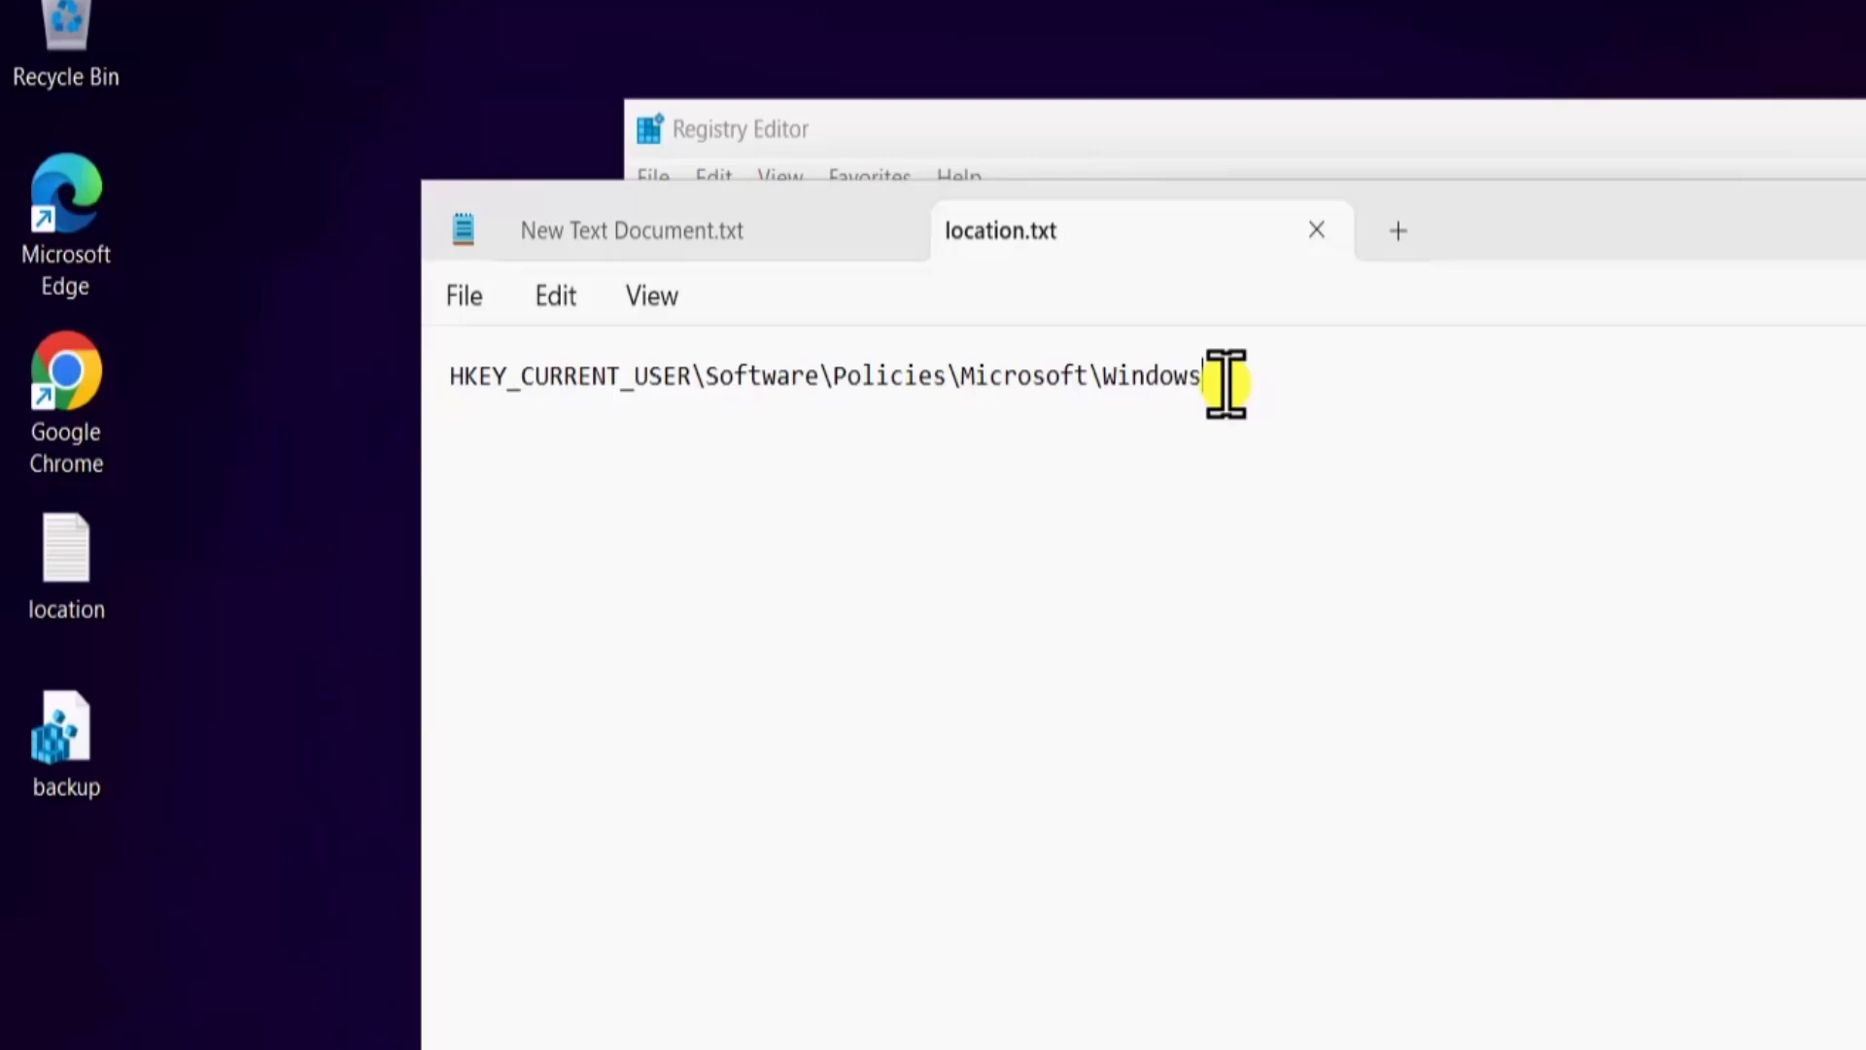
click(461, 377)
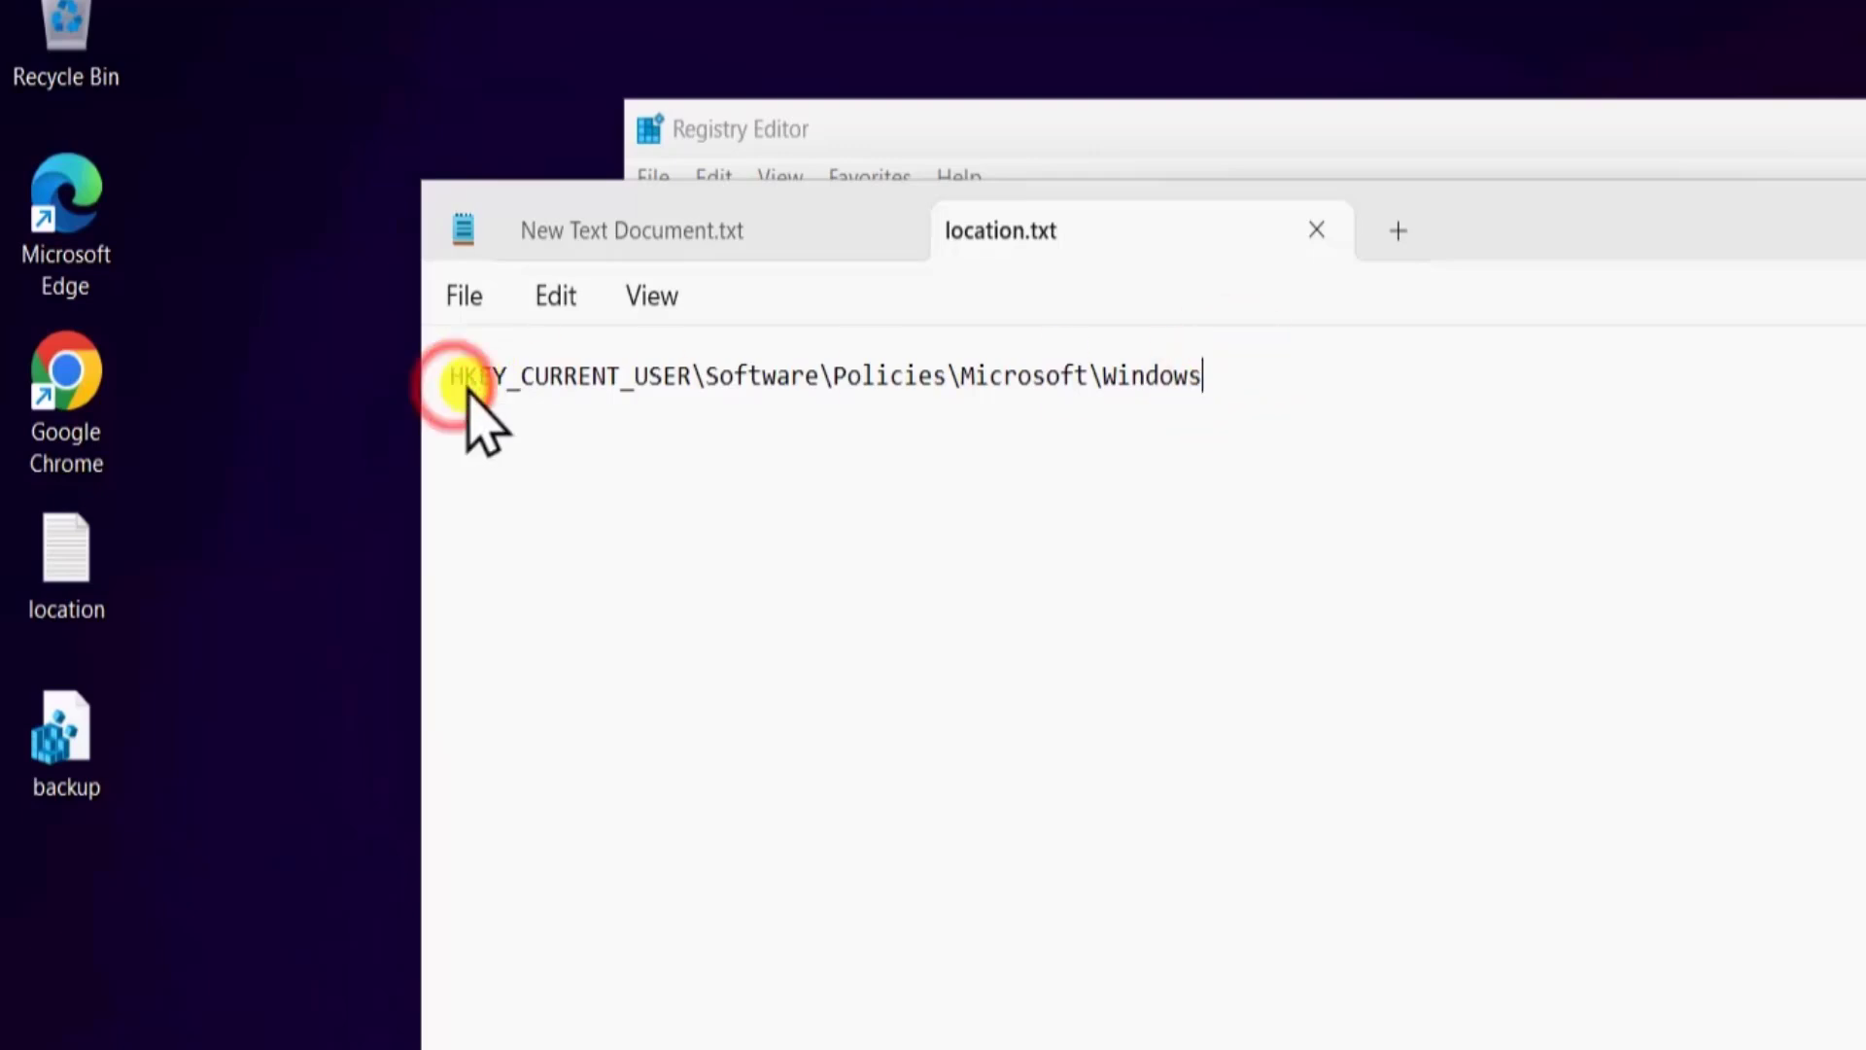
mouse_move(715, 393)
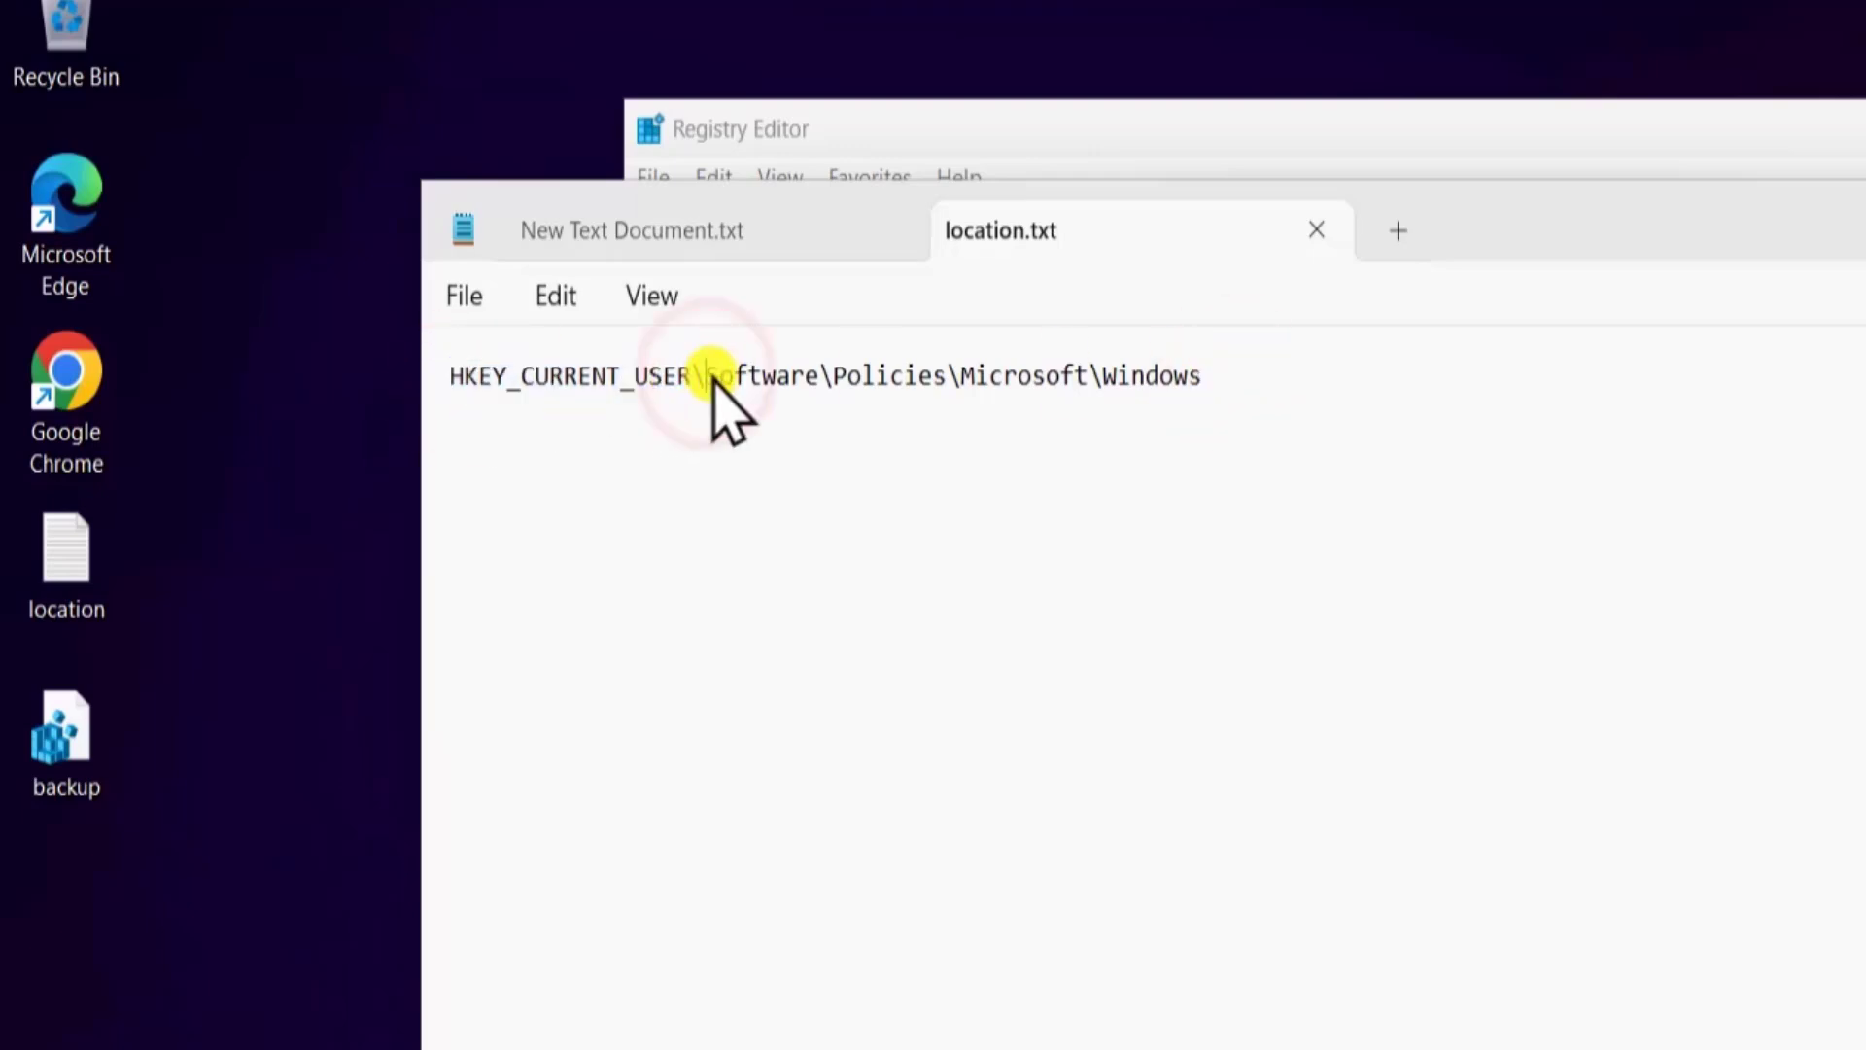
double_click(759, 375)
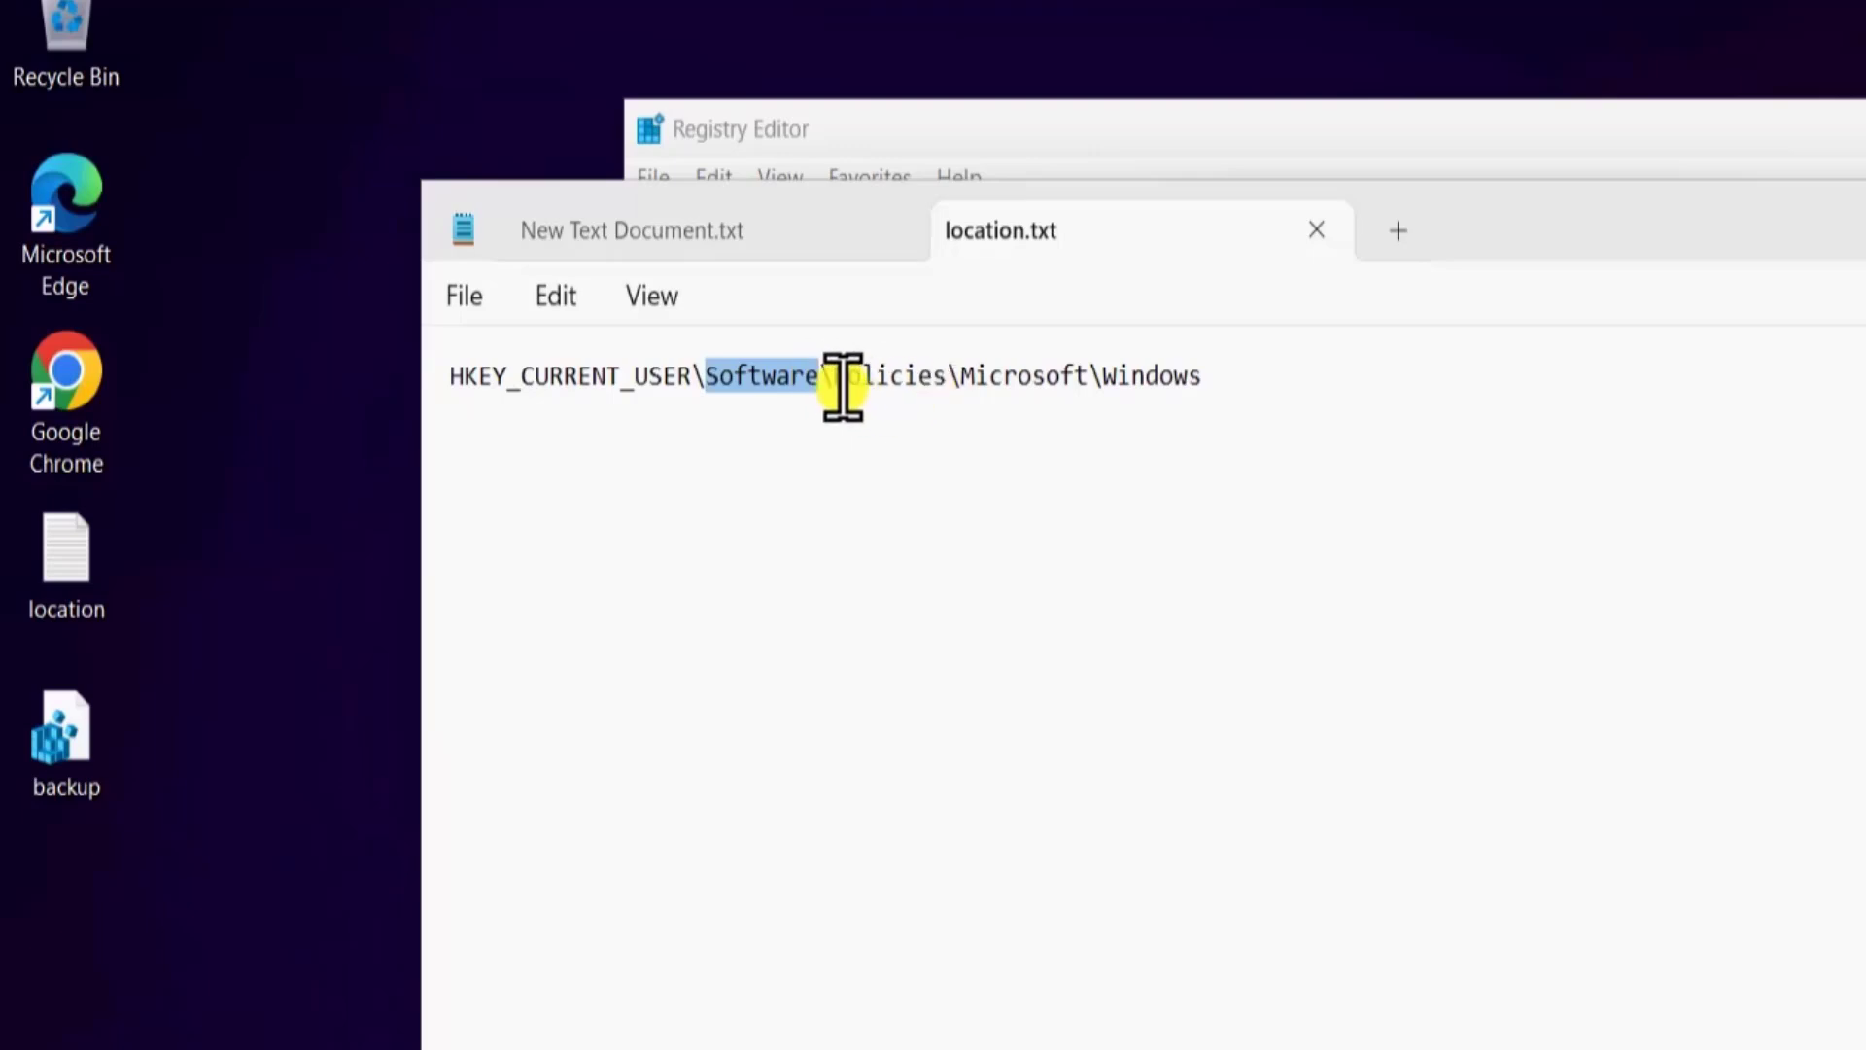
double_click(885, 375)
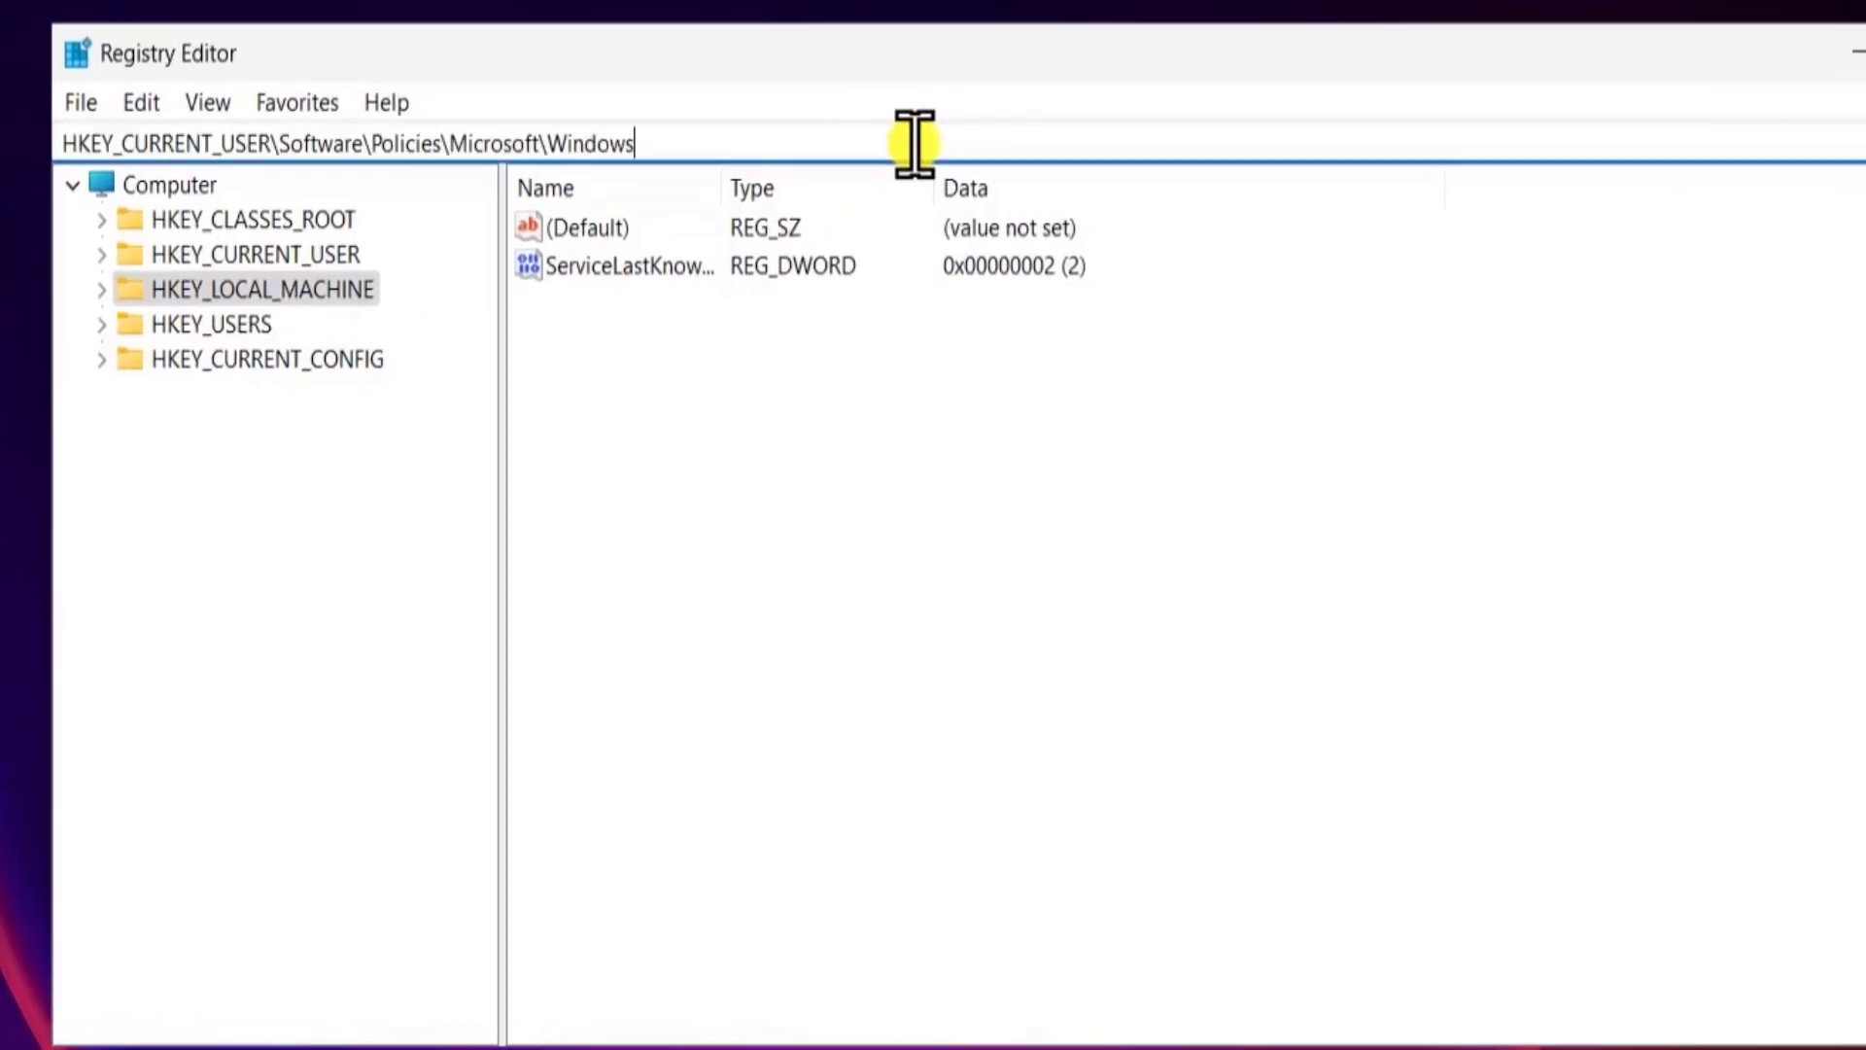
- Jump to the pasted Windows key and add a WindowsCopilot subkey with a new DWORD value
key(Enter)
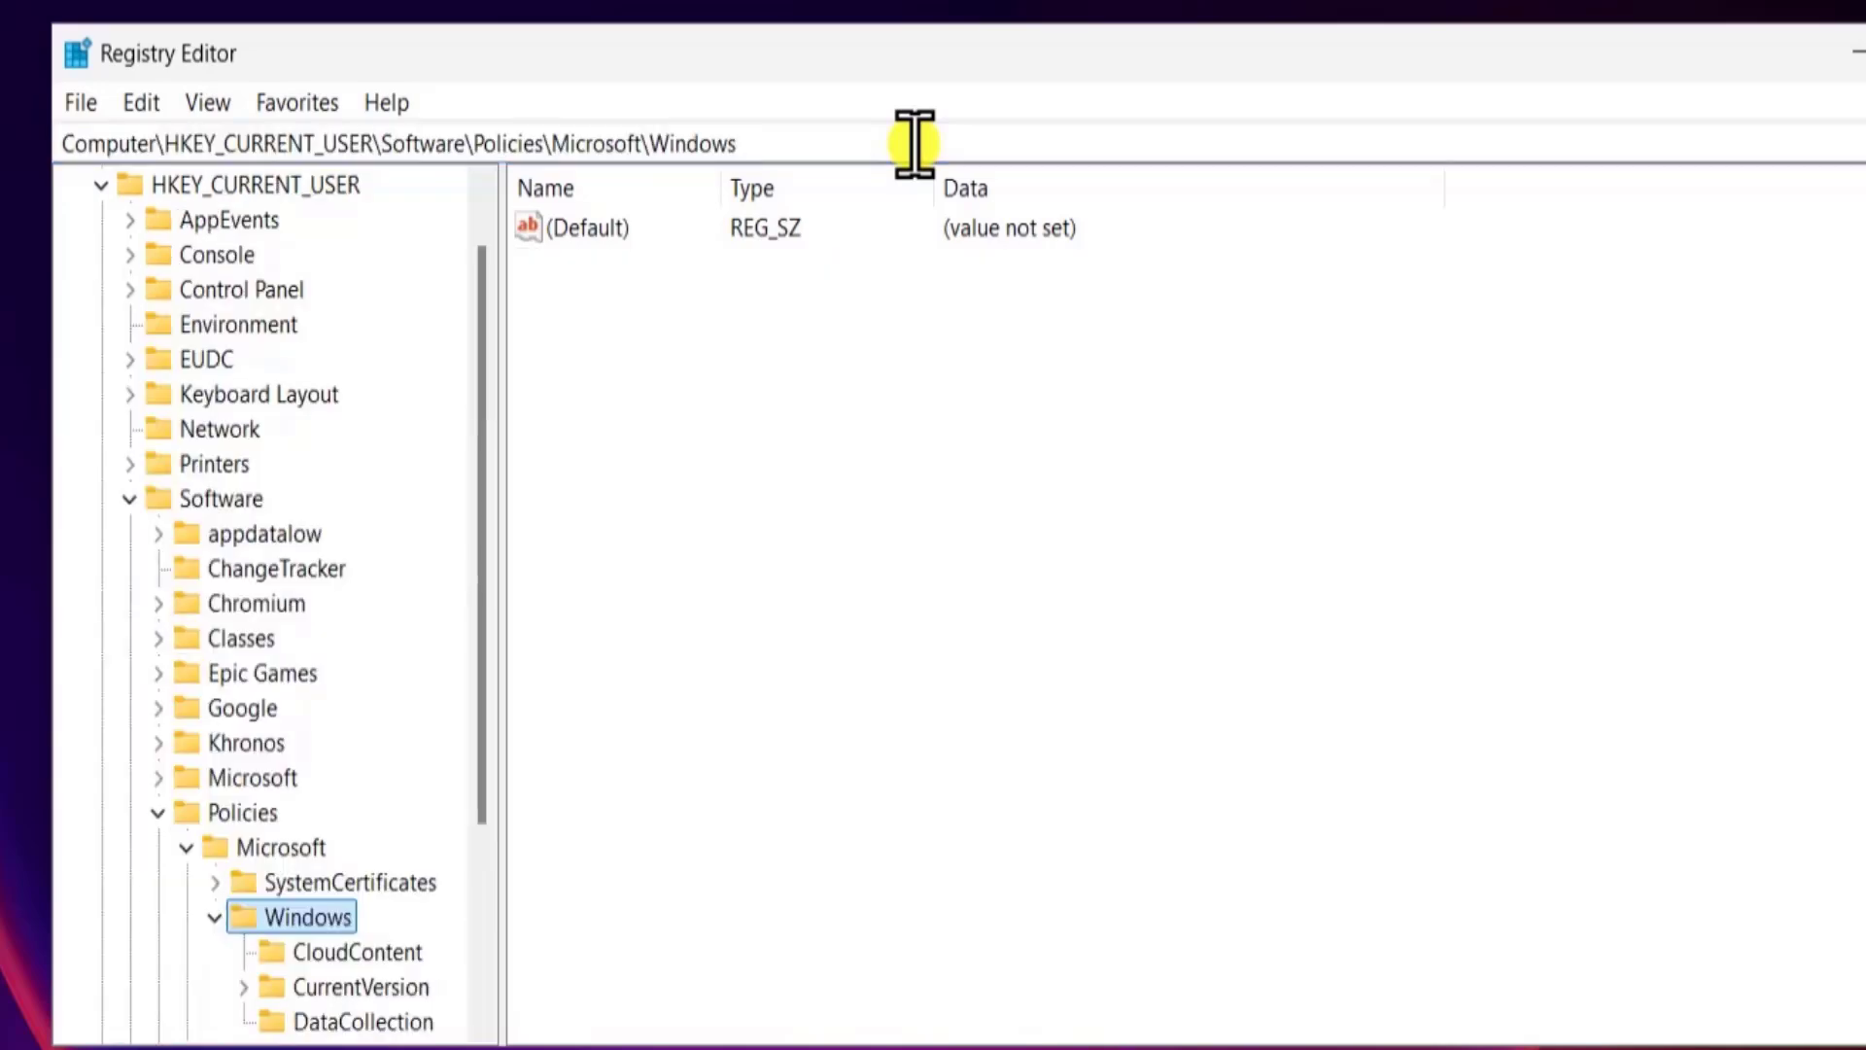
mouse_move(322, 756)
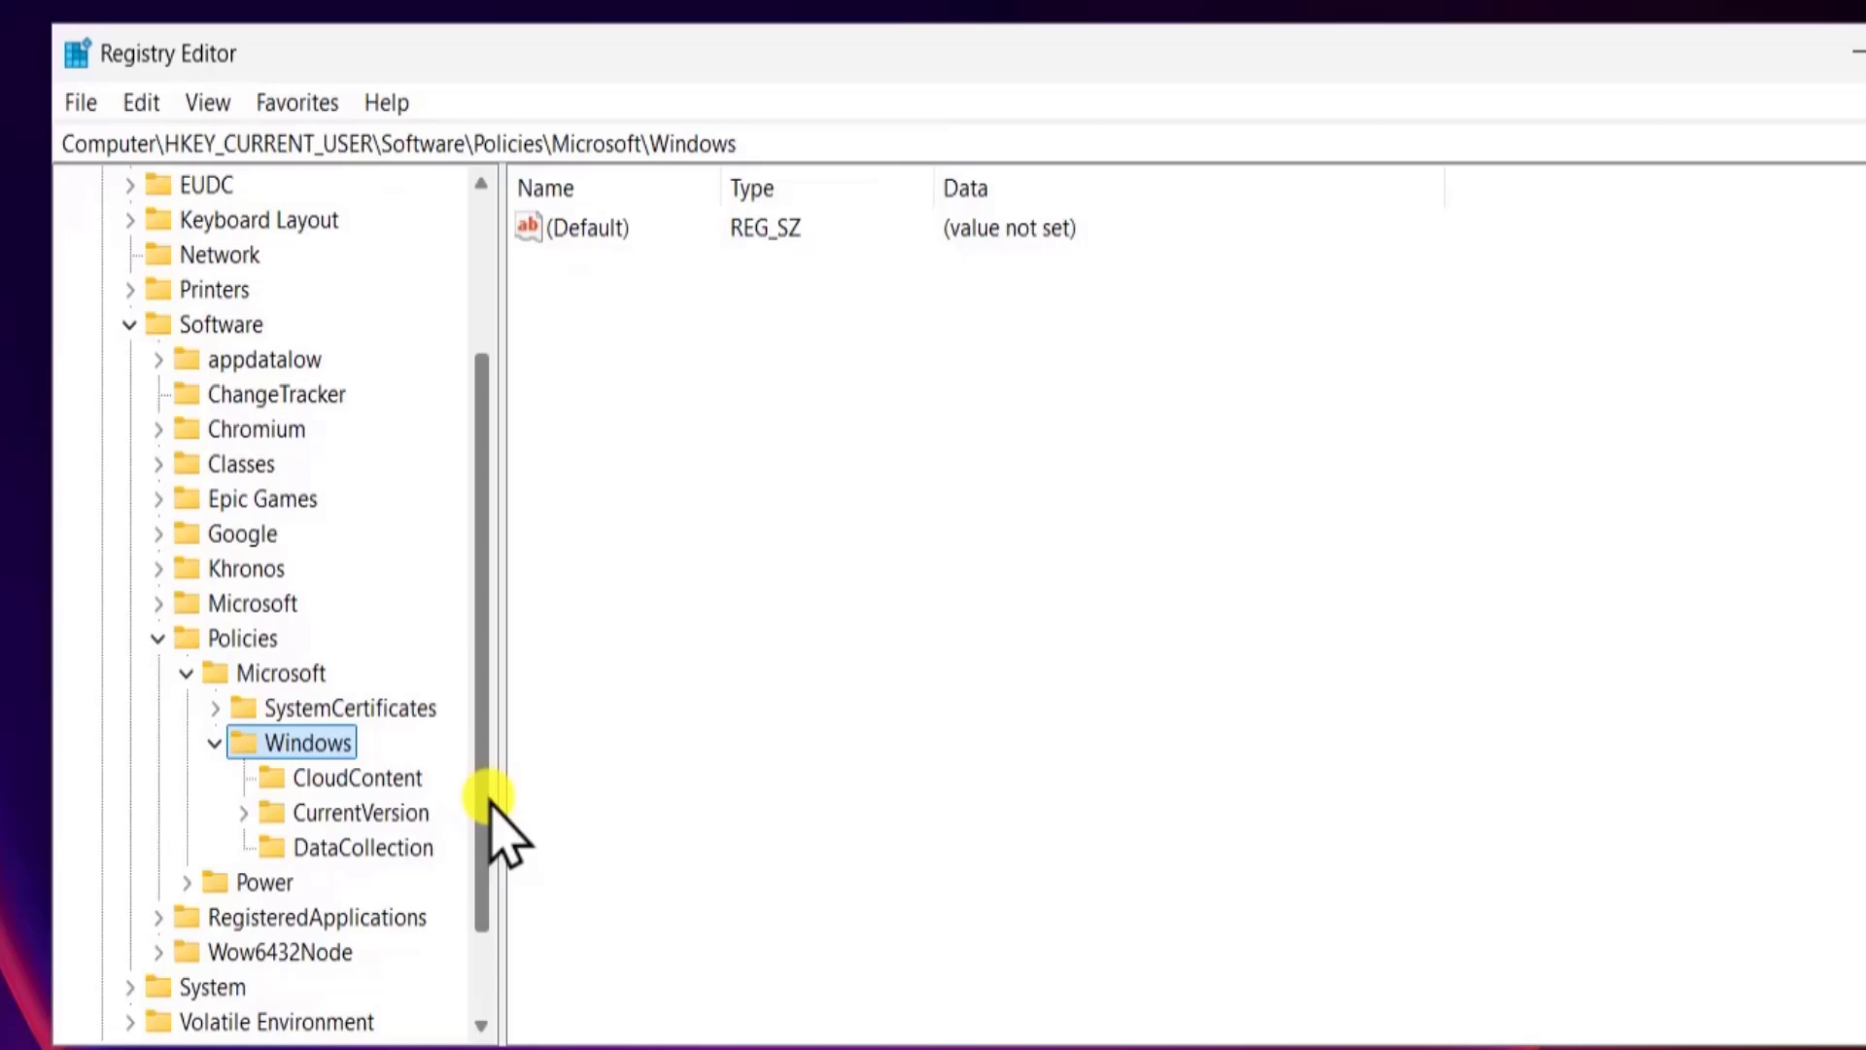
mouse_move(477, 762)
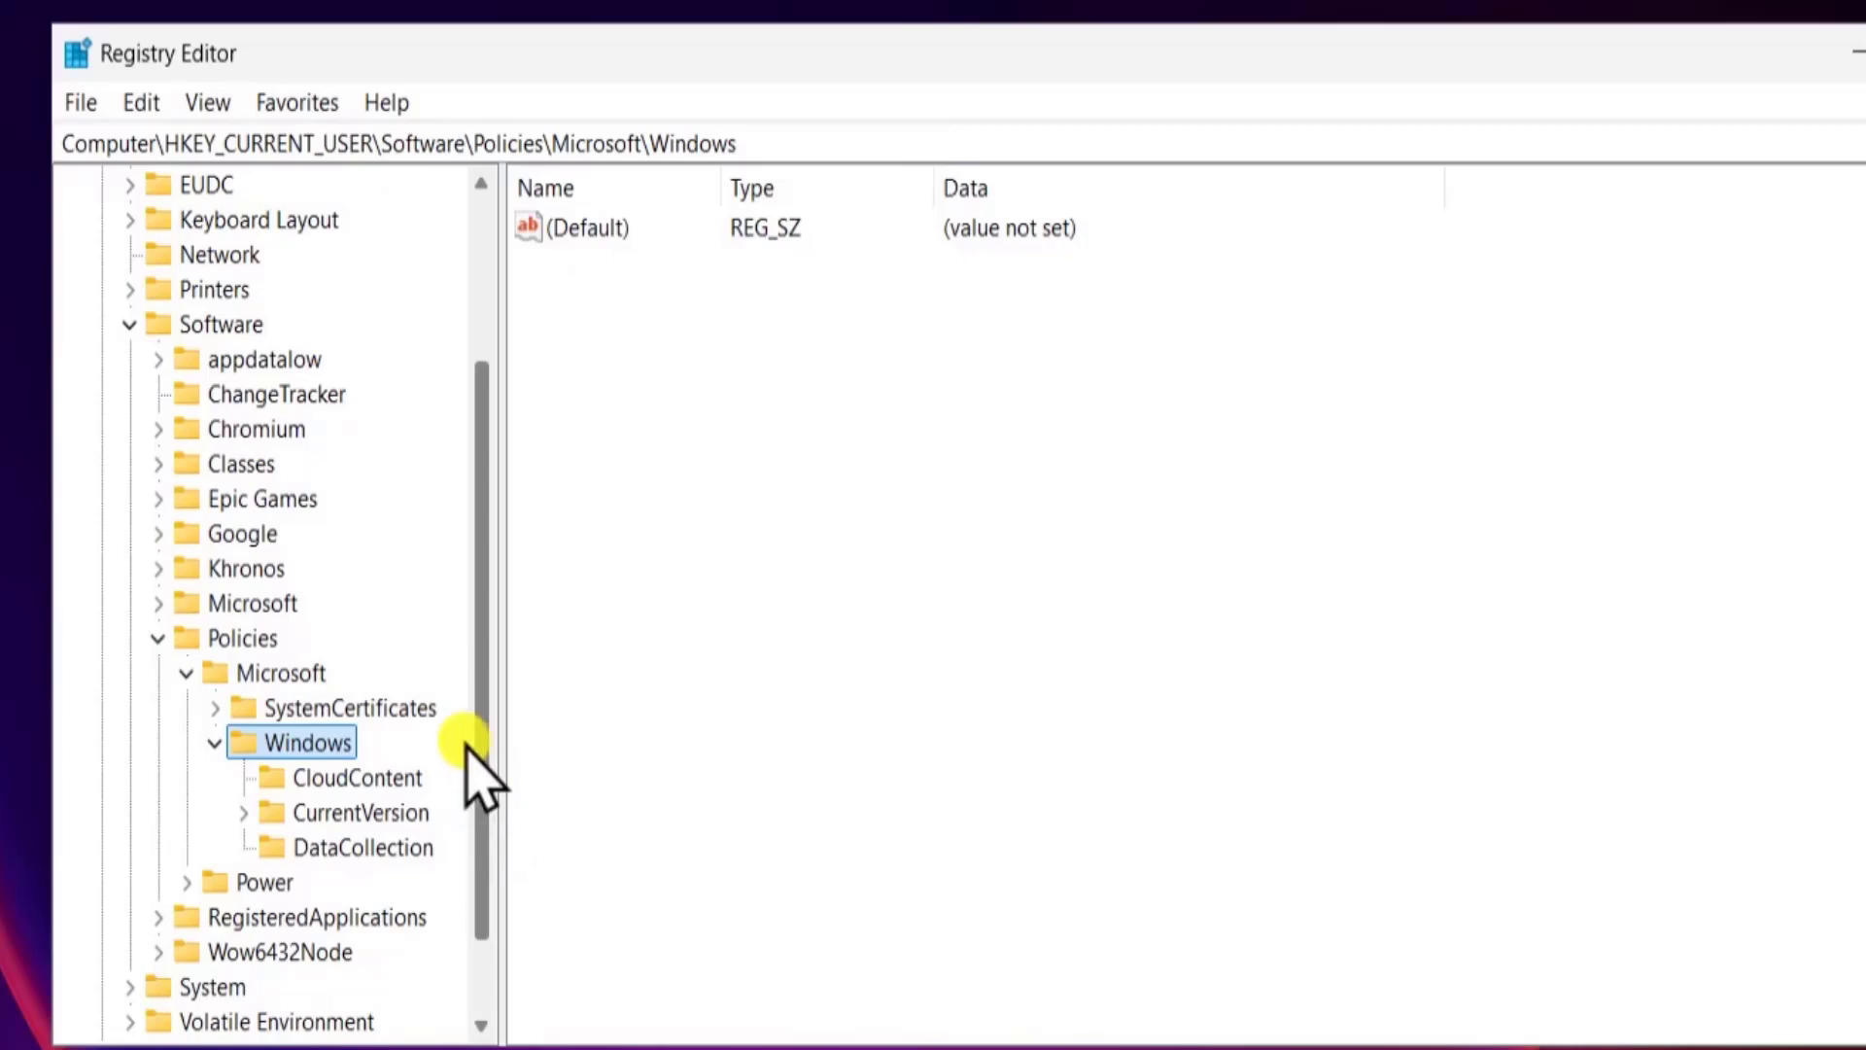
right_click(308, 742)
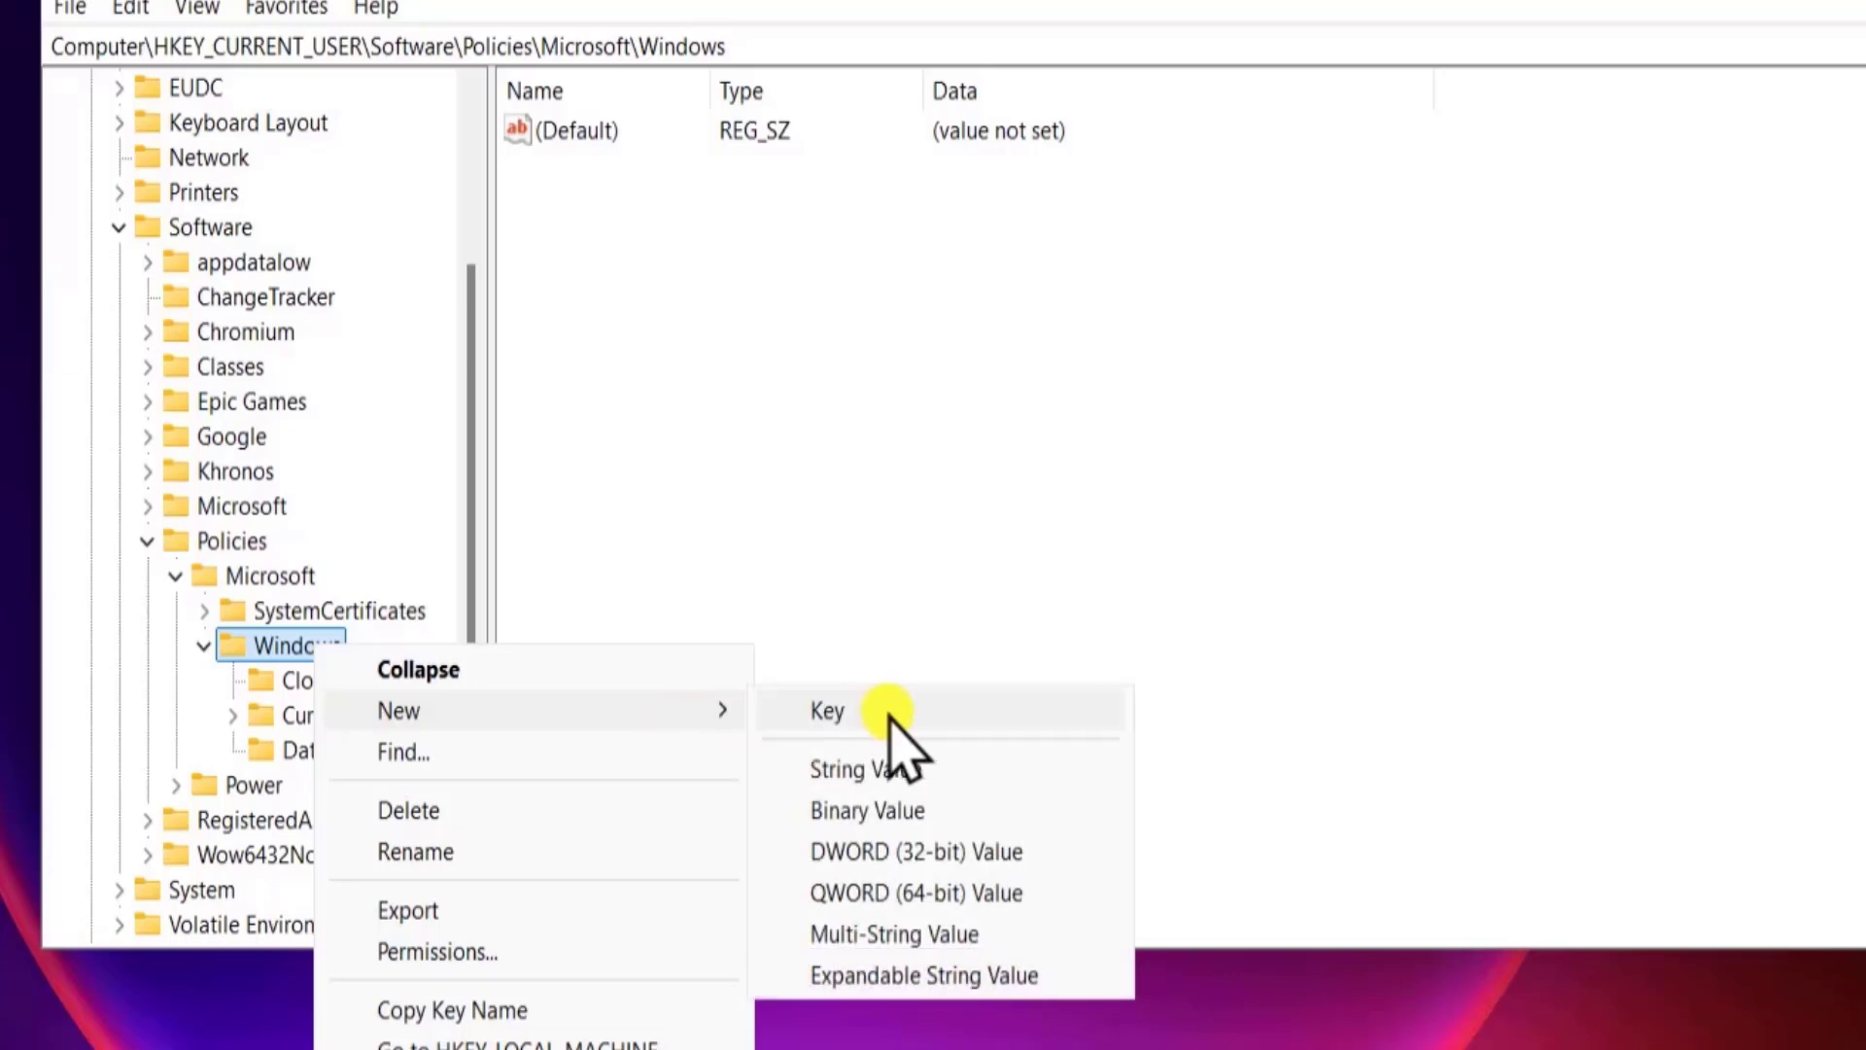
click(826, 710)
text(WindowsCopilot)
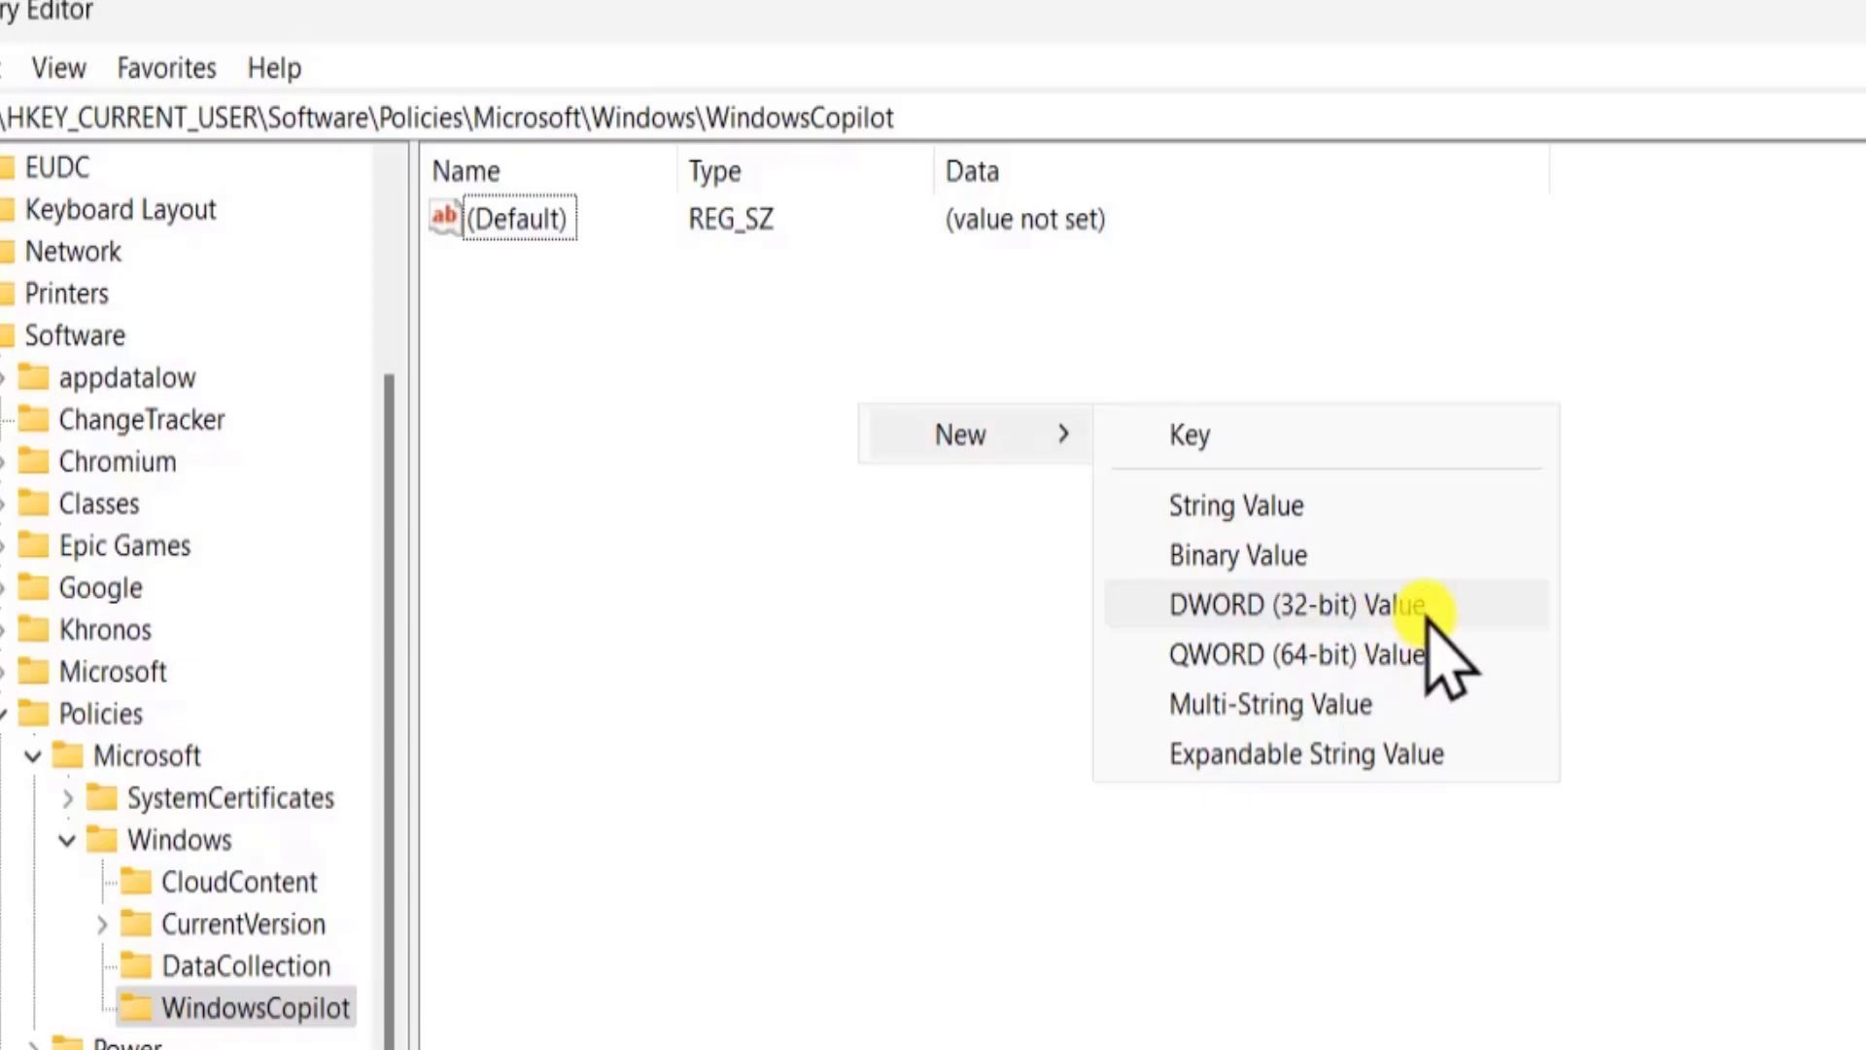
click(1291, 604)
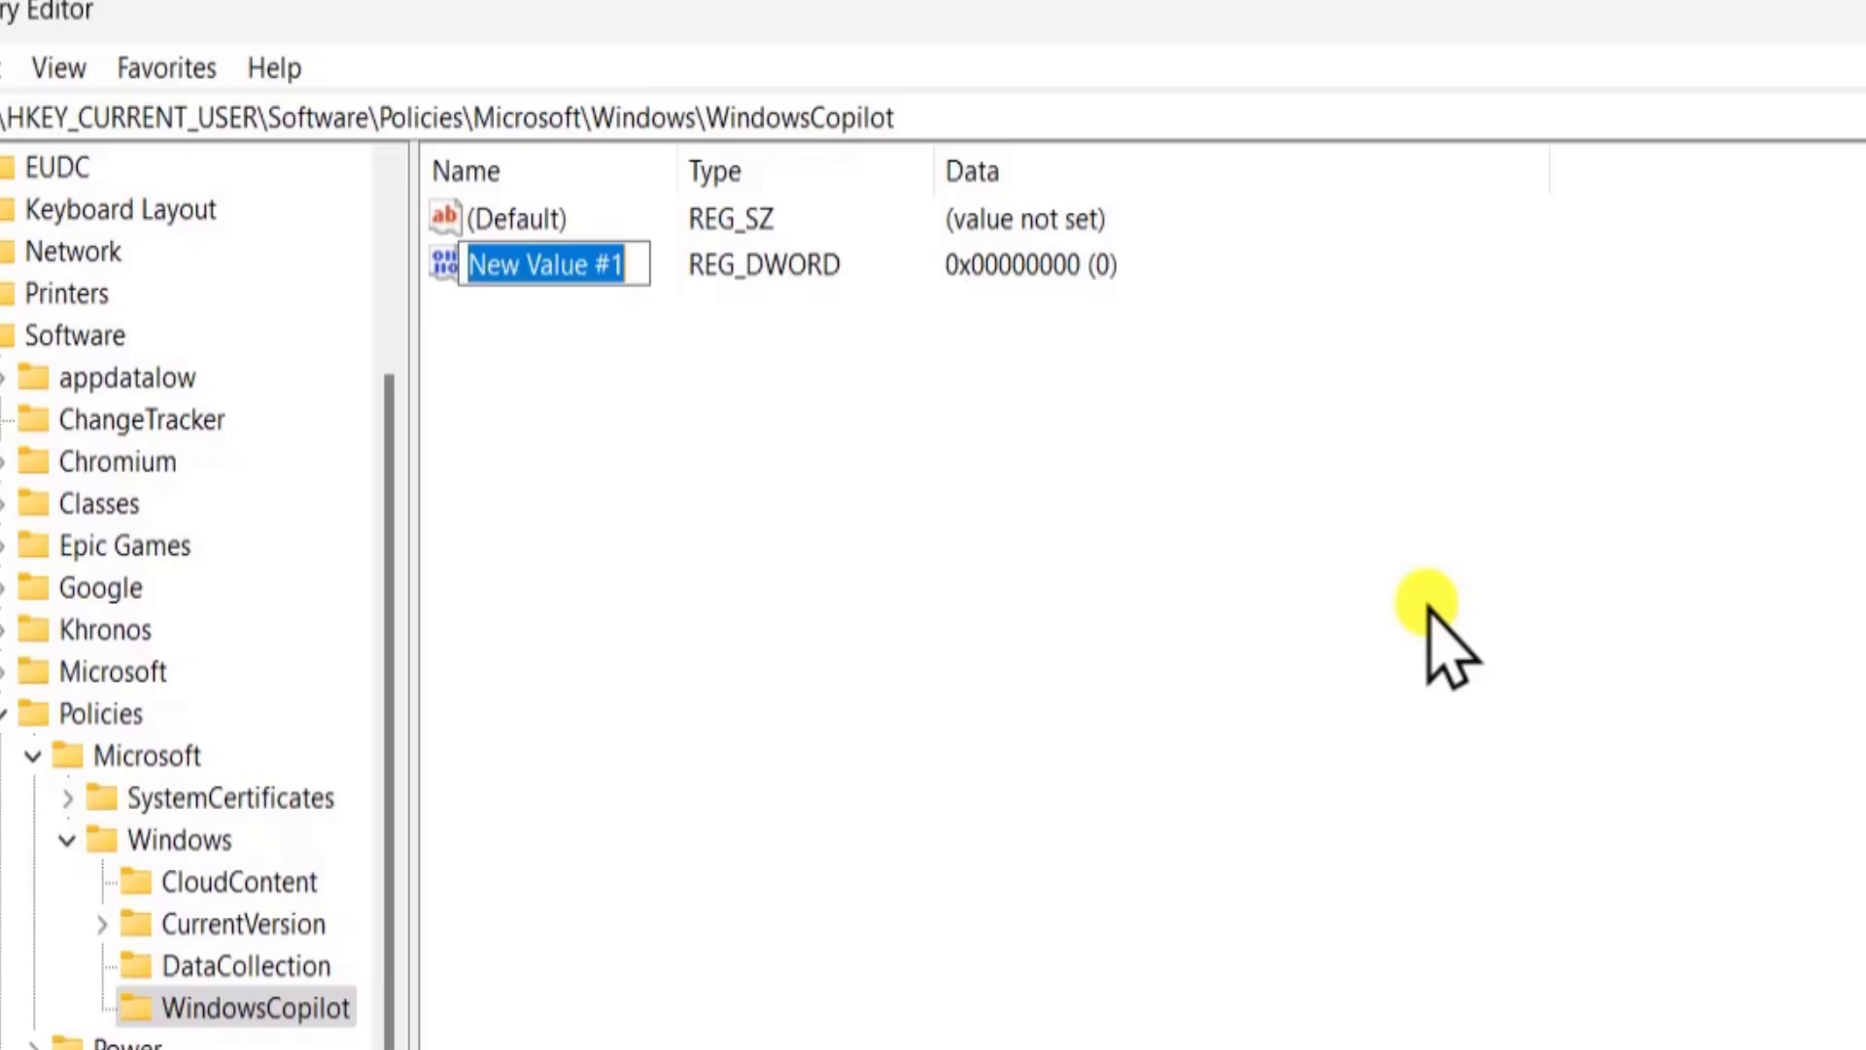
- Name the DWORD TurnOffWindowsCopilot and set its data to 1
text(TurnOffWindows...)
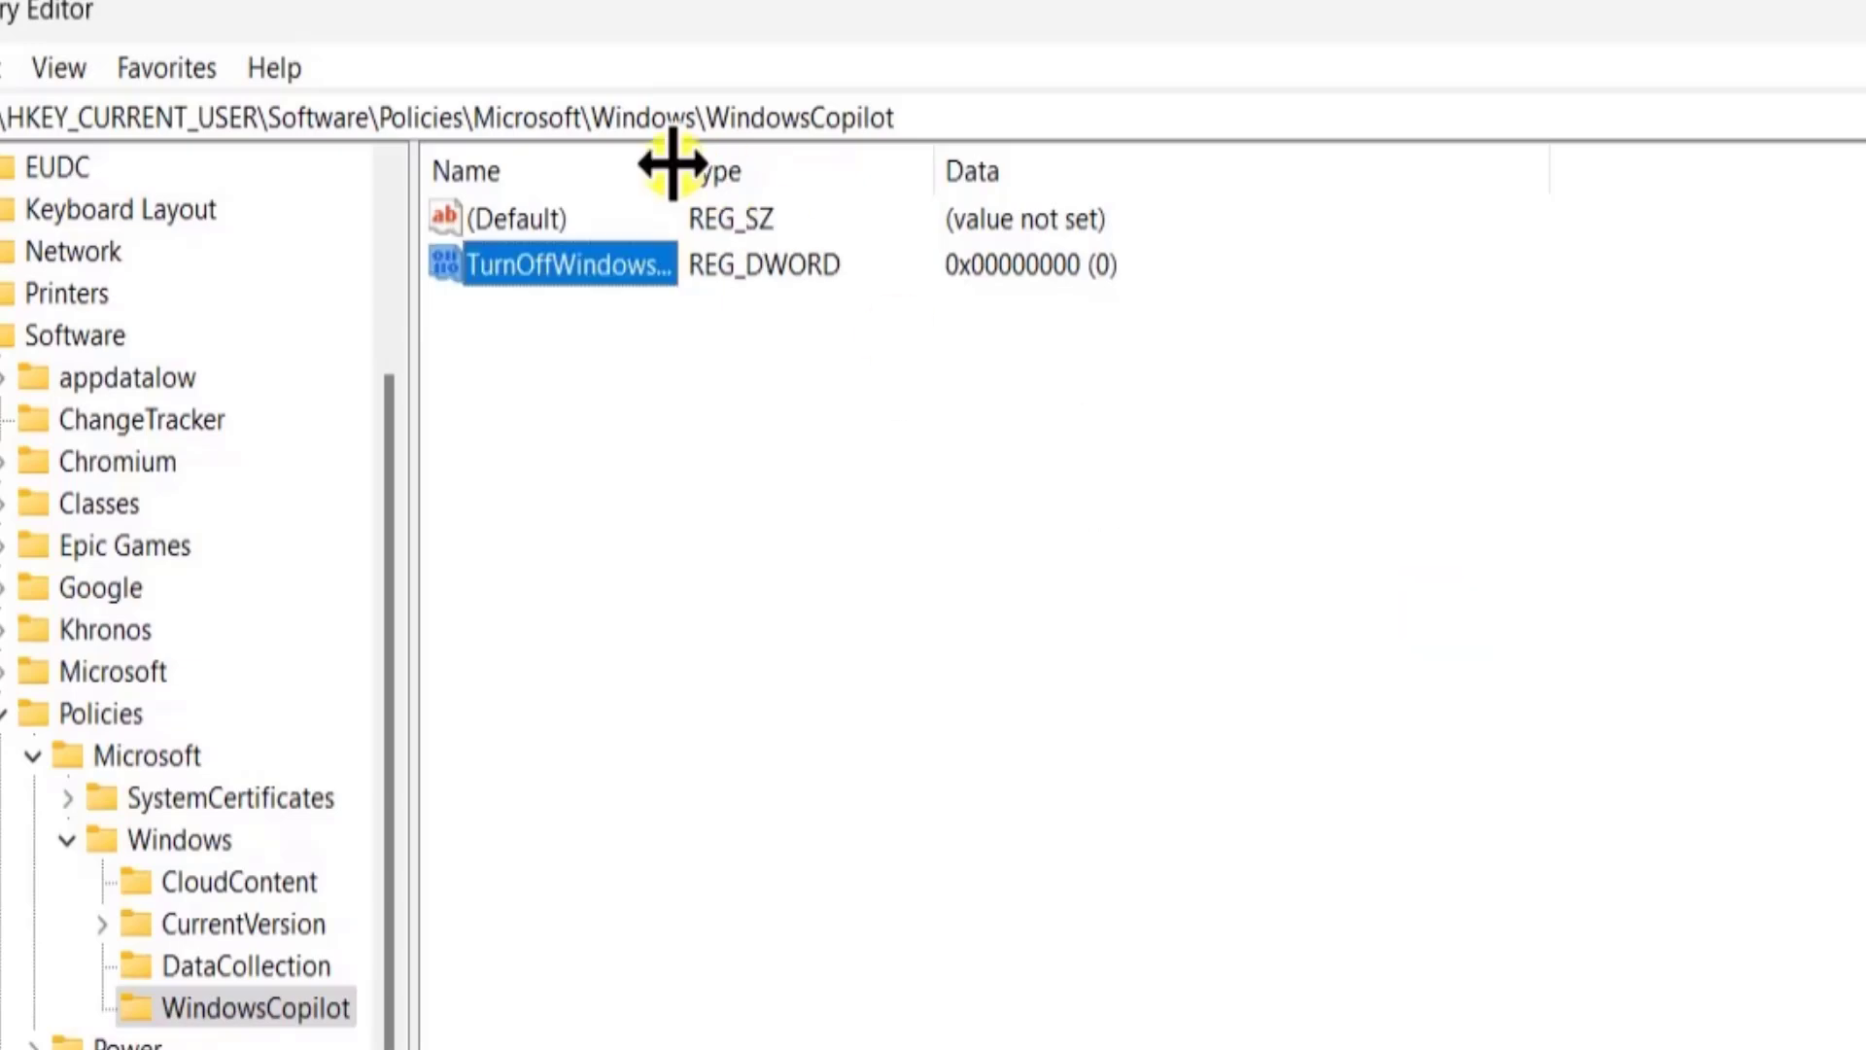
double_click(566, 264)
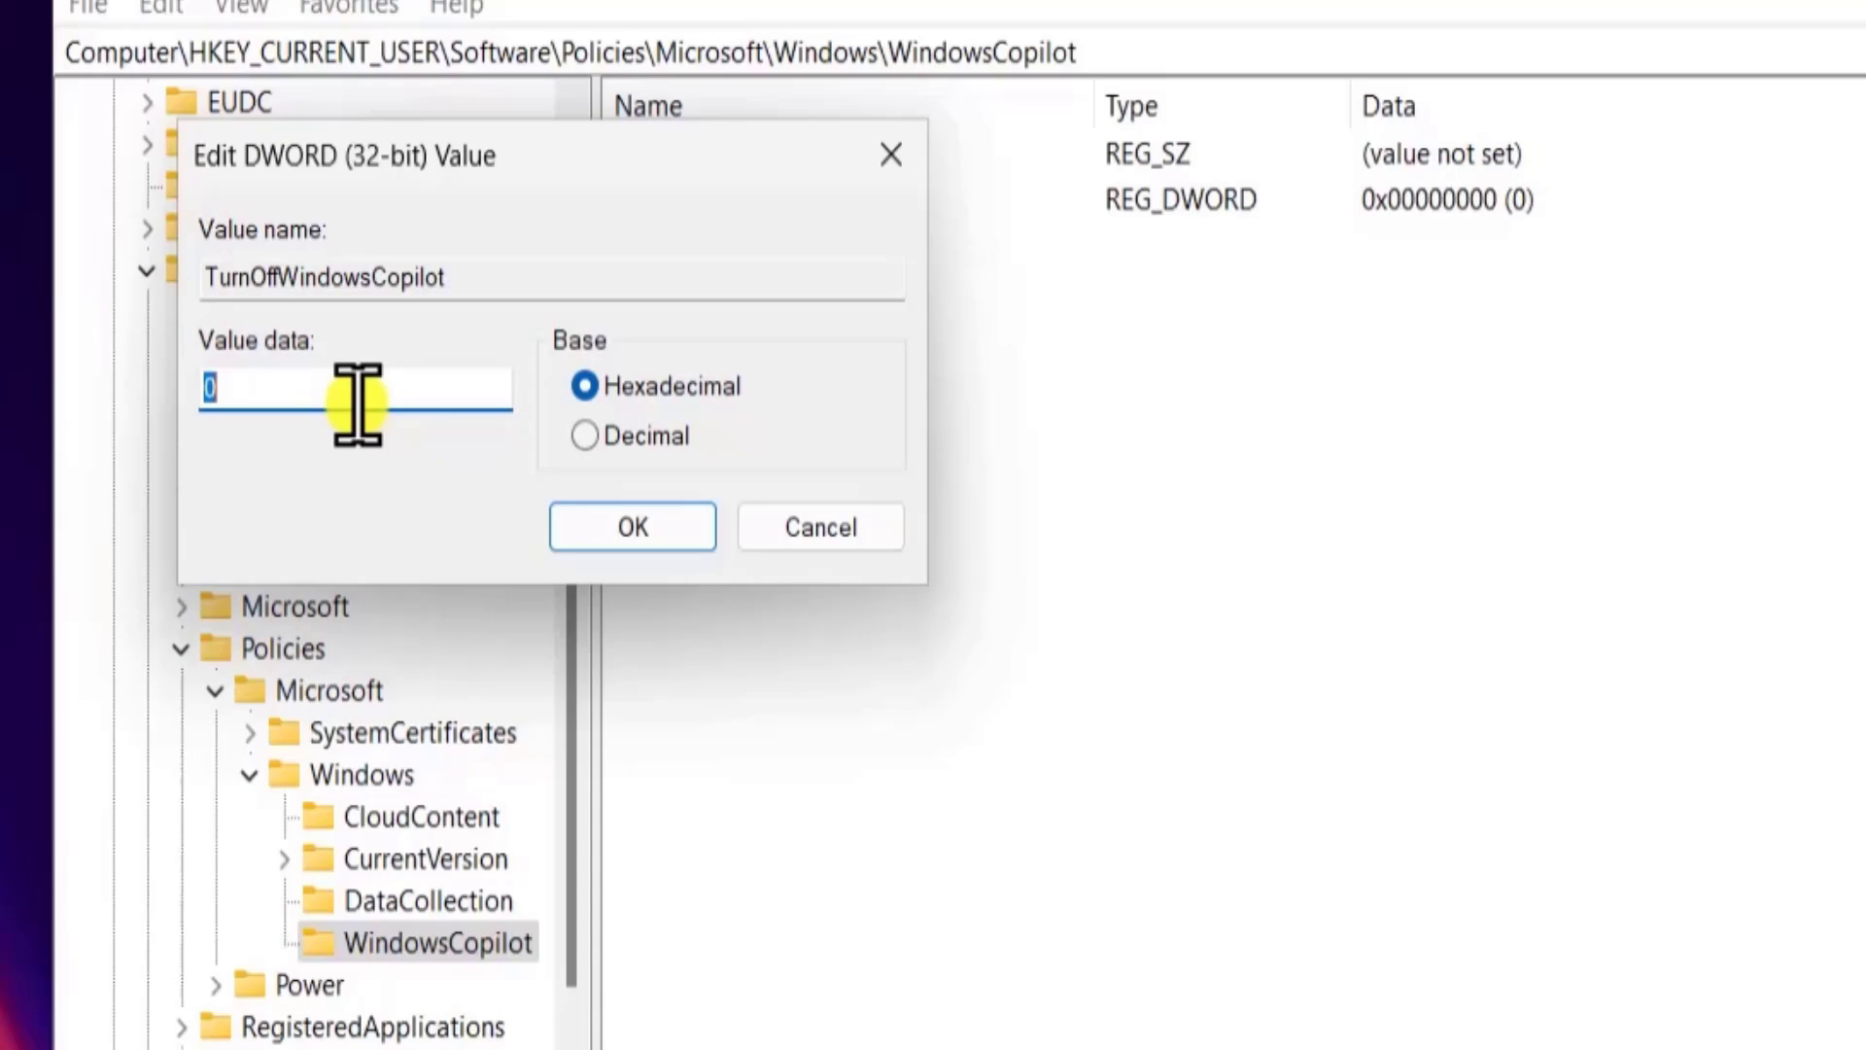
click(631, 526)
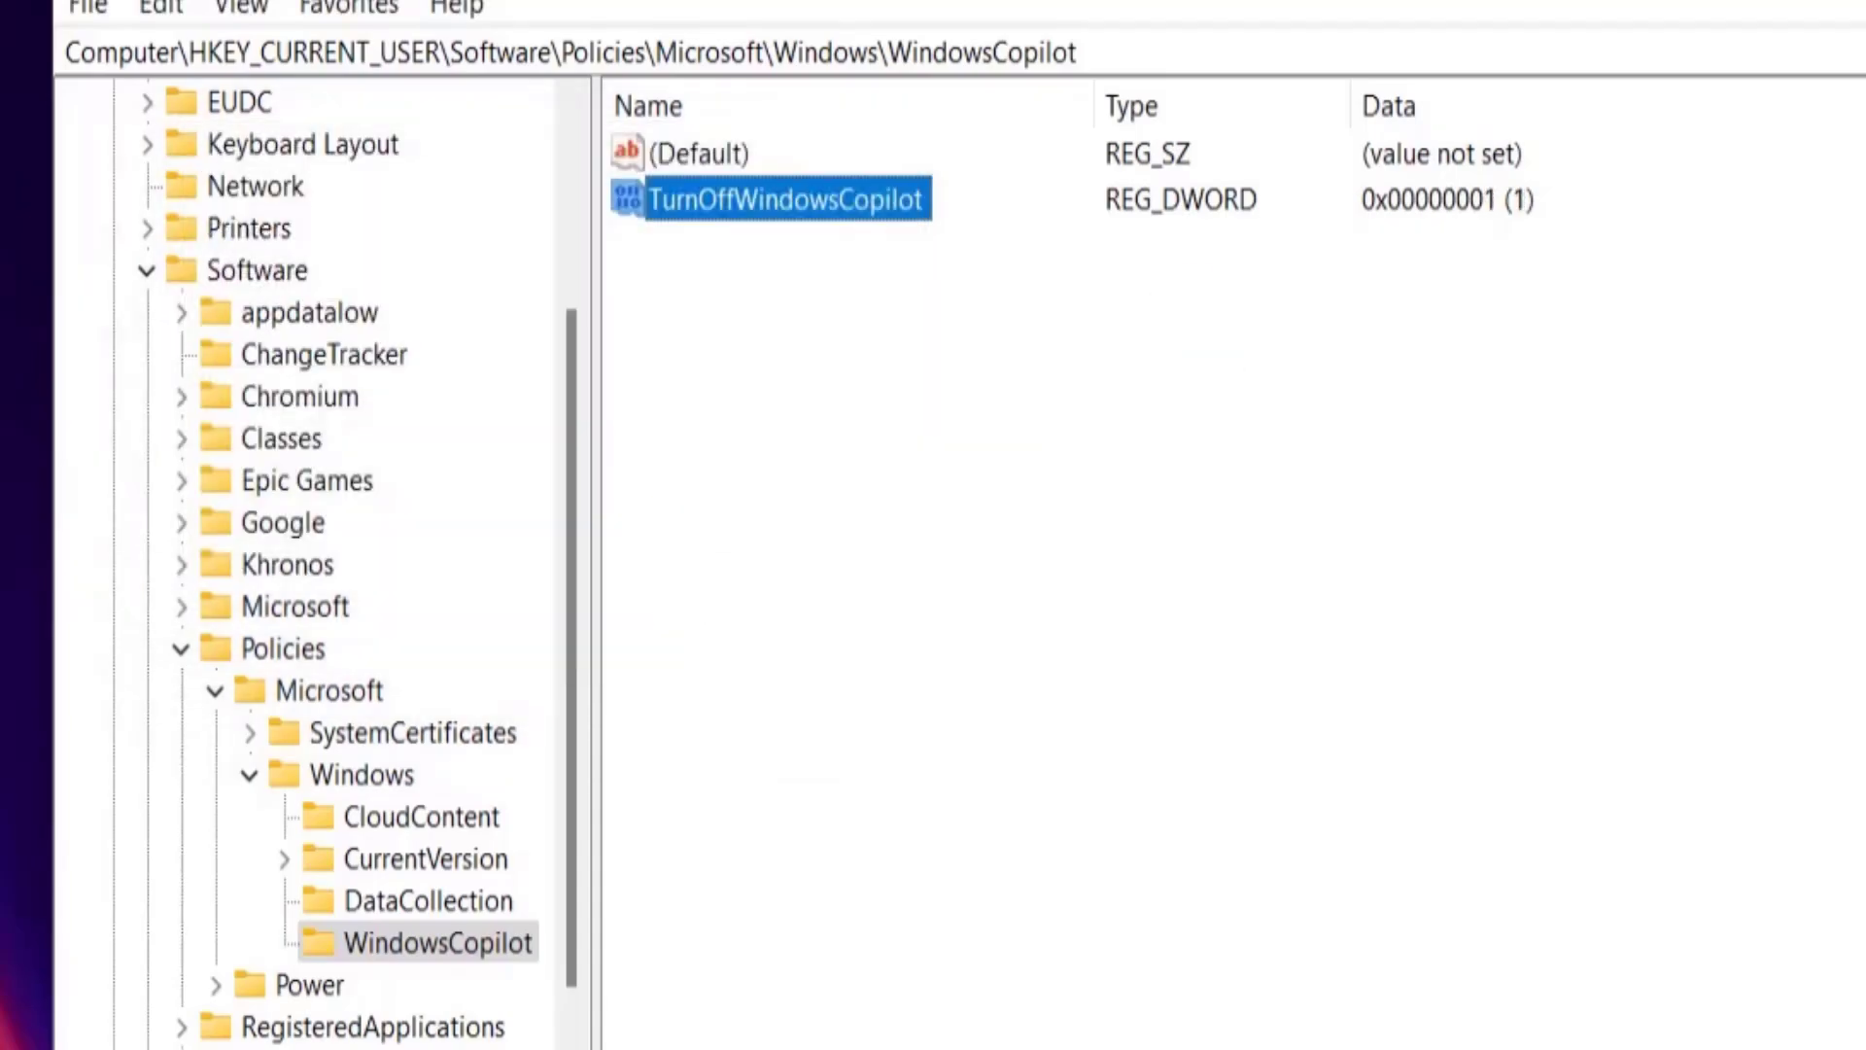